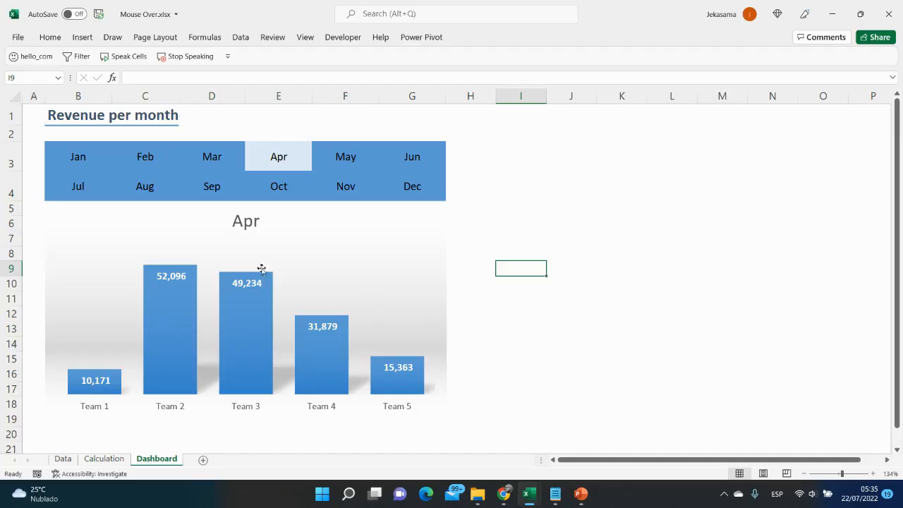
Step: Inspect the Month, Team and Revenue columns on the Data sheet
click(144, 185)
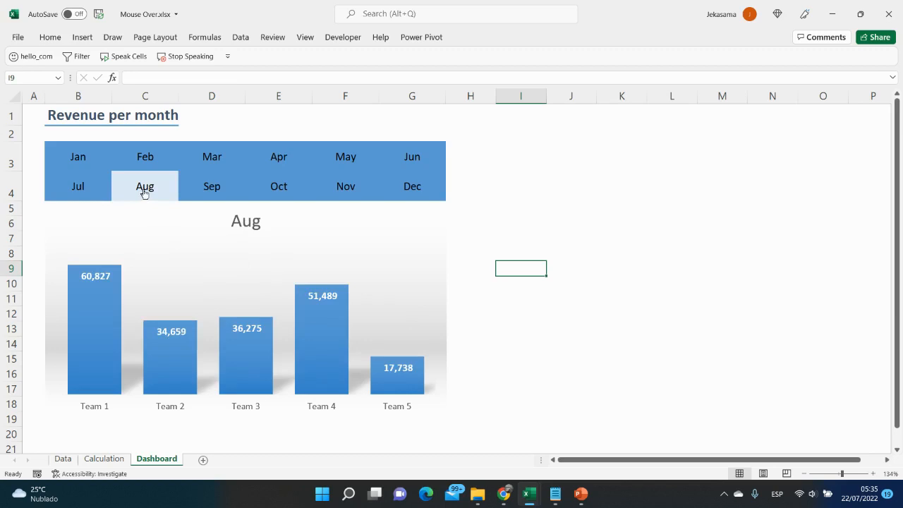
click(212, 156)
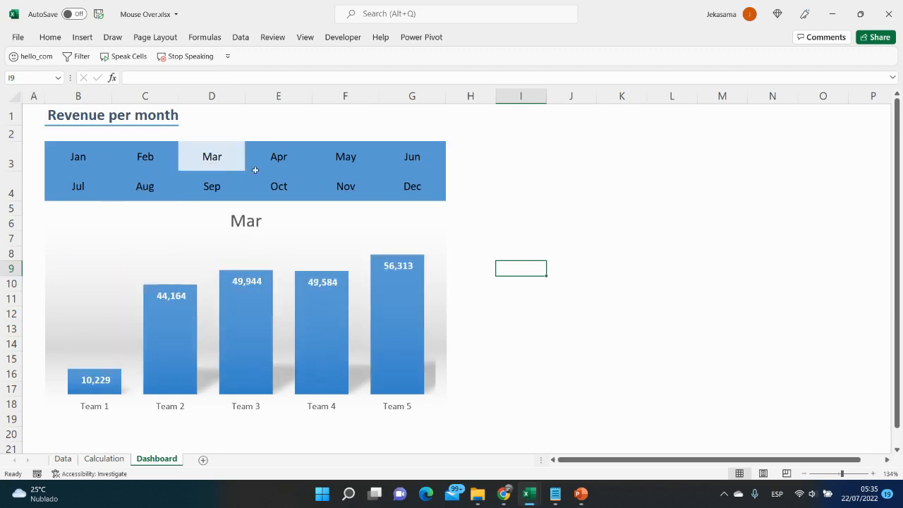
click(345, 186)
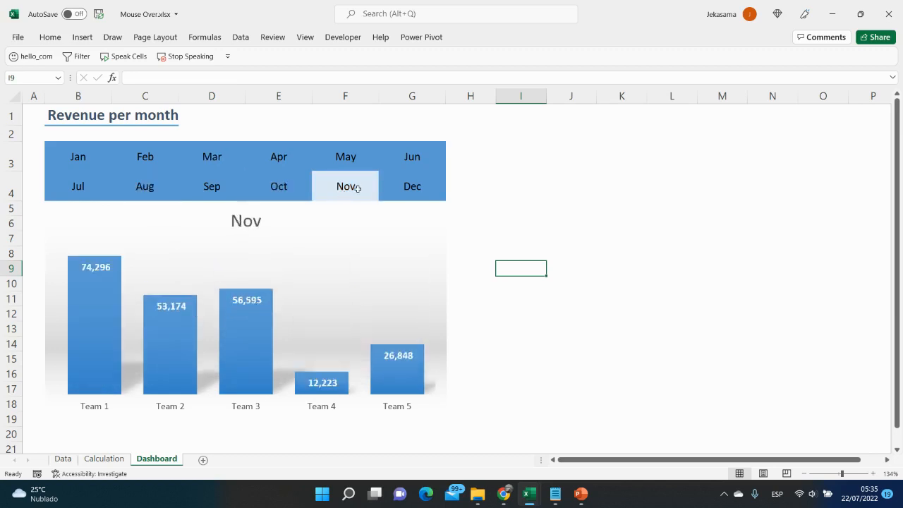
click(412, 186)
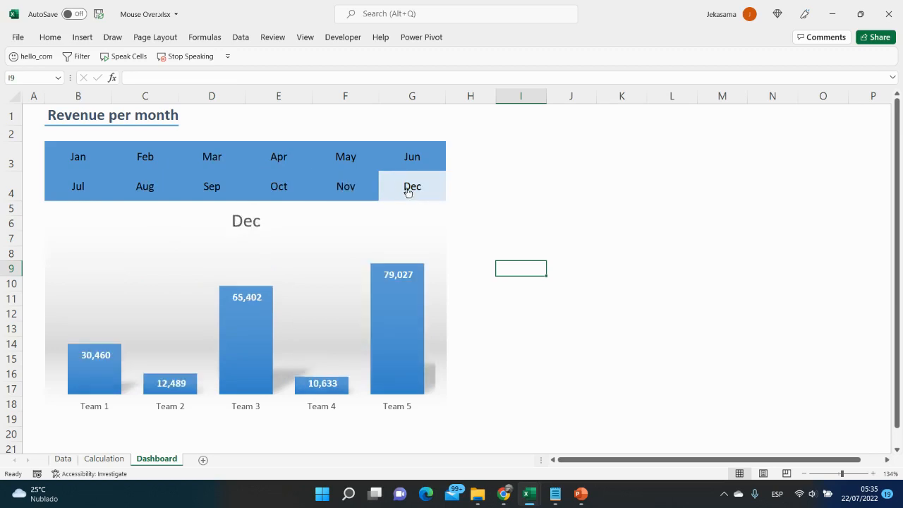
click(145, 156)
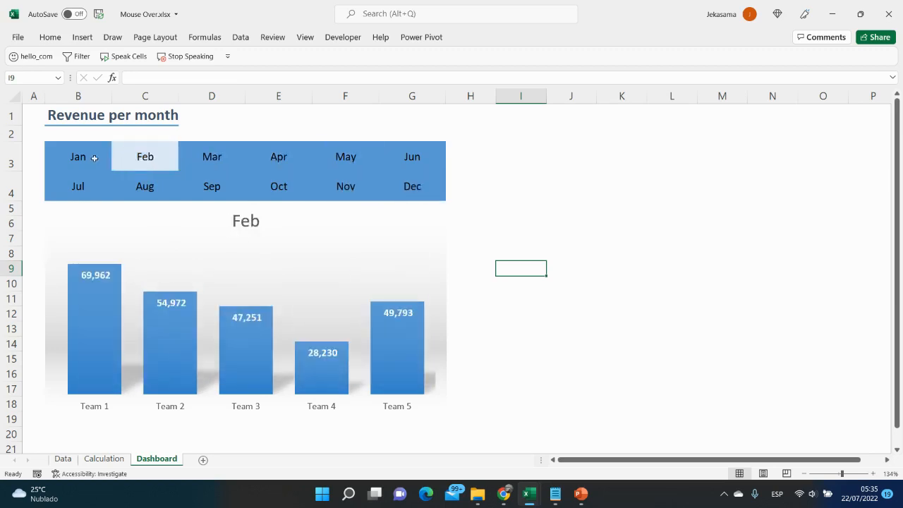
click(62, 458)
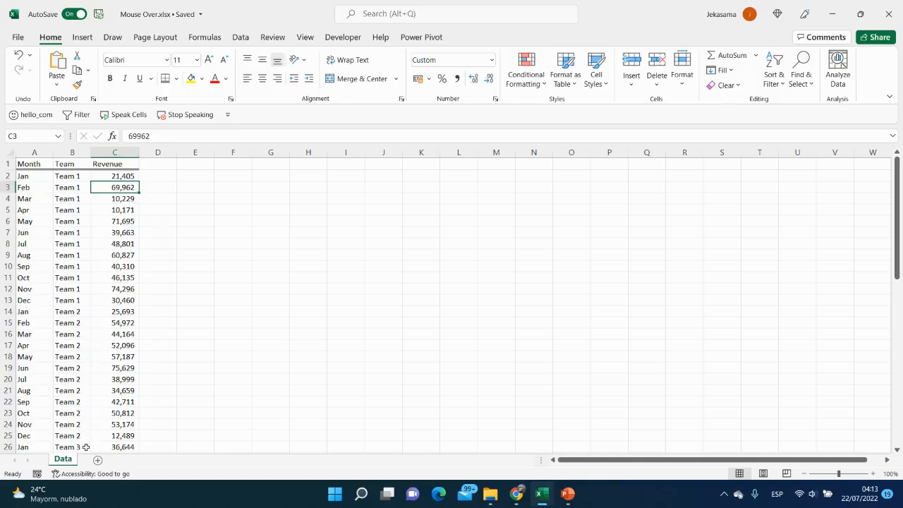
mouse_move(115, 198)
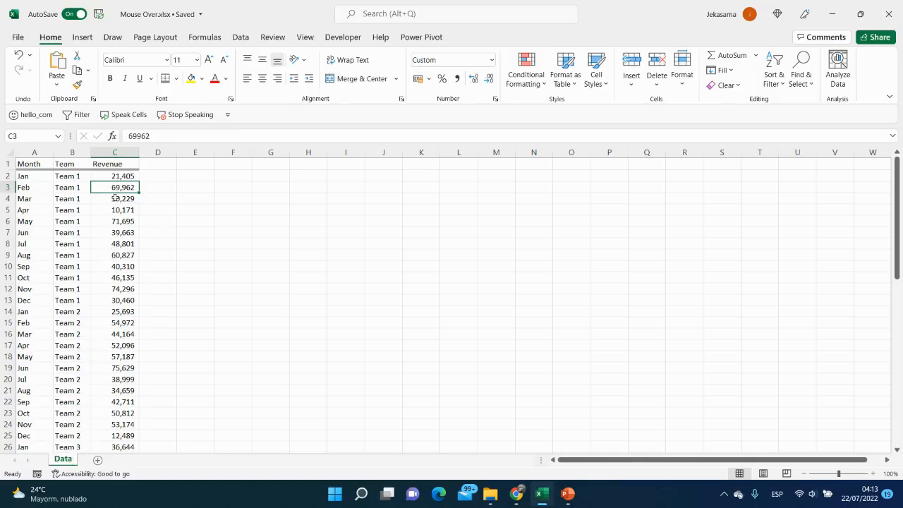
Step: Select the Revenue and Month columns, then add a new worksheet
click(114, 153)
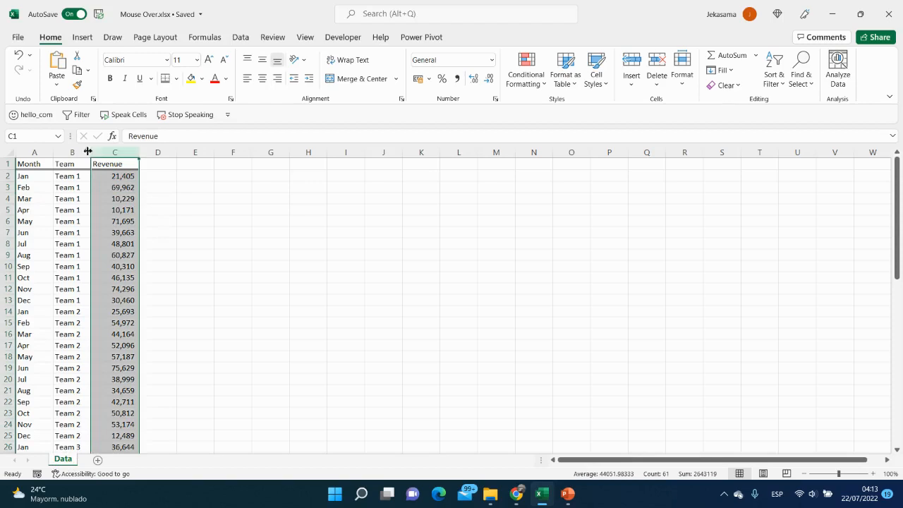
click(34, 163)
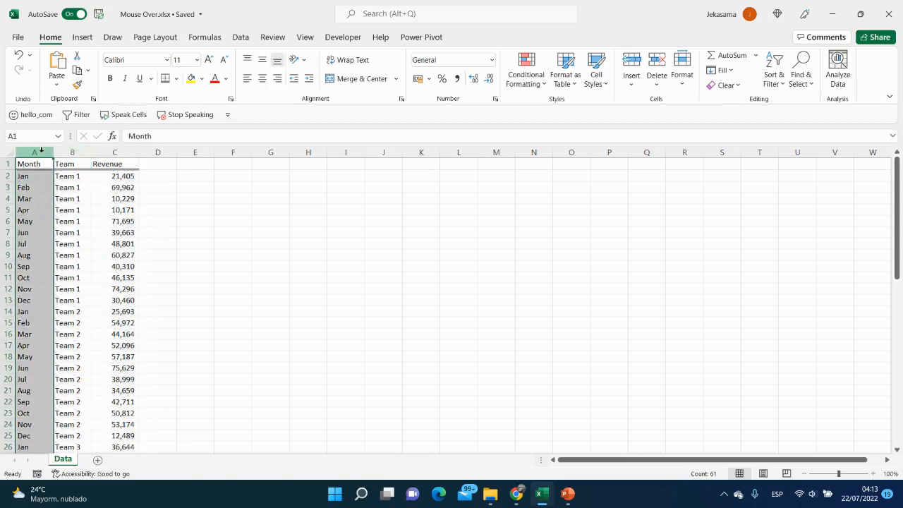
click(71, 244)
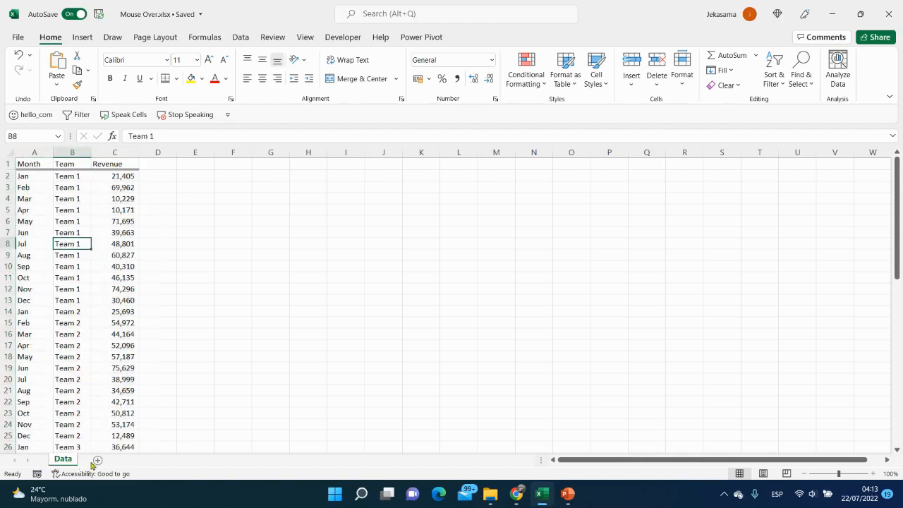
click(98, 459)
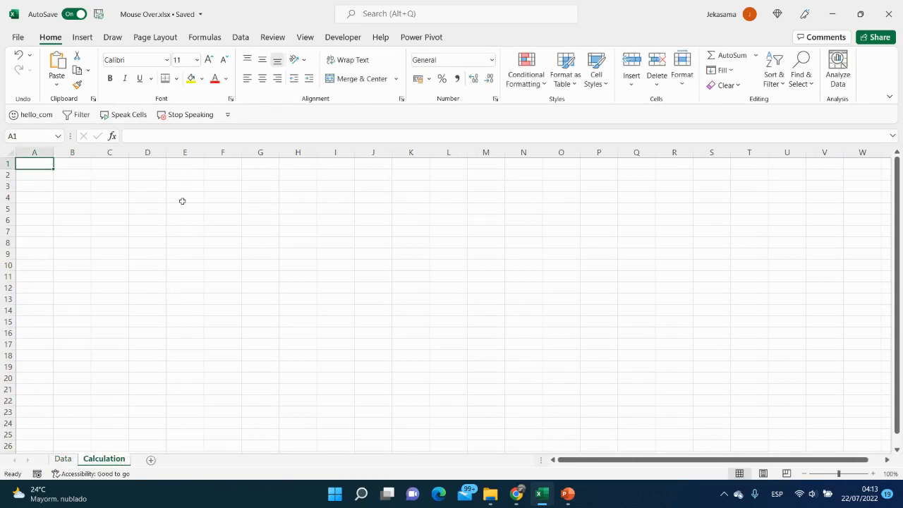
Step: Enter Month in A1, Teams in A3 and Revenue in B3
text(Month)
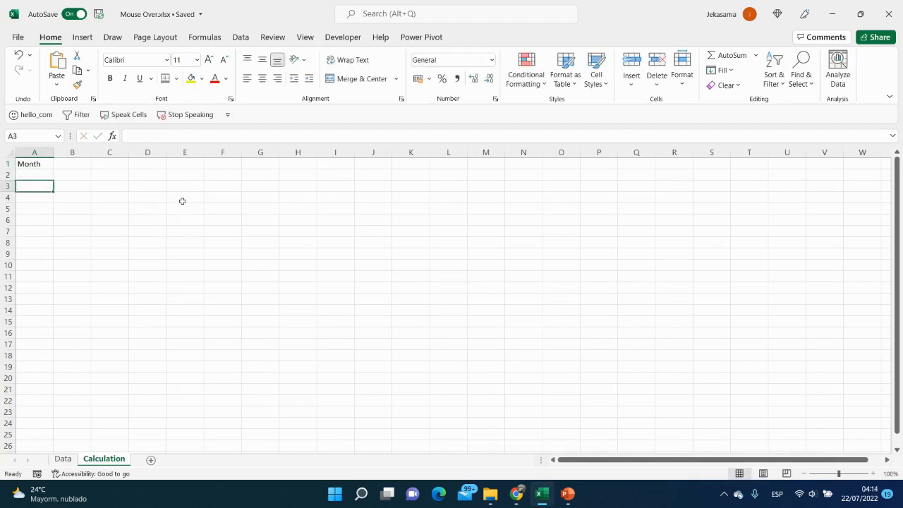
text(Teams)
click(72, 186)
text(Revenue)
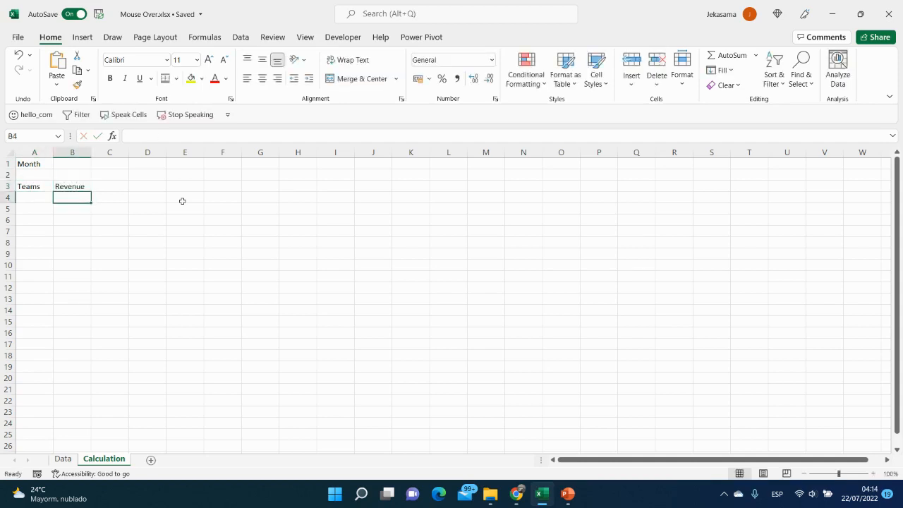
Step: On the Data sheet, preview =UNIQUE(B2:B61) in E2, then delete it
click(63, 458)
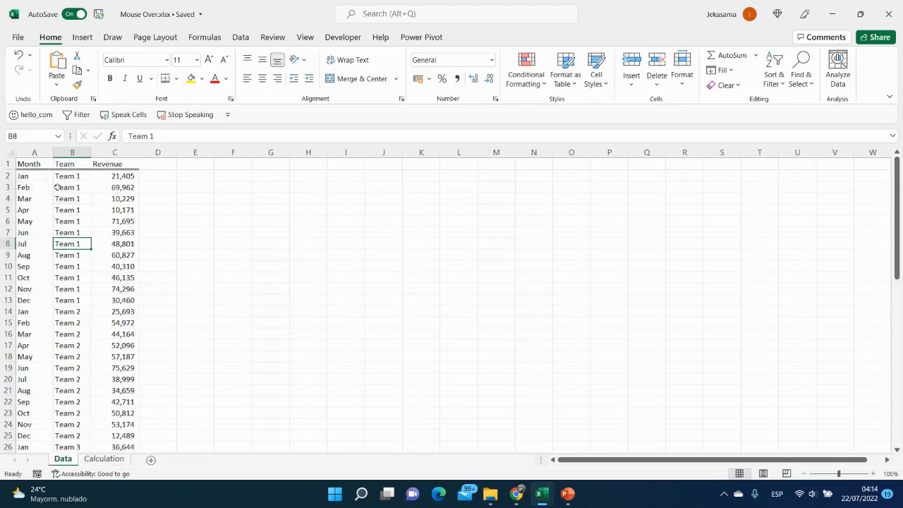
mouse_move(212, 192)
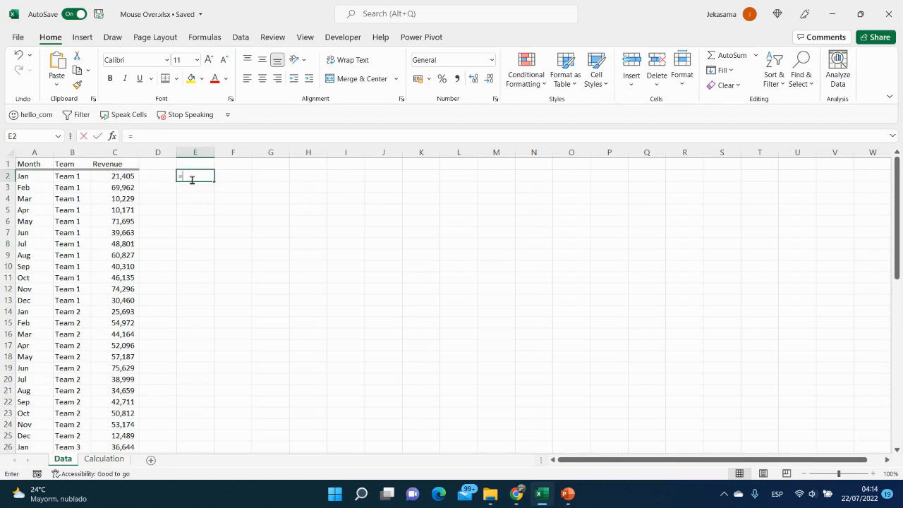
text(=uni)
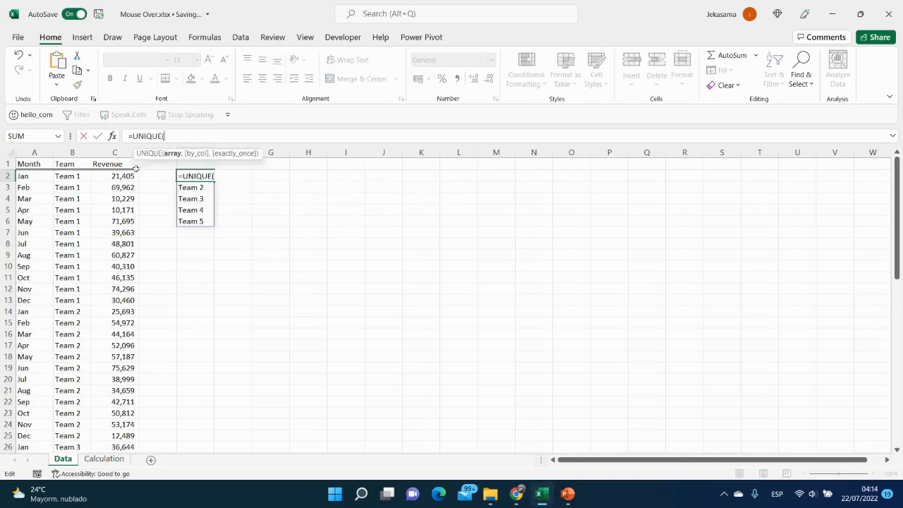
click(72, 175)
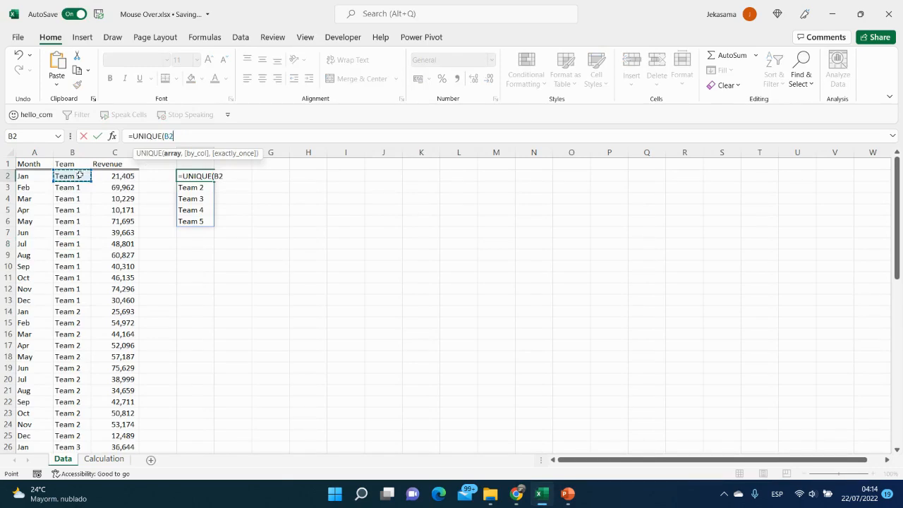
key(Return)
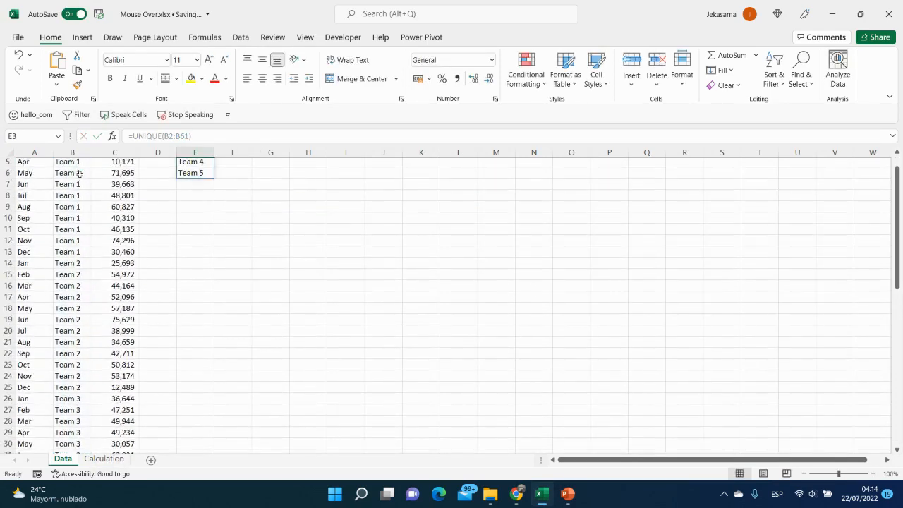
scroll(up, 3)
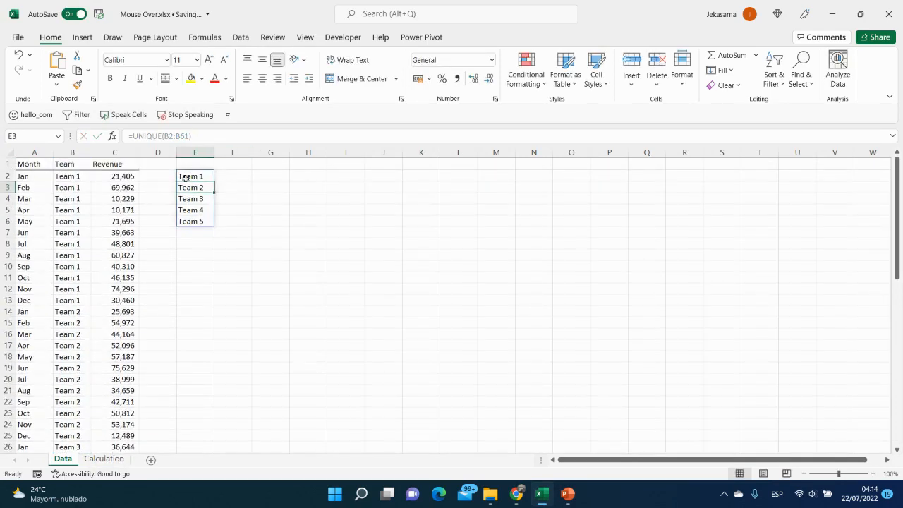
mouse_move(195, 187)
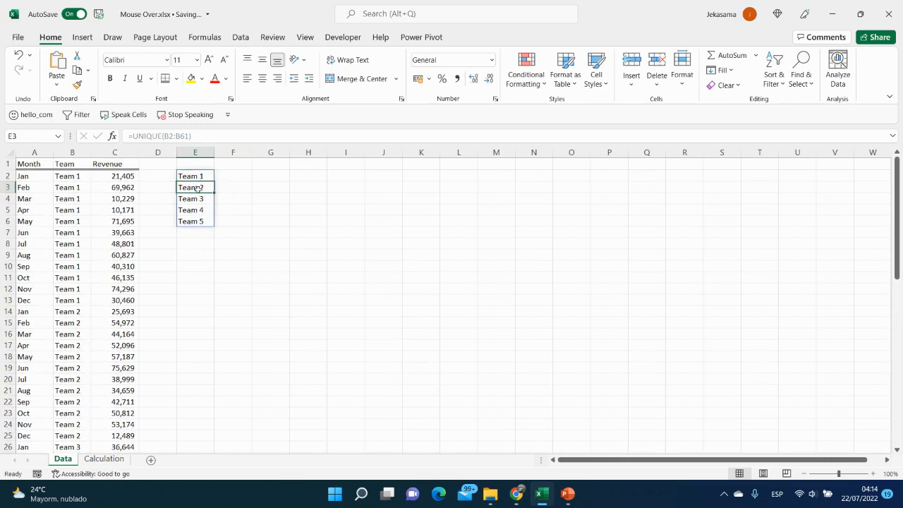
click(194, 175)
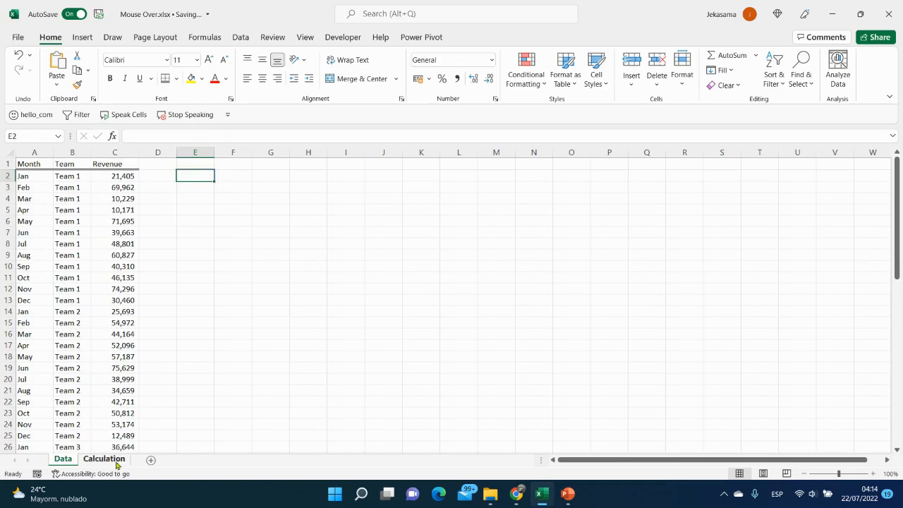
Step: Enter Team 1 in A4 and fill the series down to Team 5 in A8
click(103, 459)
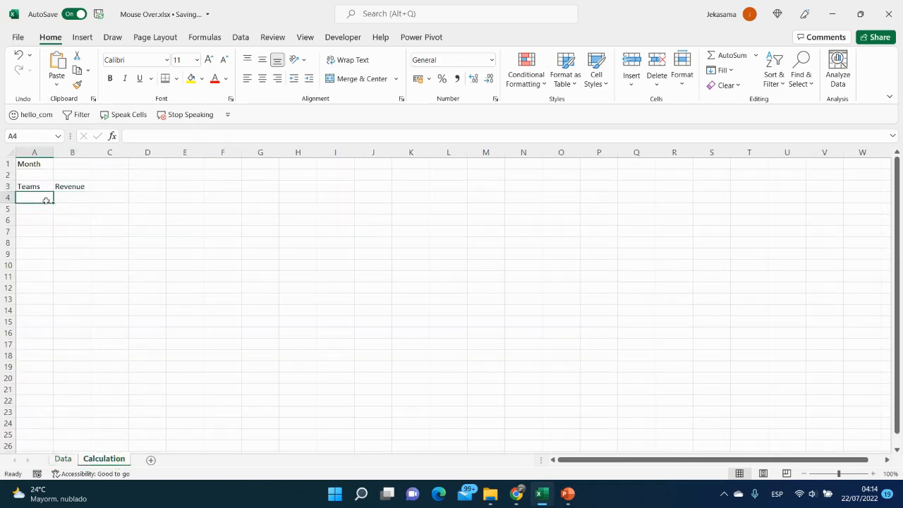
text(Teams)
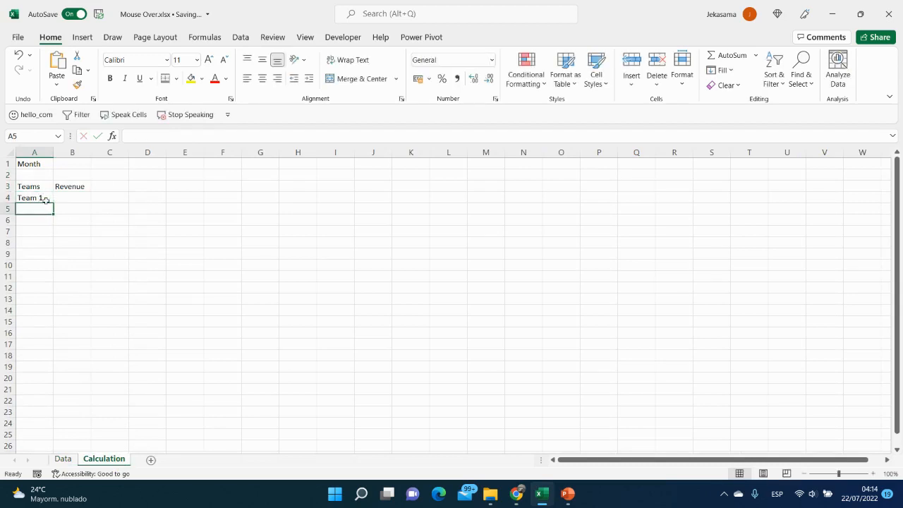
click(34, 198)
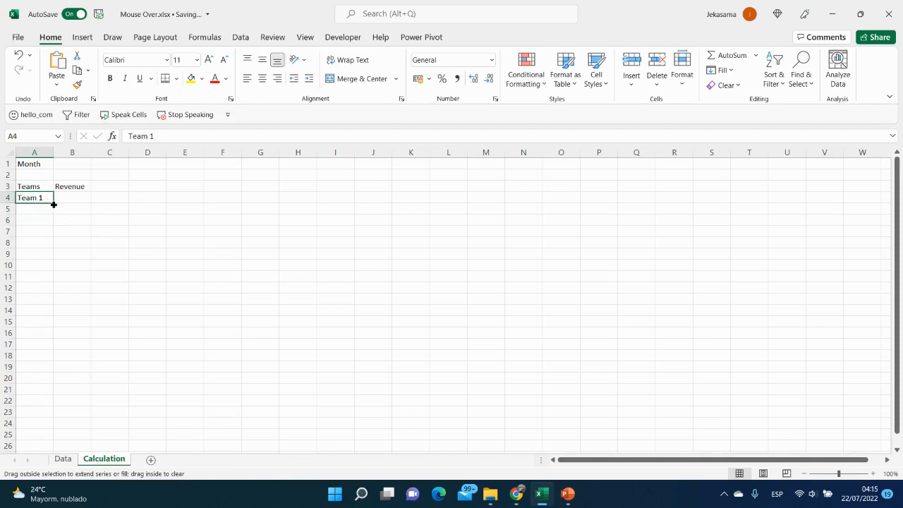
drag(53, 204, 53, 234)
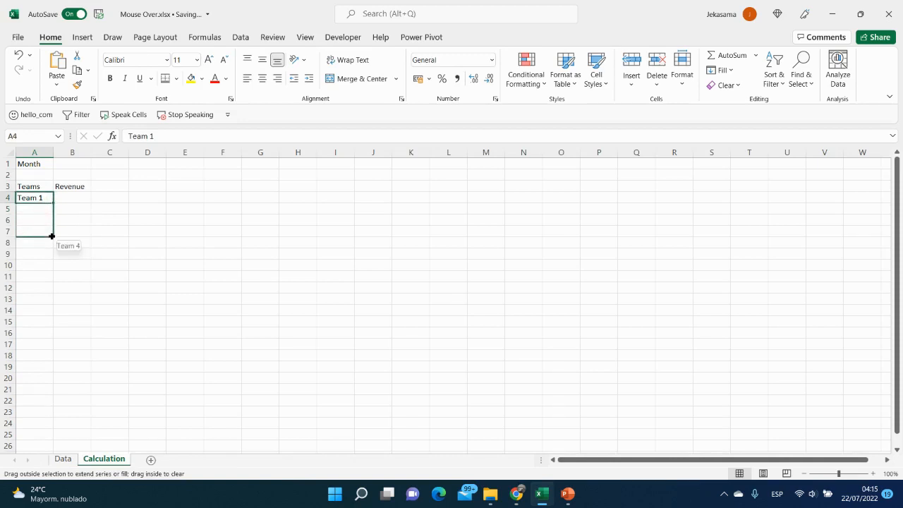
drag(51, 235, 51, 242)
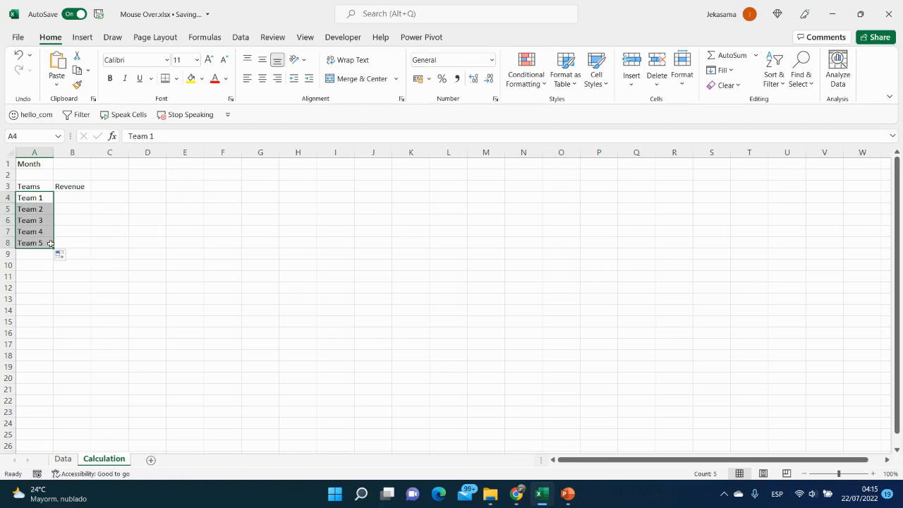
click(72, 197)
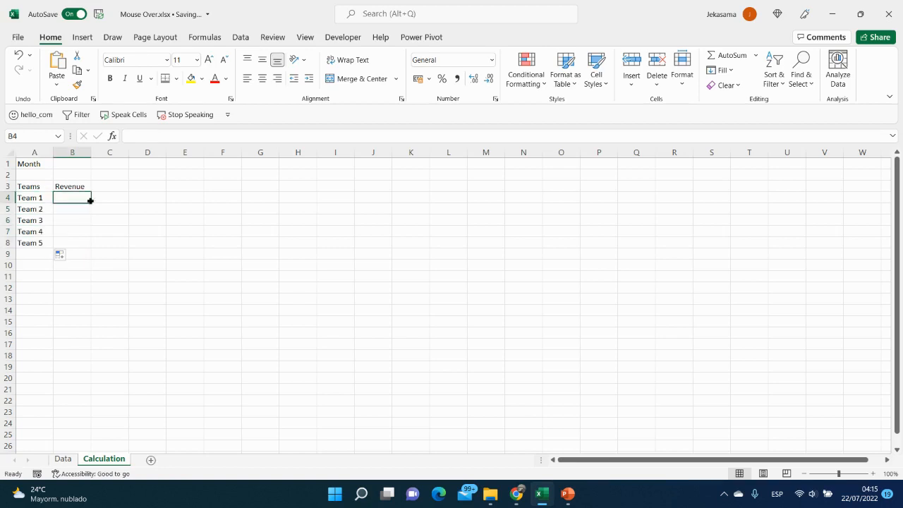
click(34, 197)
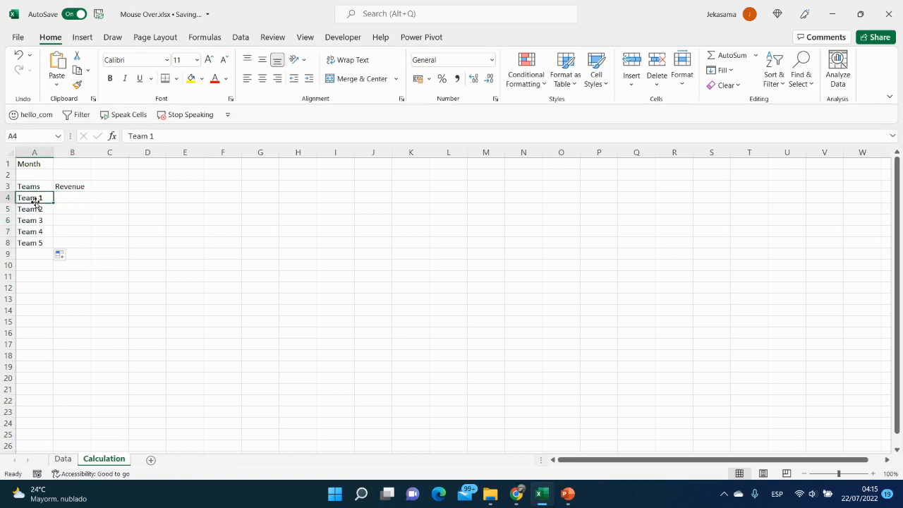
click(72, 163)
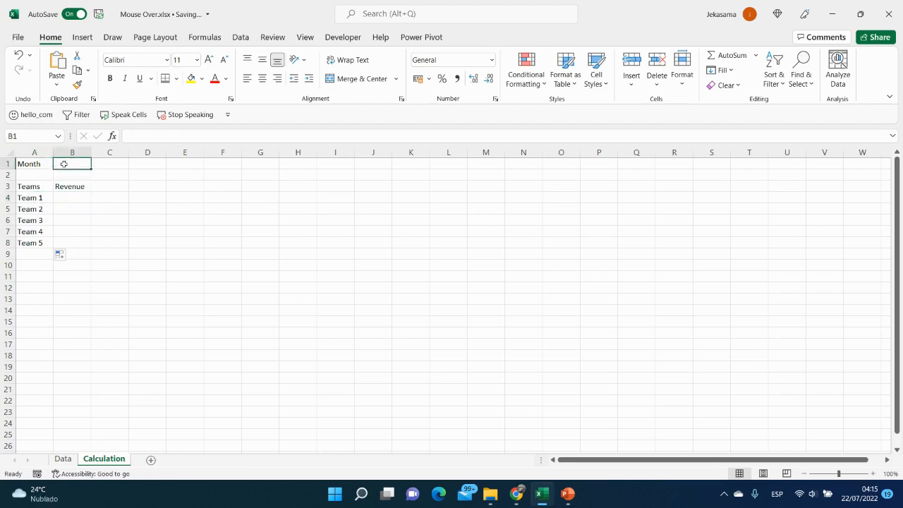
Step: Enter Jan in B1 and start a SUMIFS in B4 summing Data!$C$2:$C$61
text(J)
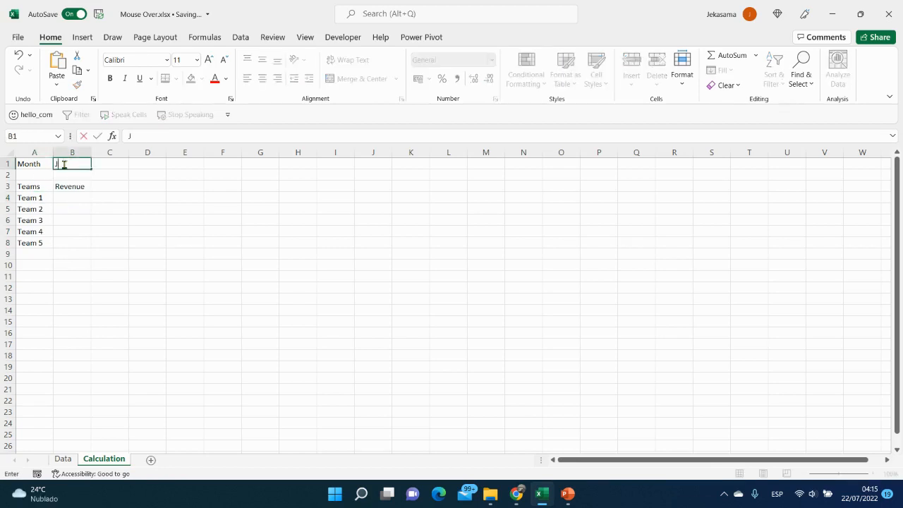
key(Return)
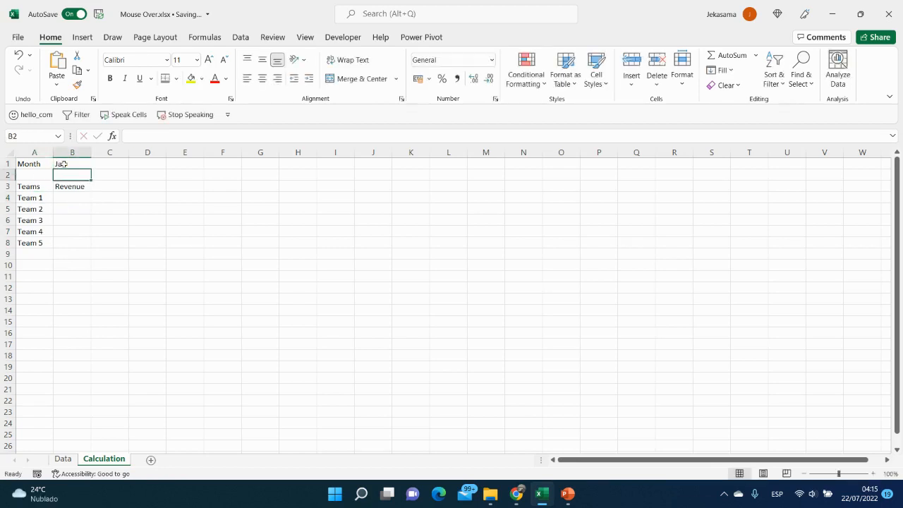
click(72, 197)
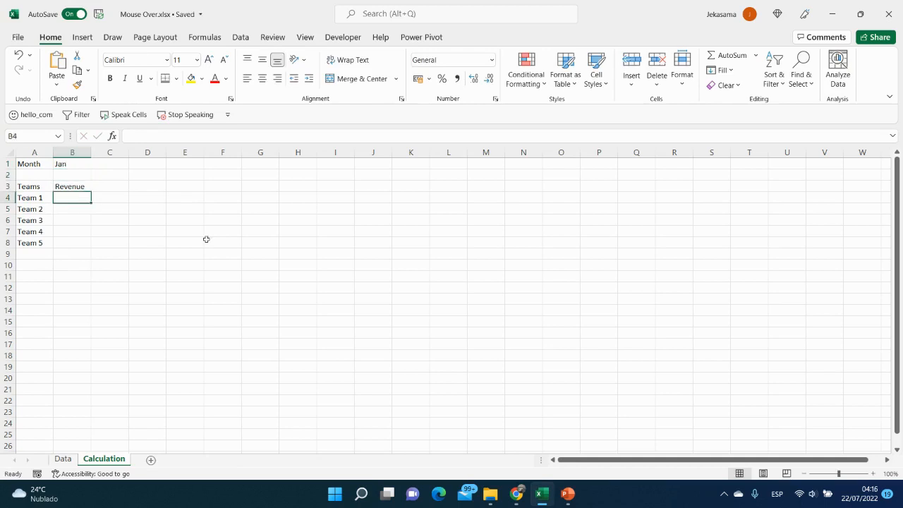
text(=)
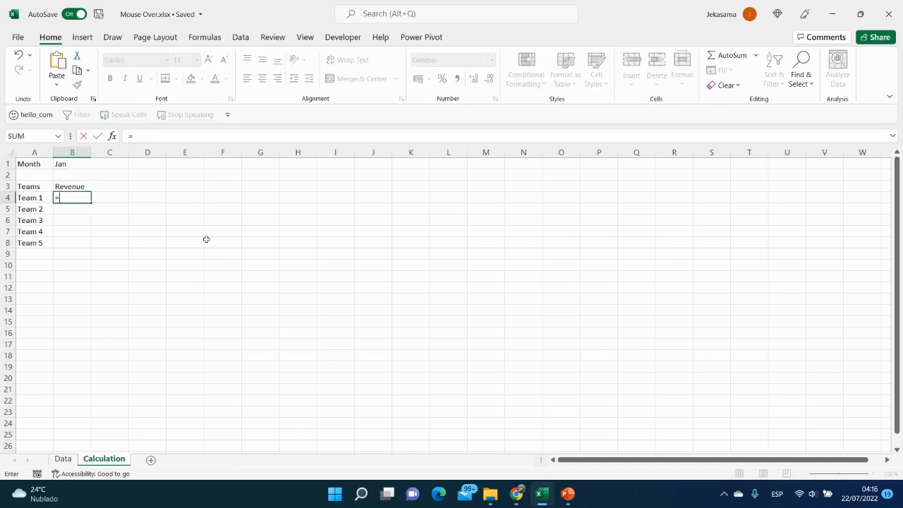
text(sum)
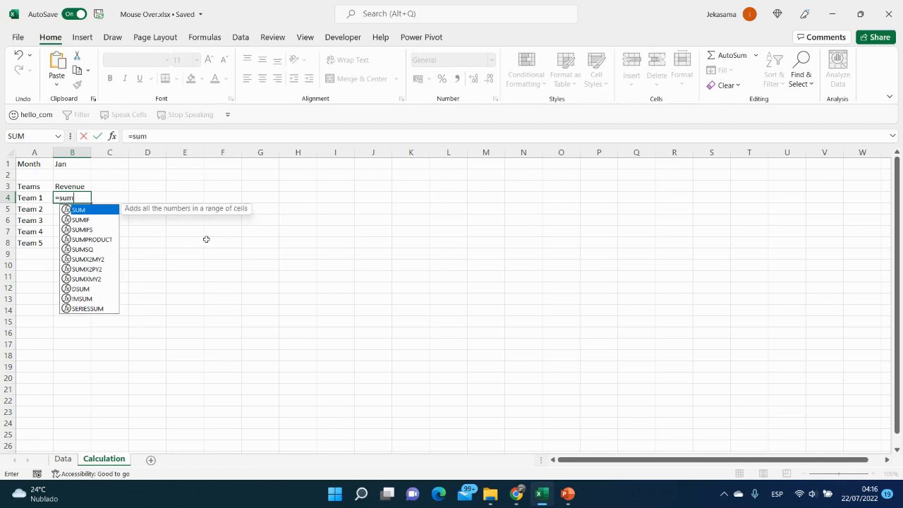
text(i)
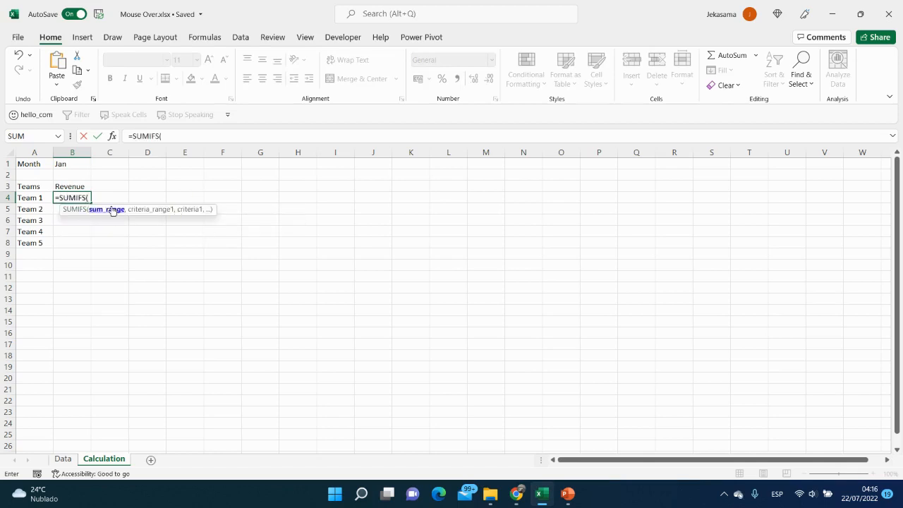
mouse_move(105, 213)
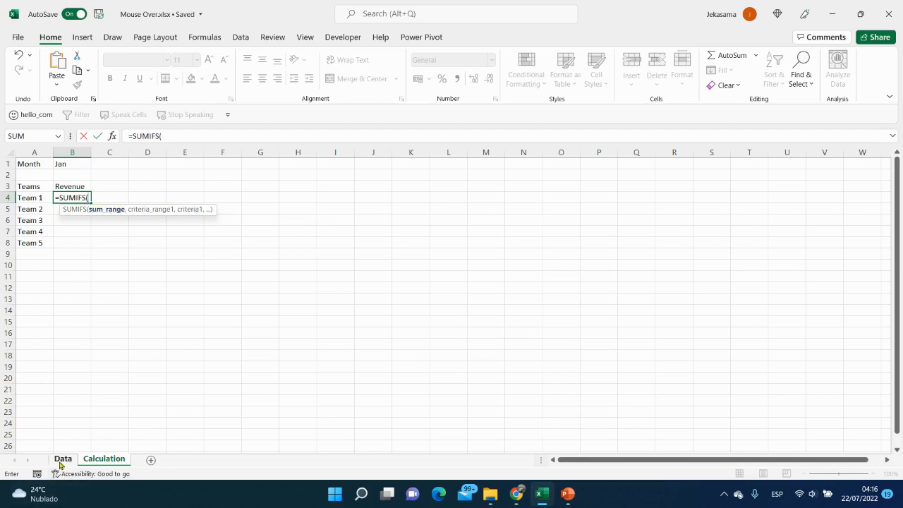
click(63, 458)
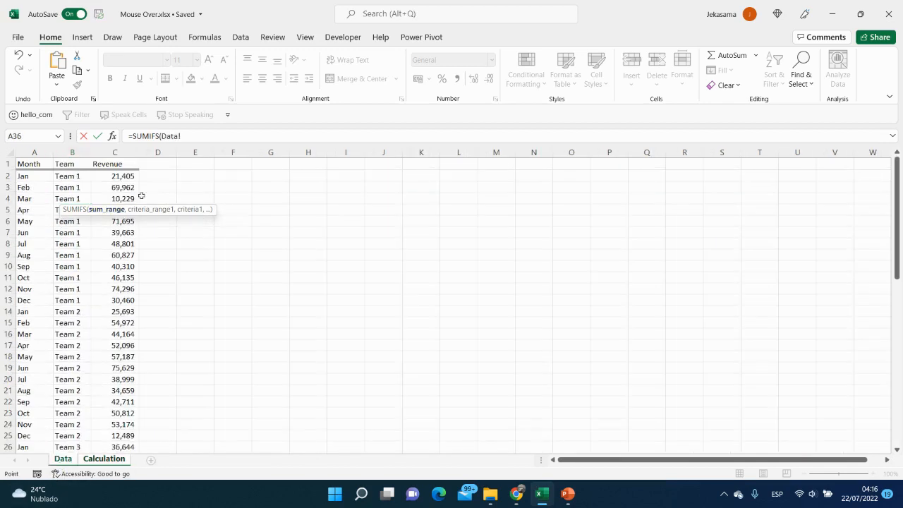
click(115, 176)
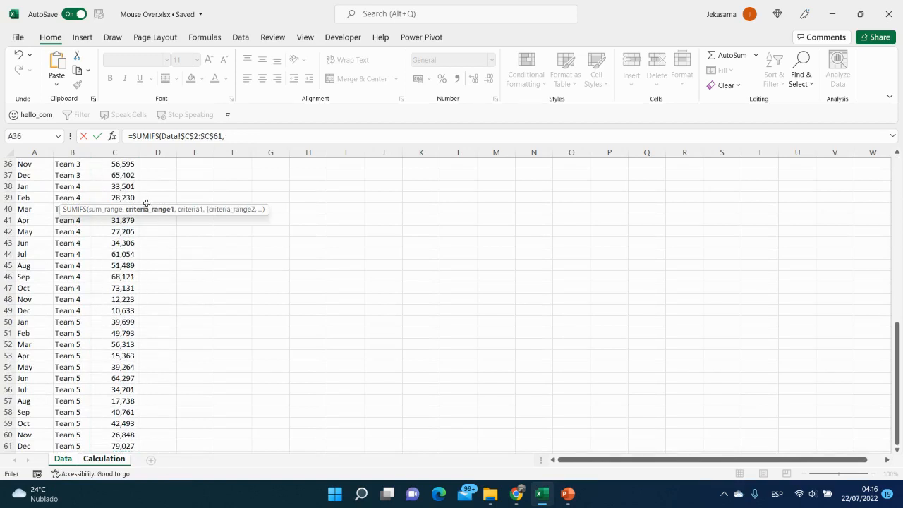
mouse_move(148, 209)
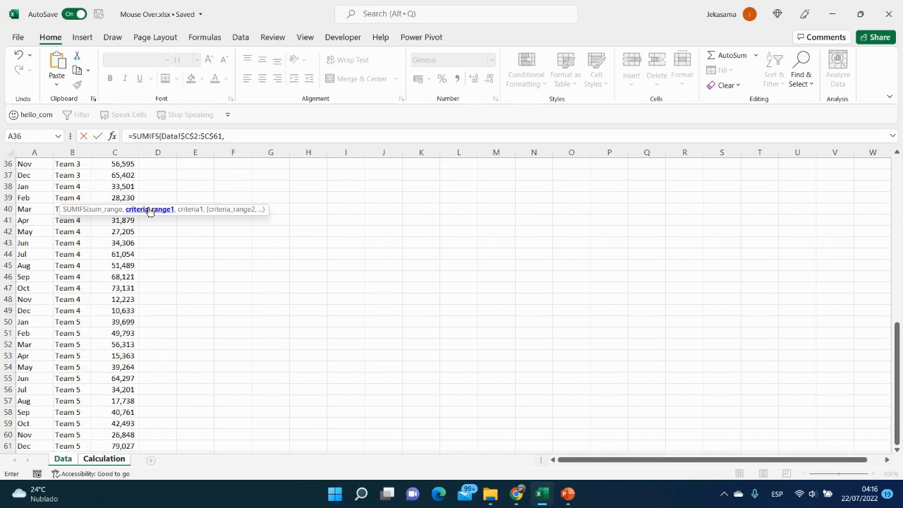
Step: Add SUMIFS criteria for team A4 and month $B$1 against Data columns B and A
click(104, 458)
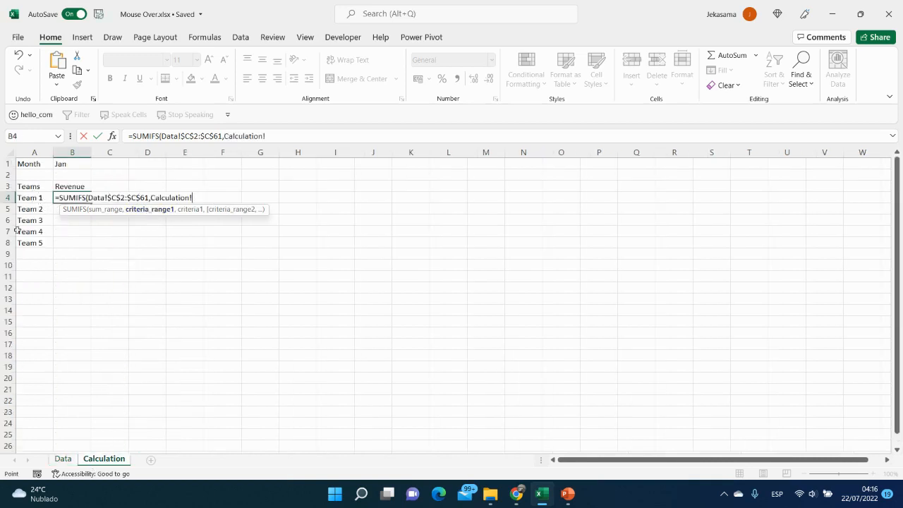
mouse_move(107, 216)
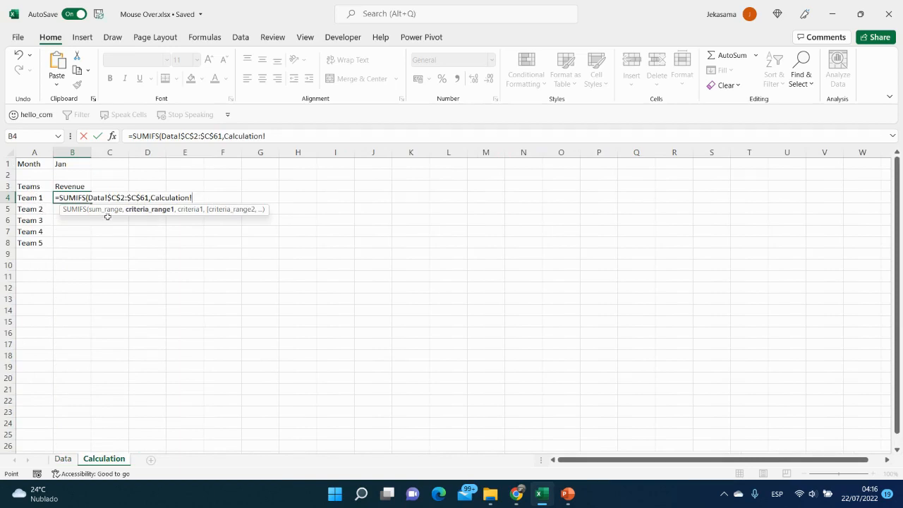
mouse_move(93, 389)
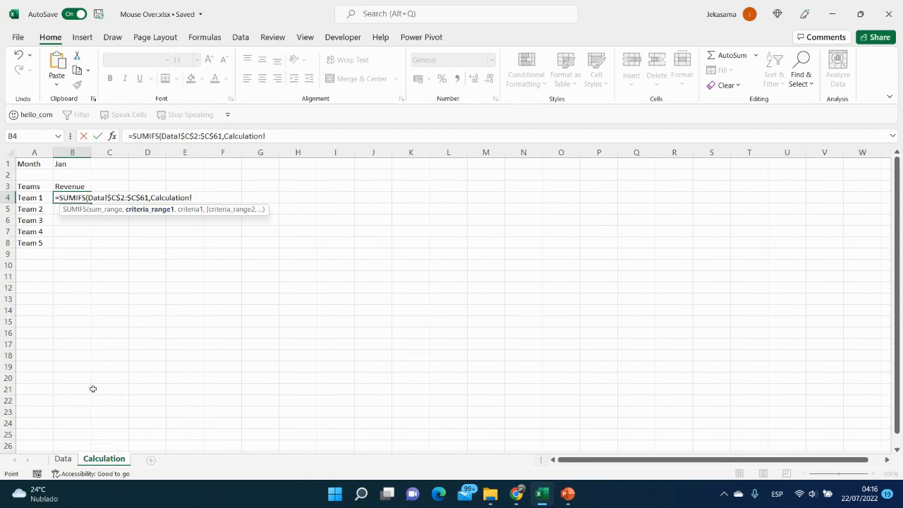
click(63, 458)
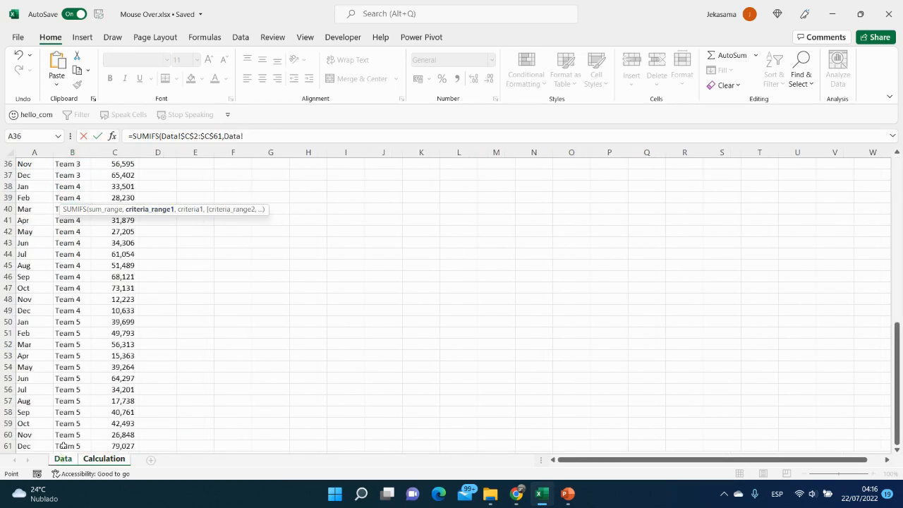
scroll(up, 3)
text($B$2:$B$61,)
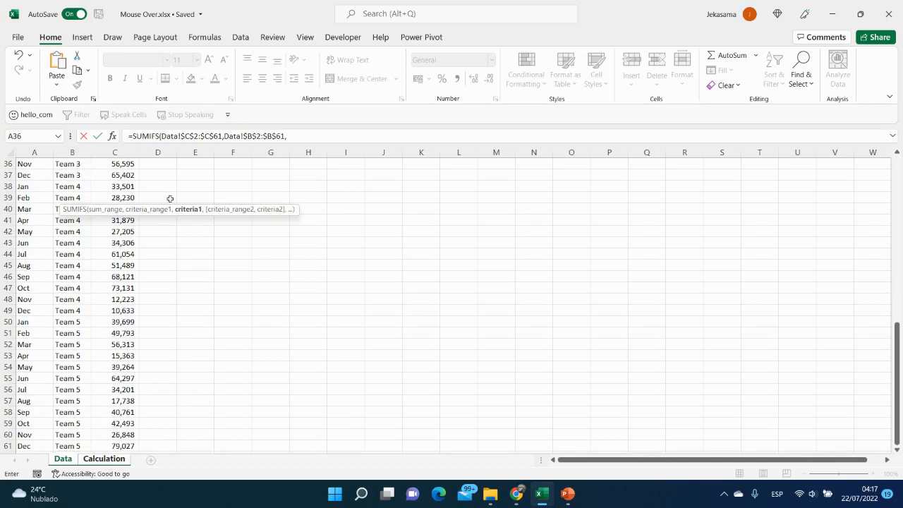
click(103, 458)
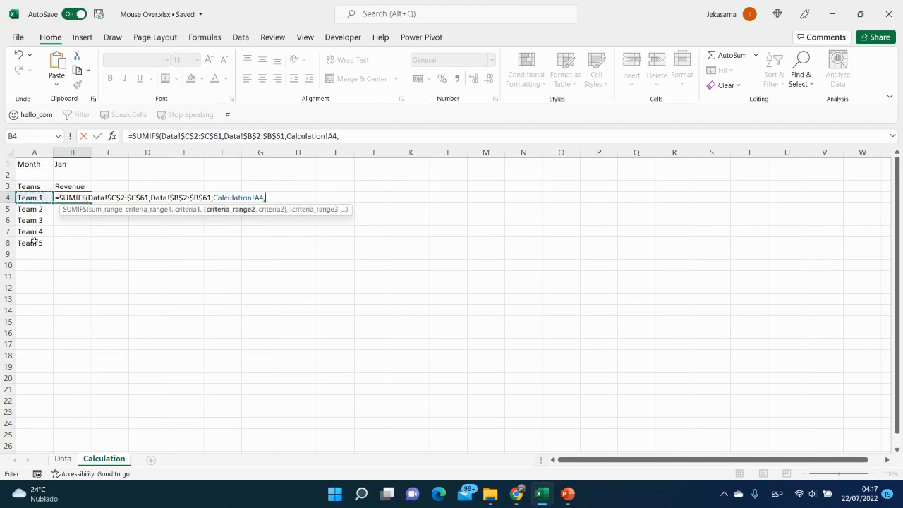
mouse_move(229, 210)
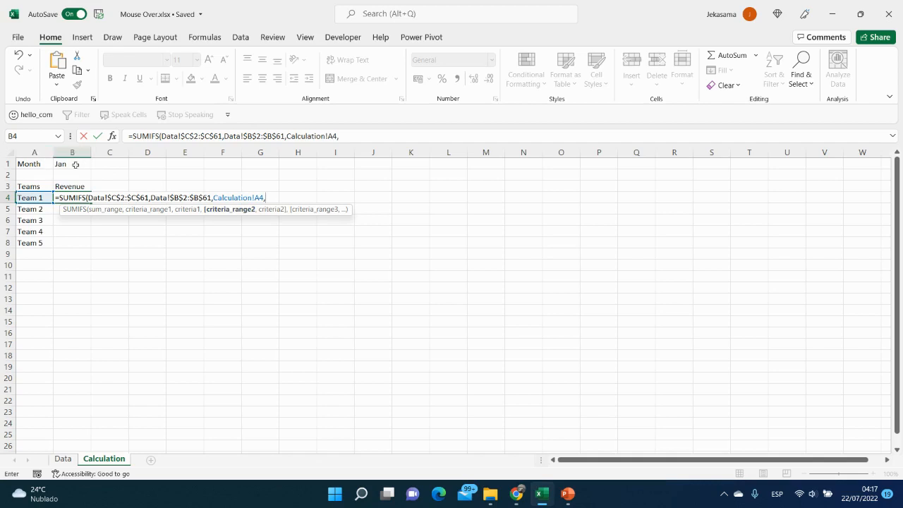
mouse_move(70, 444)
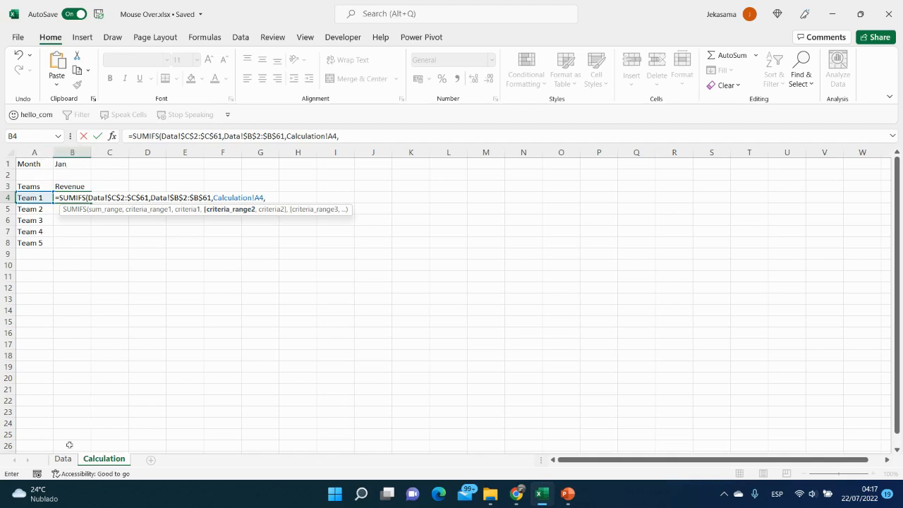
click(63, 458)
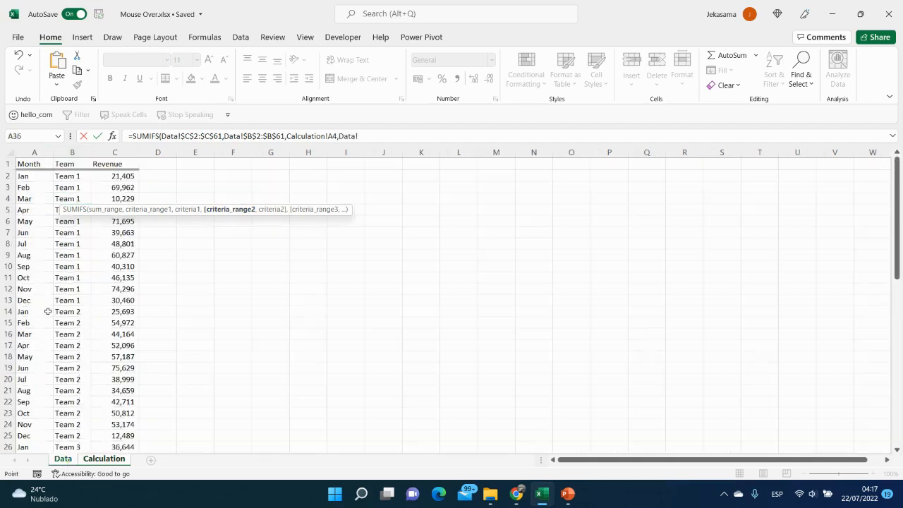
click(34, 175)
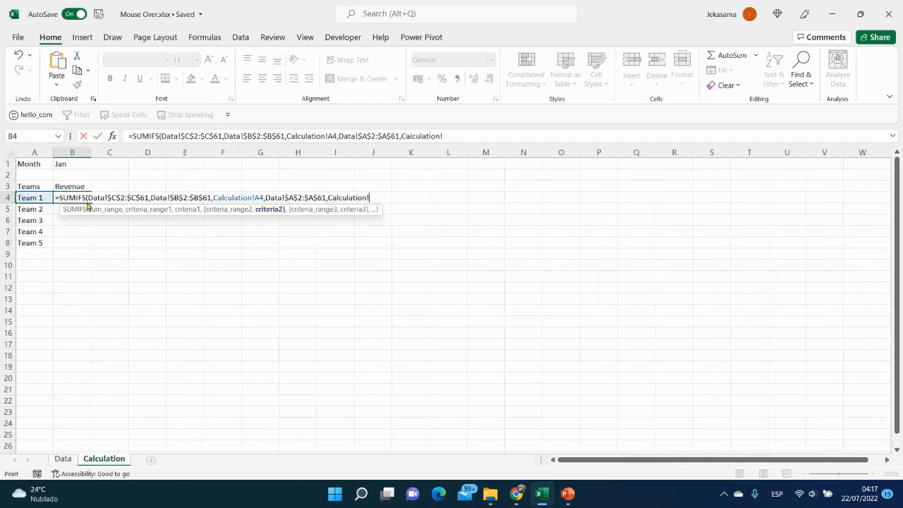
click(71, 163)
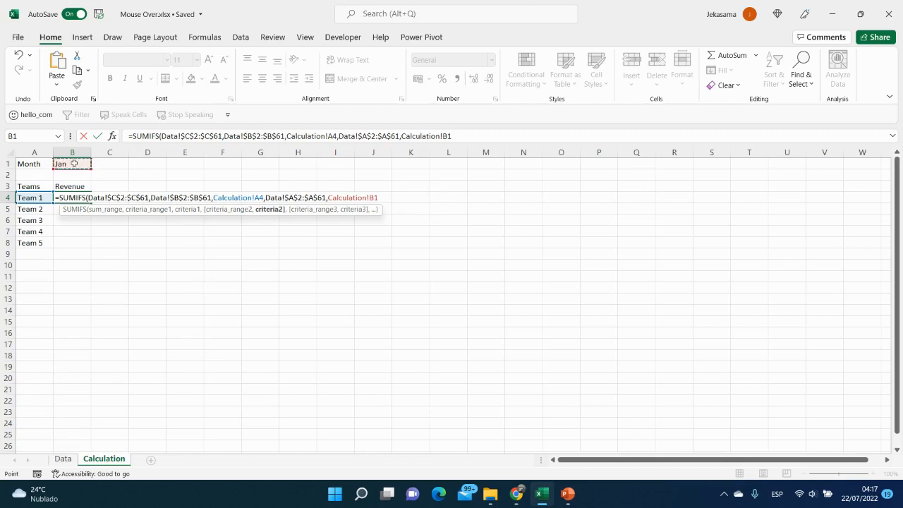
key(f4)
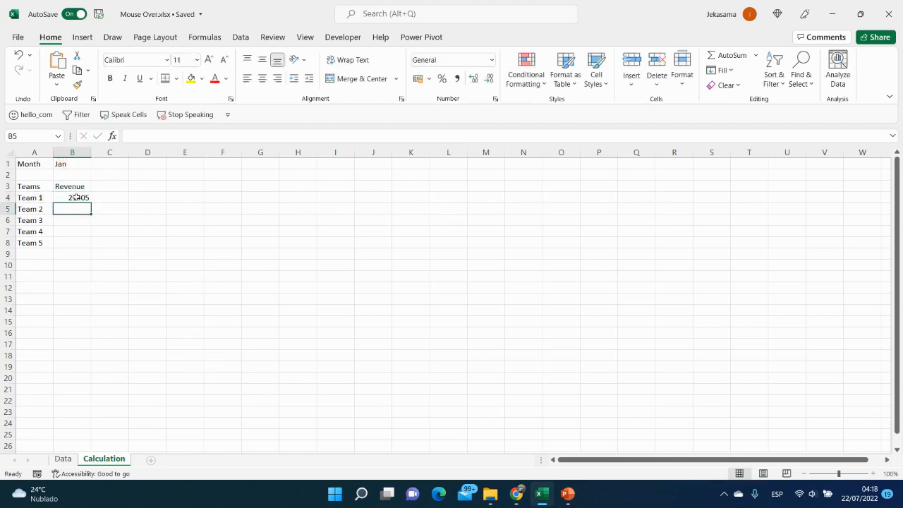
Step: Format Team 1's revenue in B4 with thousands separators and no decimals
click(72, 198)
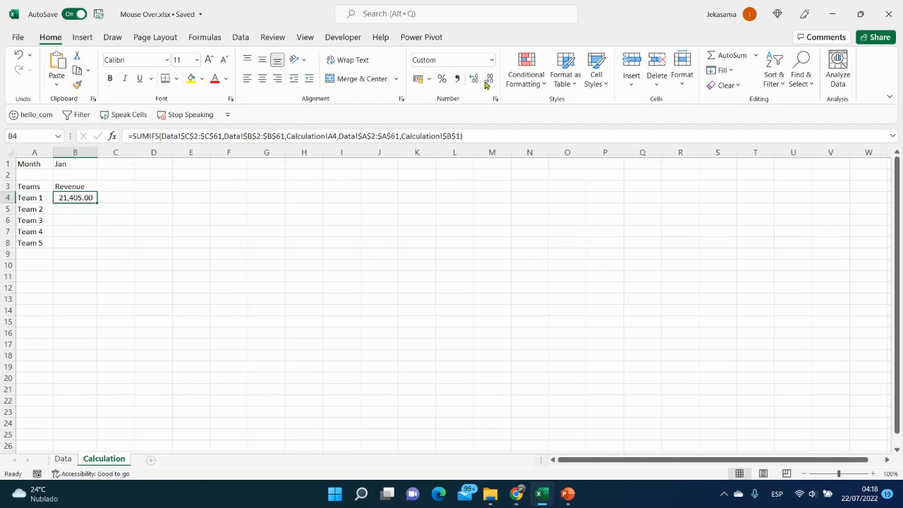
click(489, 79)
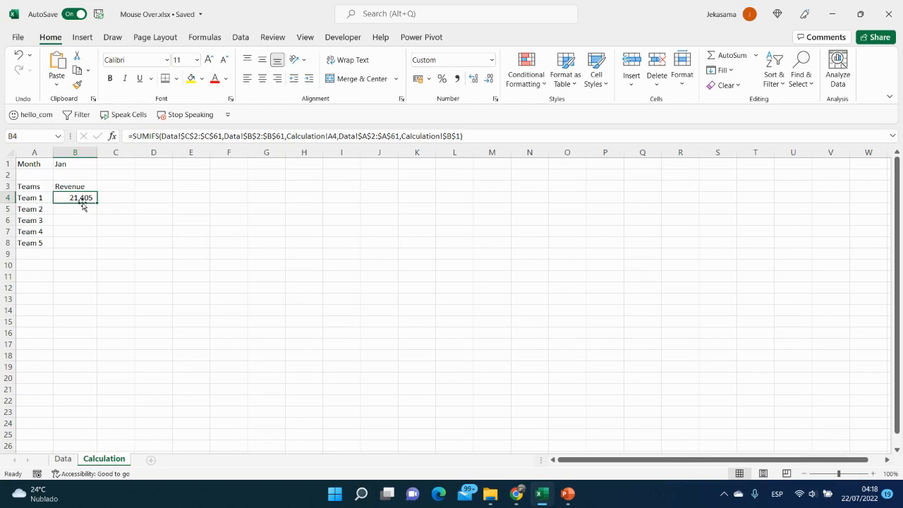
mouse_move(63, 458)
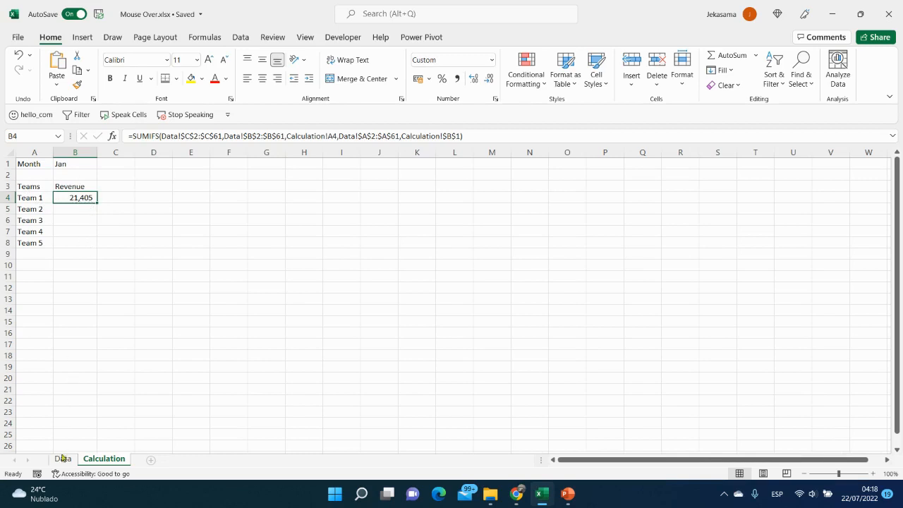
click(62, 458)
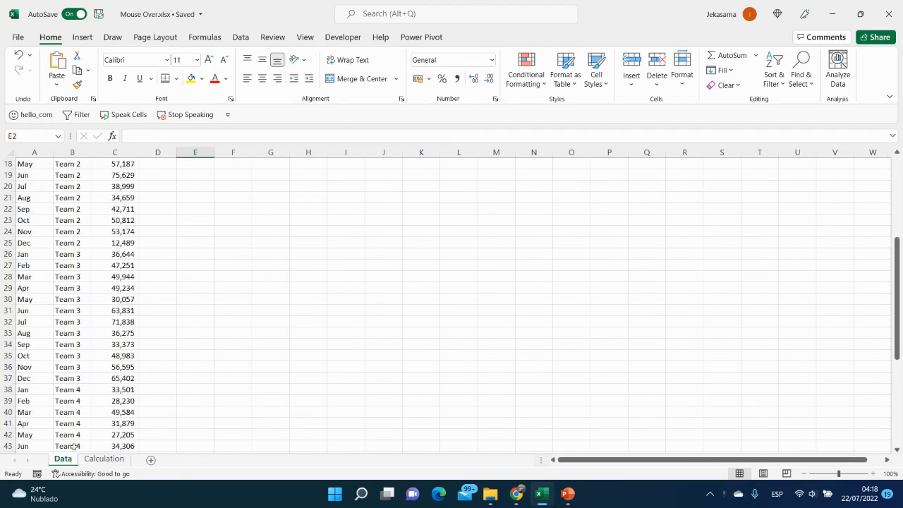
scroll(up, 3)
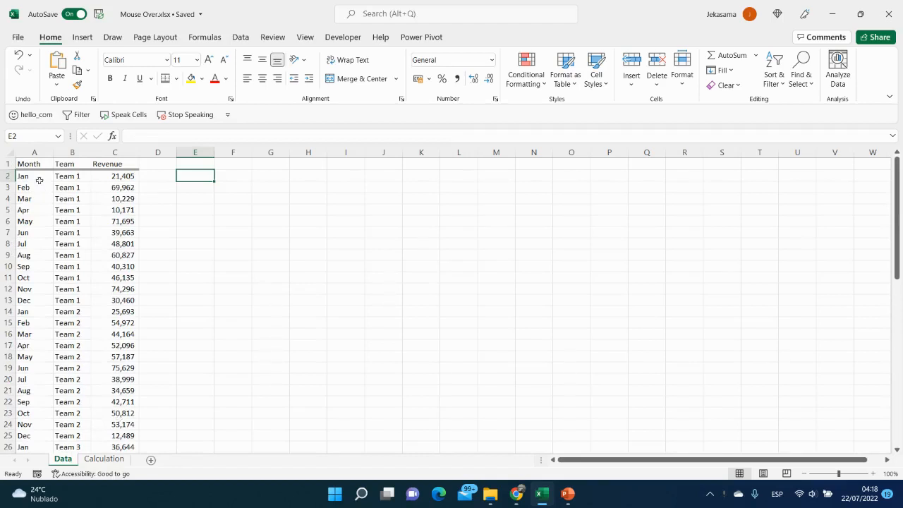
click(115, 175)
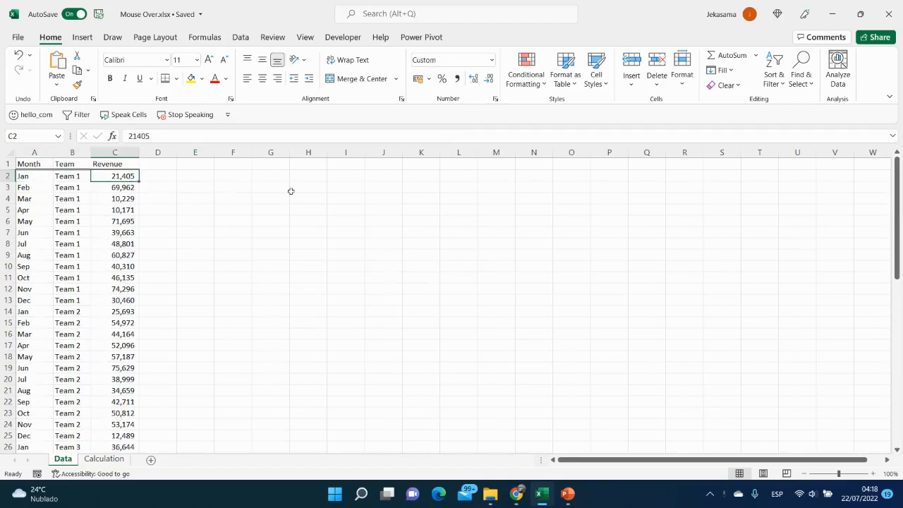
Step: Fill the revenue formula from B4 down to B8 for Teams 2–5
click(104, 458)
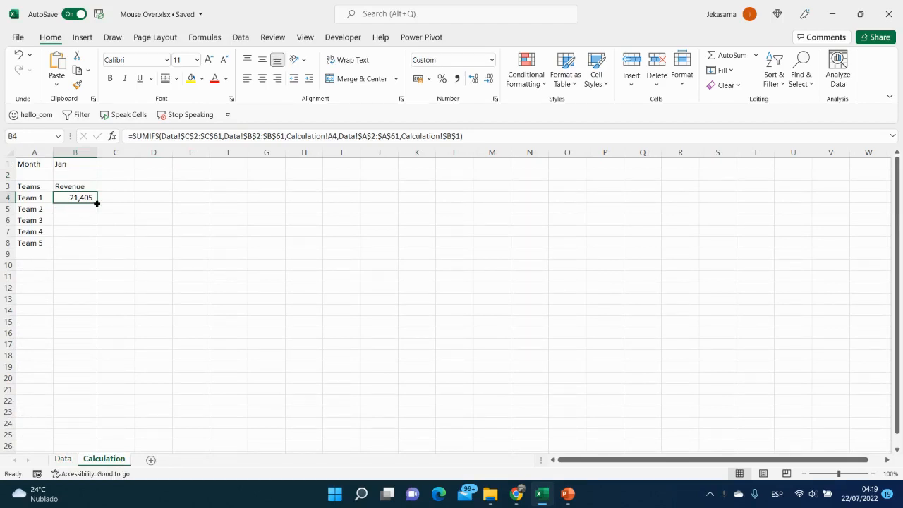
drag(96, 204, 97, 242)
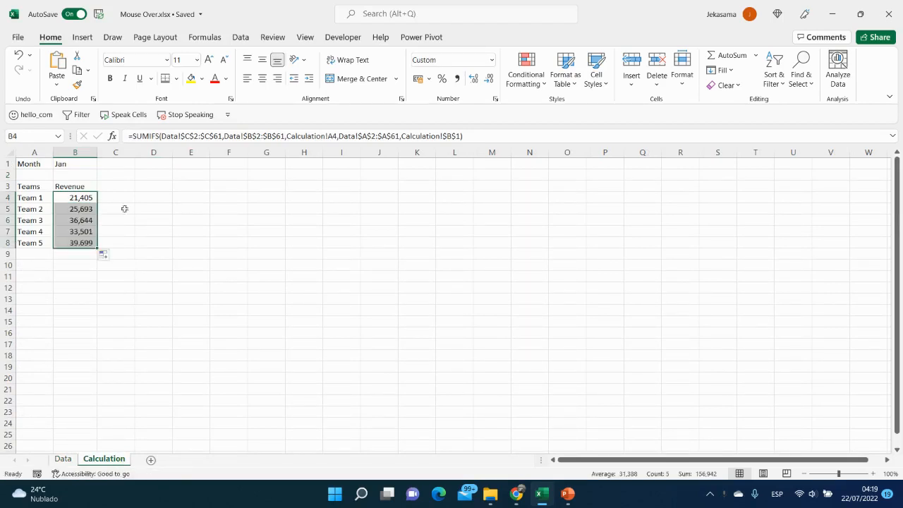
click(75, 242)
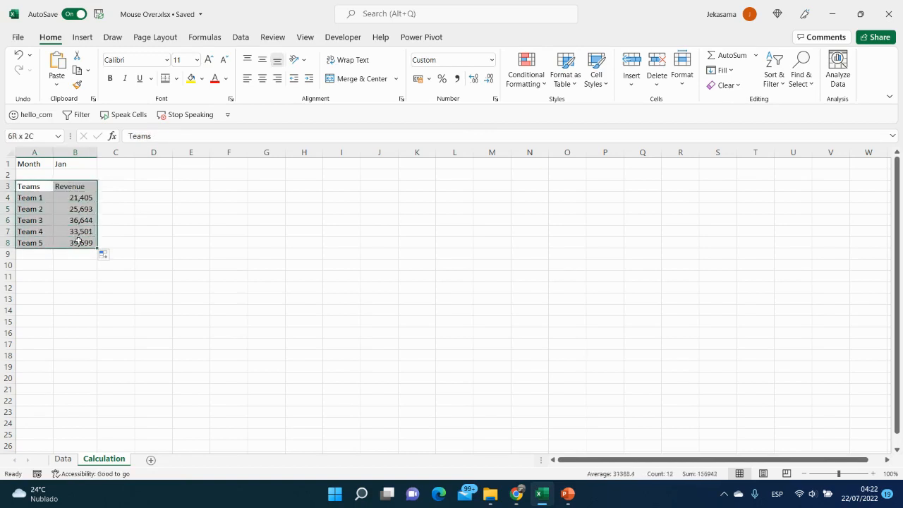
Step: Insert a clustered column chart from A3:B8 and link its title to =Calculation!$B$1
click(34, 186)
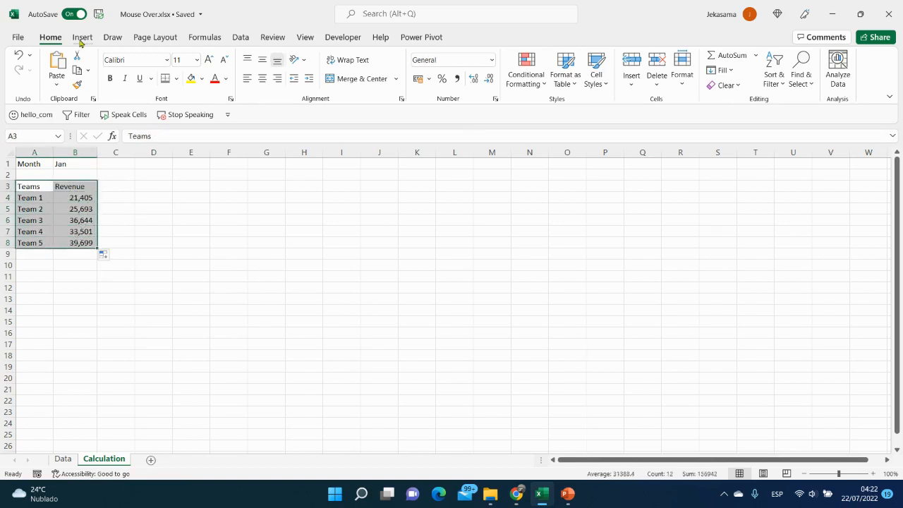
click(82, 37)
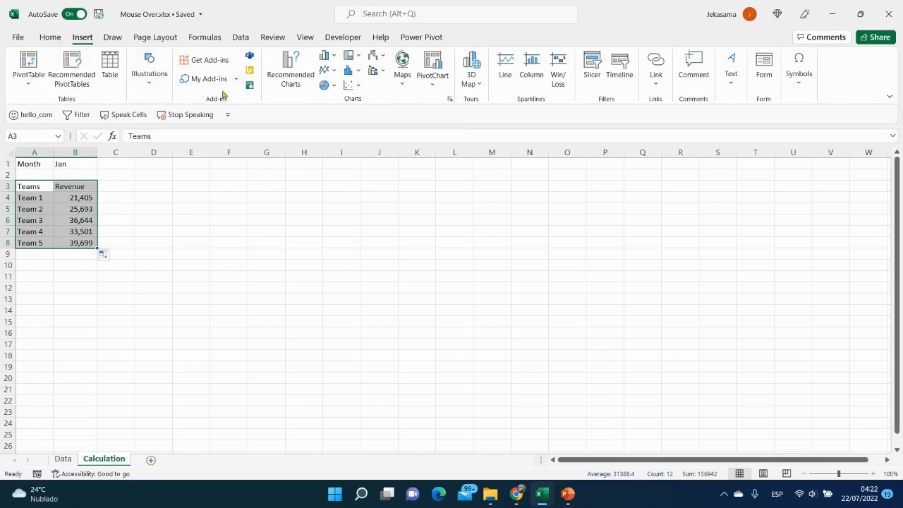
click(325, 55)
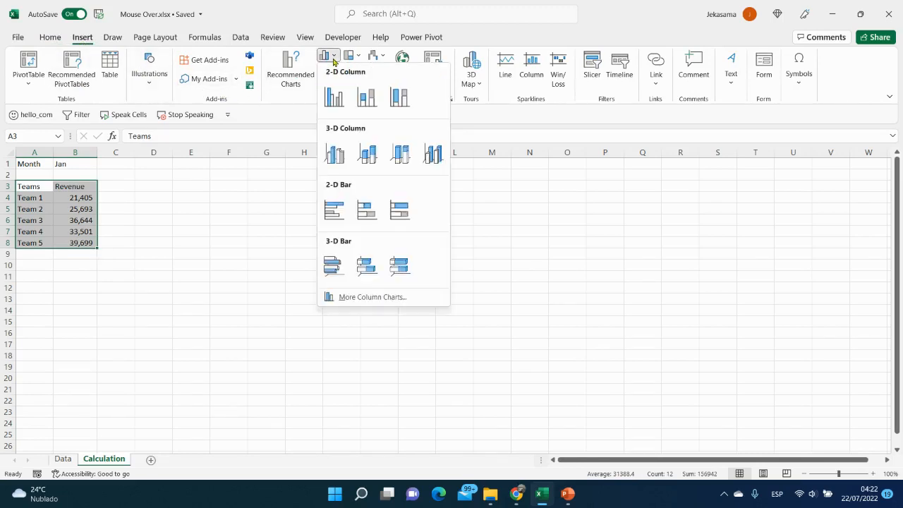
click(333, 96)
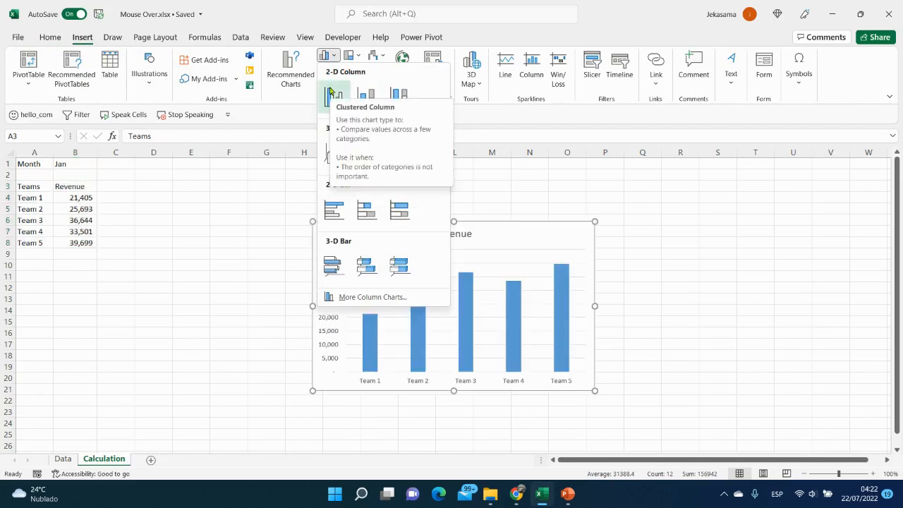
click(333, 94)
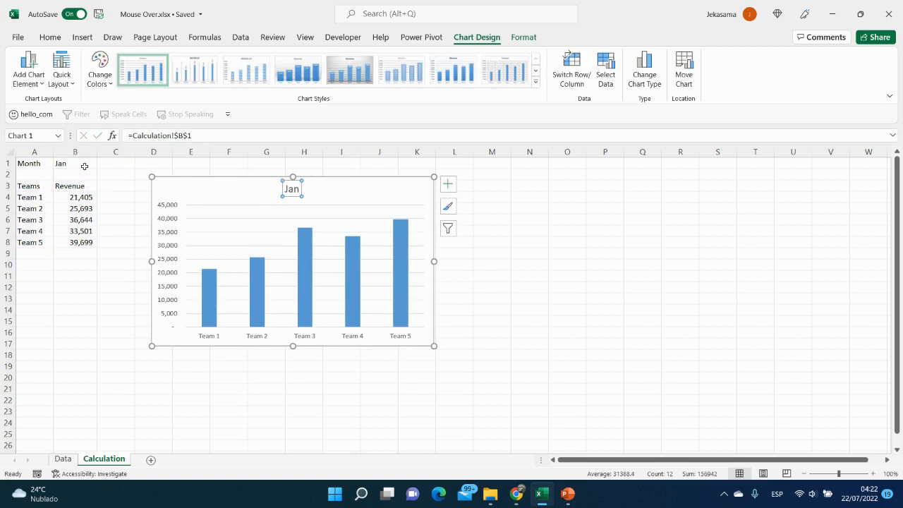
Step: Change B1 to Feb, check the revenue values in B4:B8, and add a new sheet
click(75, 163)
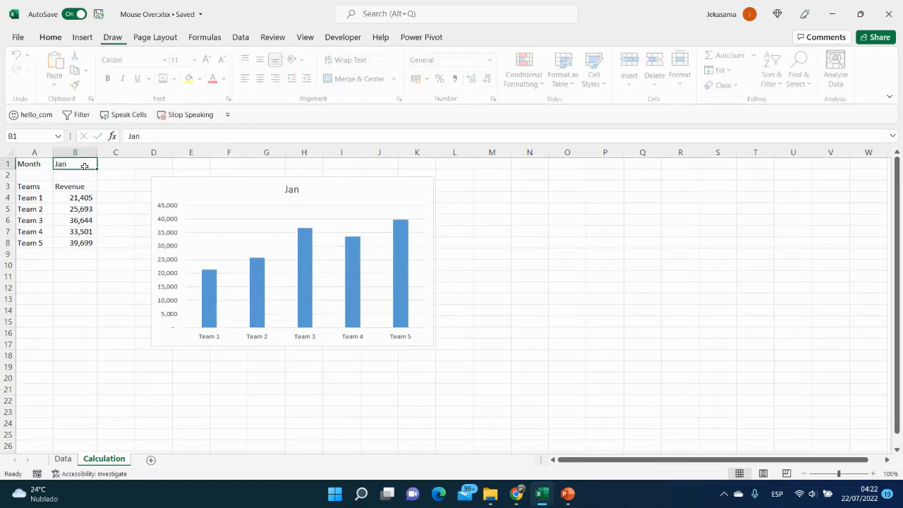
text(Fe)
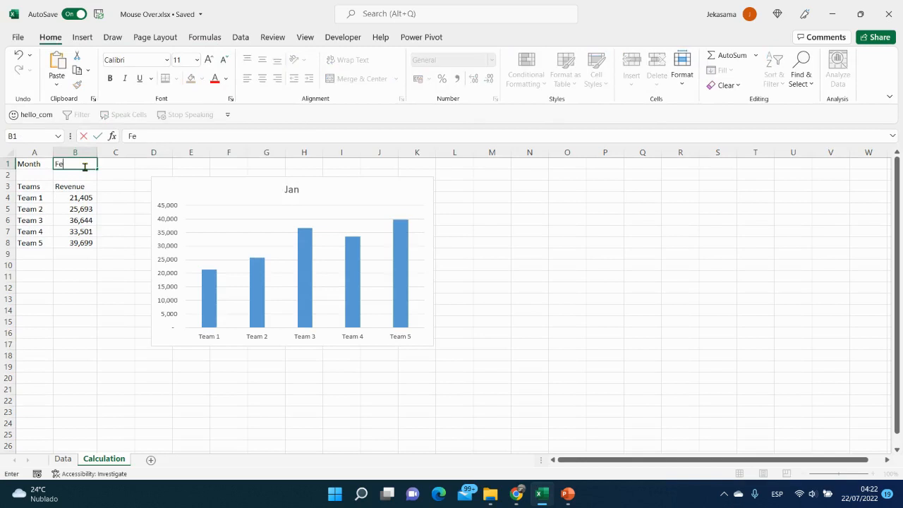
text(b)
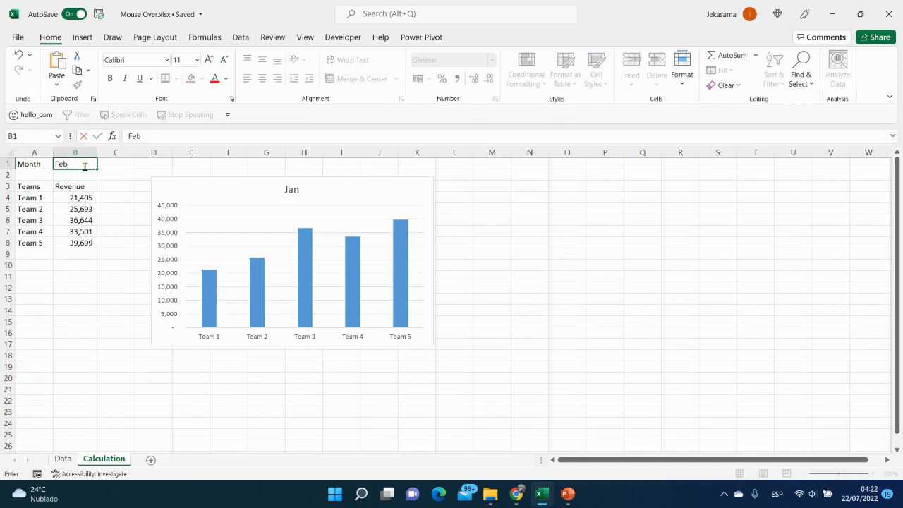
key(Return)
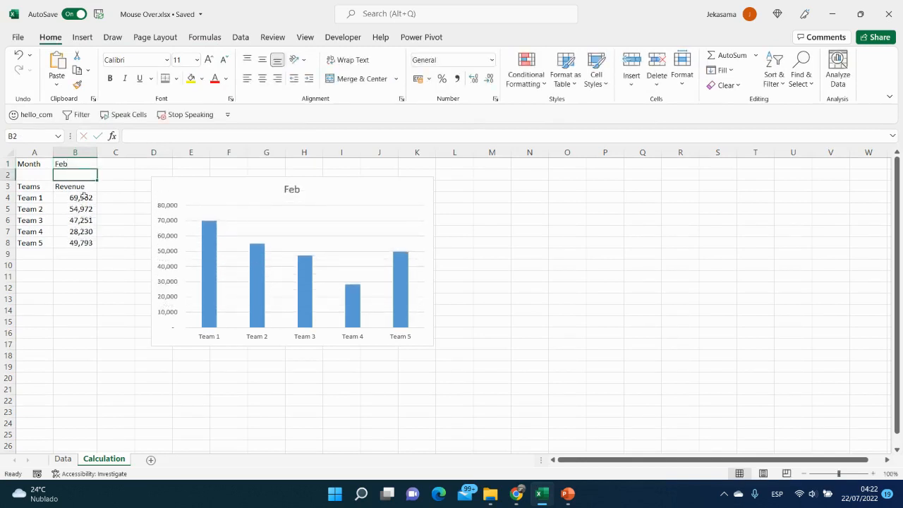
drag(75, 197, 75, 242)
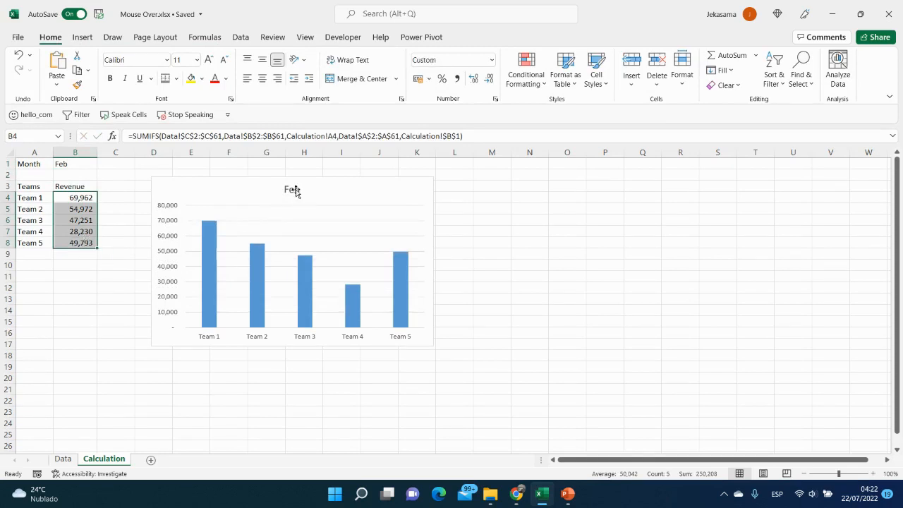
click(115, 298)
text(Dashb)
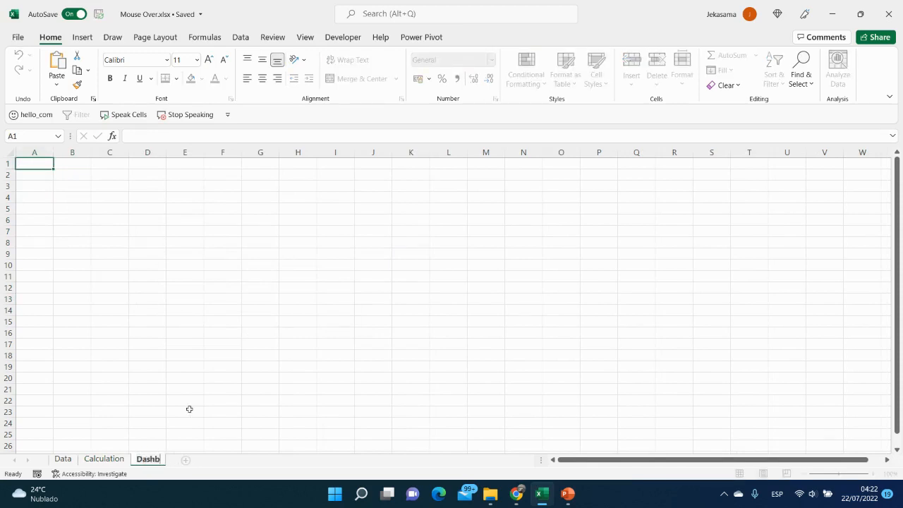
Step: Name the new sheet Dashboard and enter the heading 'Revenue per month' in B1
double_click(148, 458)
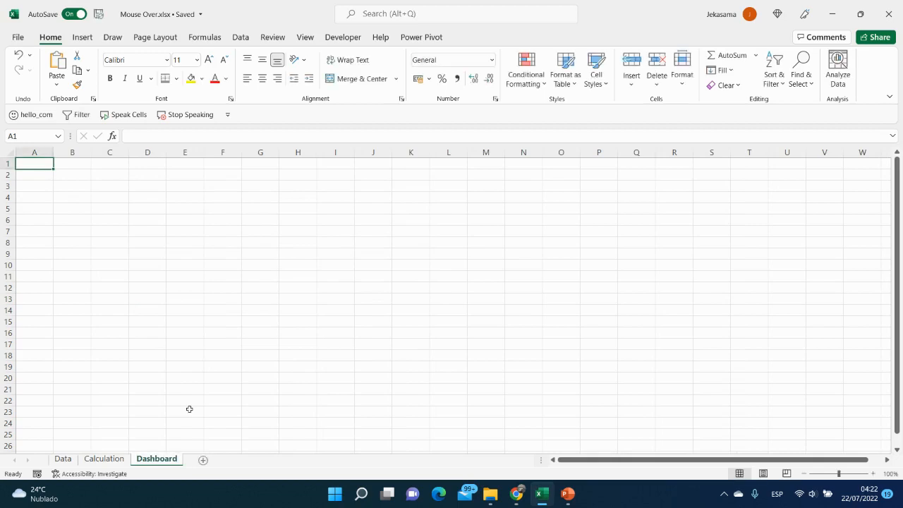
click(72, 163)
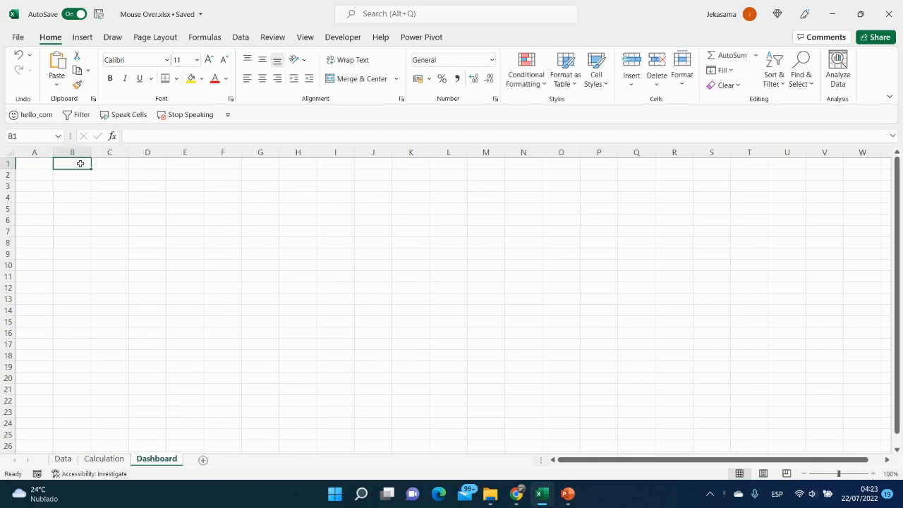
text(Revenue)
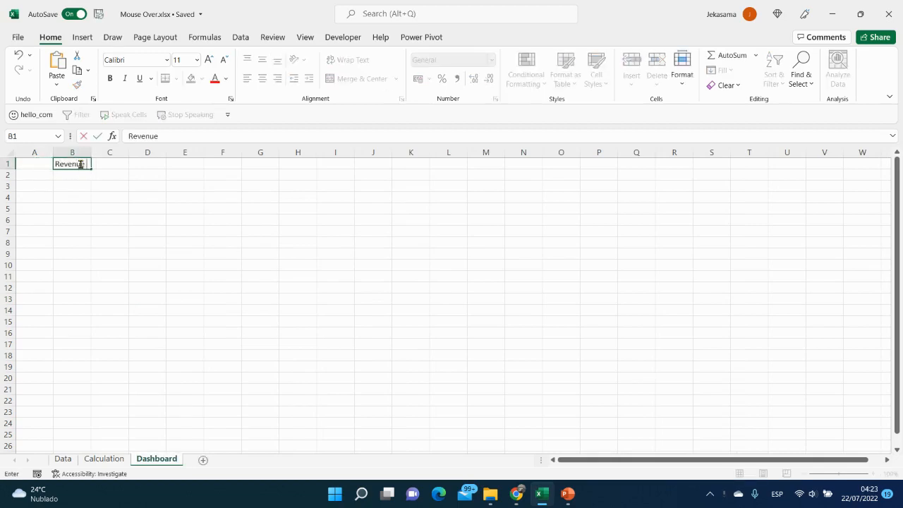
text(per month)
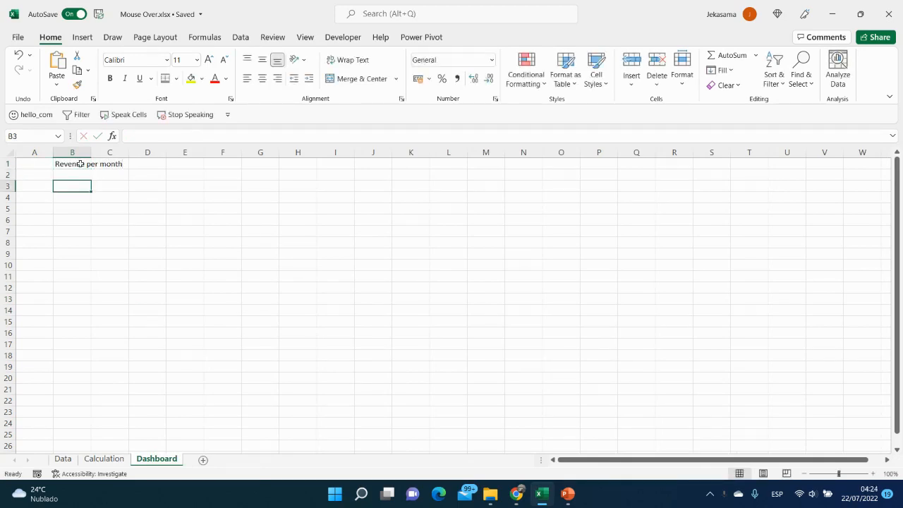
Step: Fill Jan–Dec across rows 3 and 4 from B3 and centre the months
text(Jan)
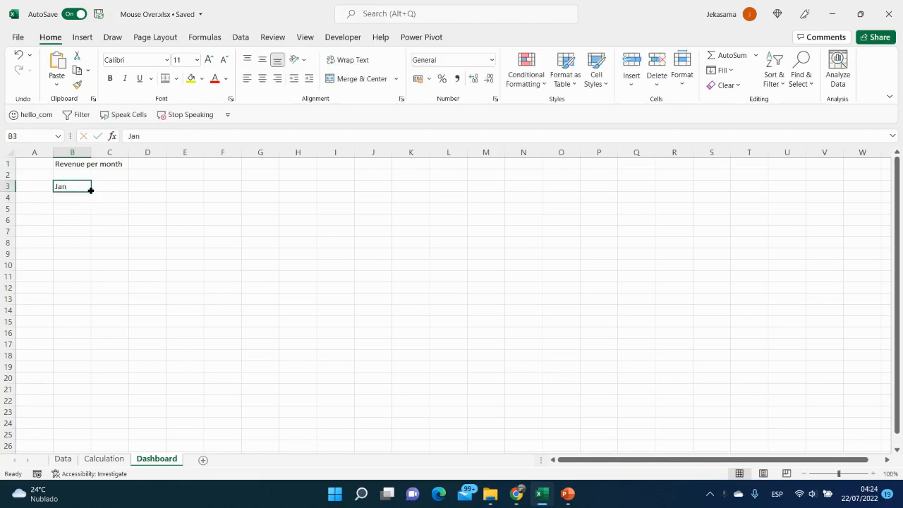
drag(90, 191, 204, 187)
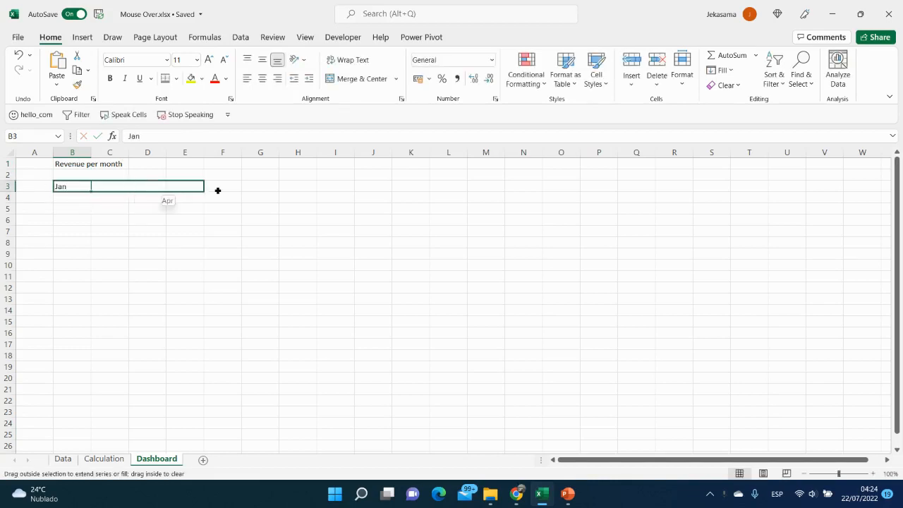
drag(204, 186, 270, 191)
text(Jul)
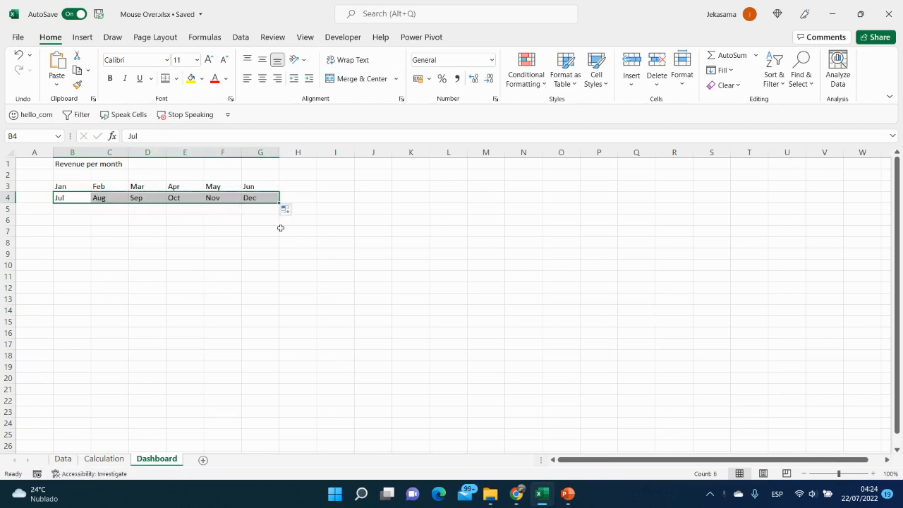
drag(60, 186, 249, 197)
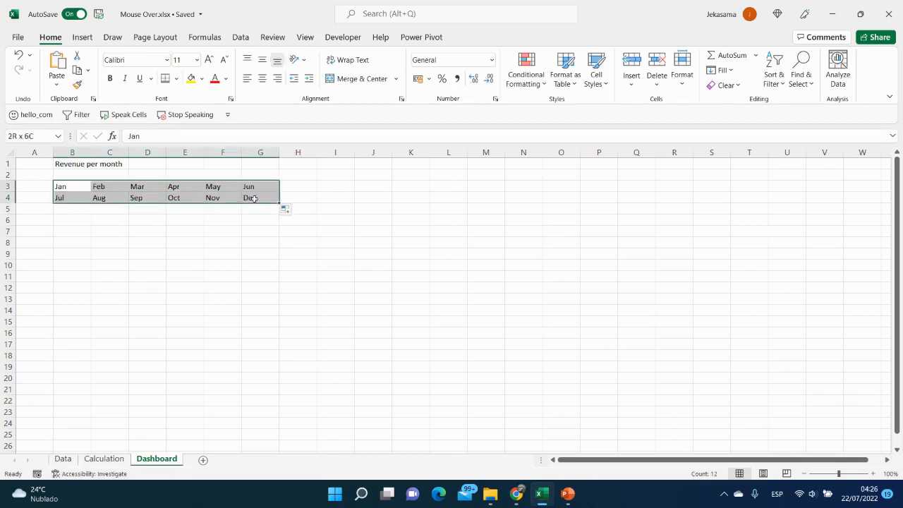
click(261, 79)
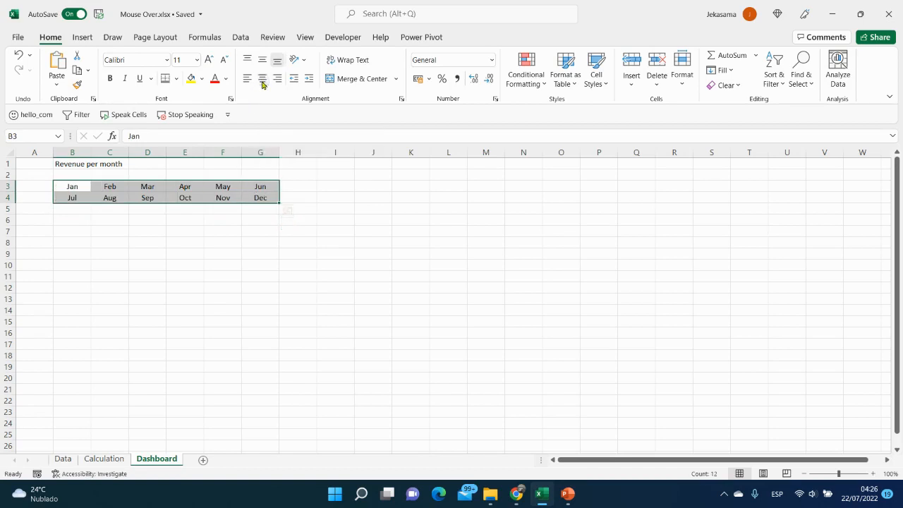
mouse_move(262, 59)
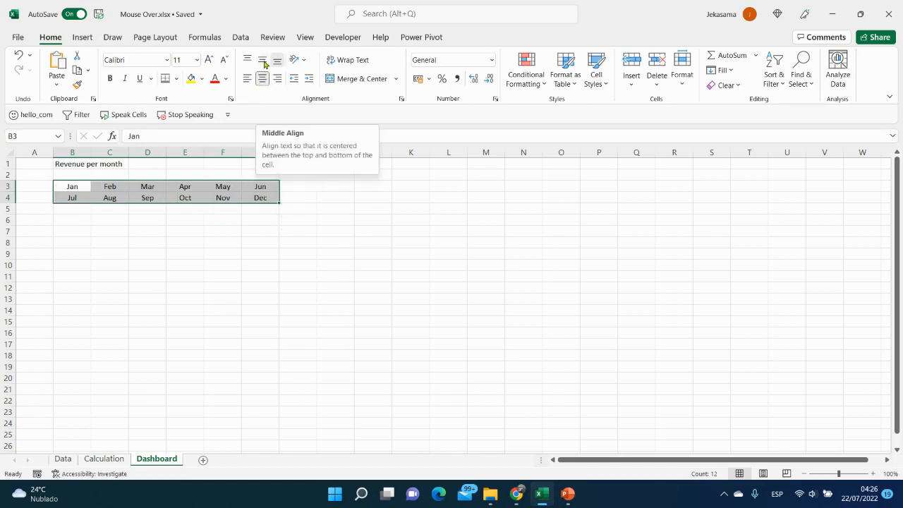
mouse_move(295, 229)
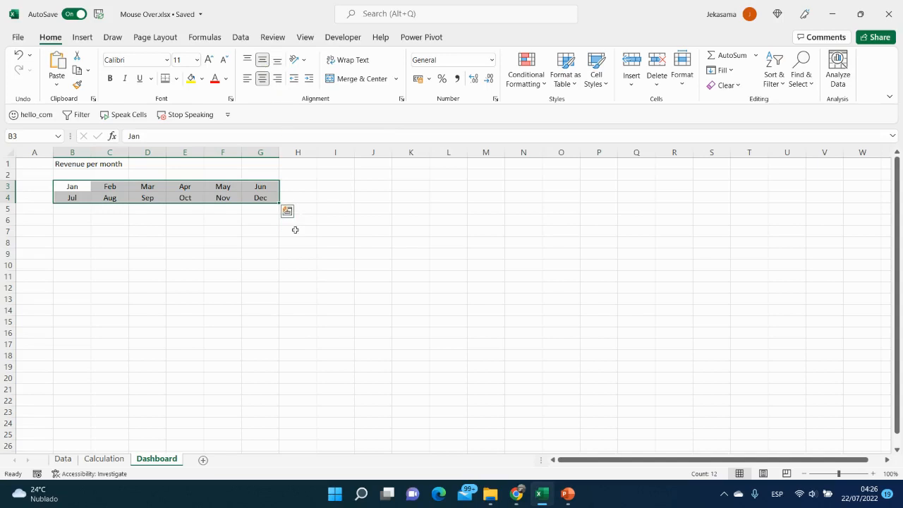
Step: Copy the revenue chart from the Calculation sheet to the Dashboard under the month grid
click(103, 459)
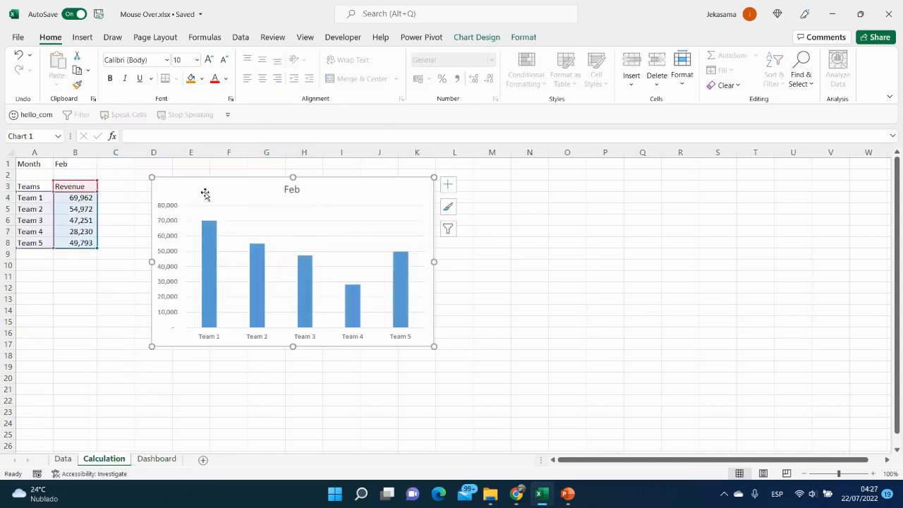
right_click(205, 194)
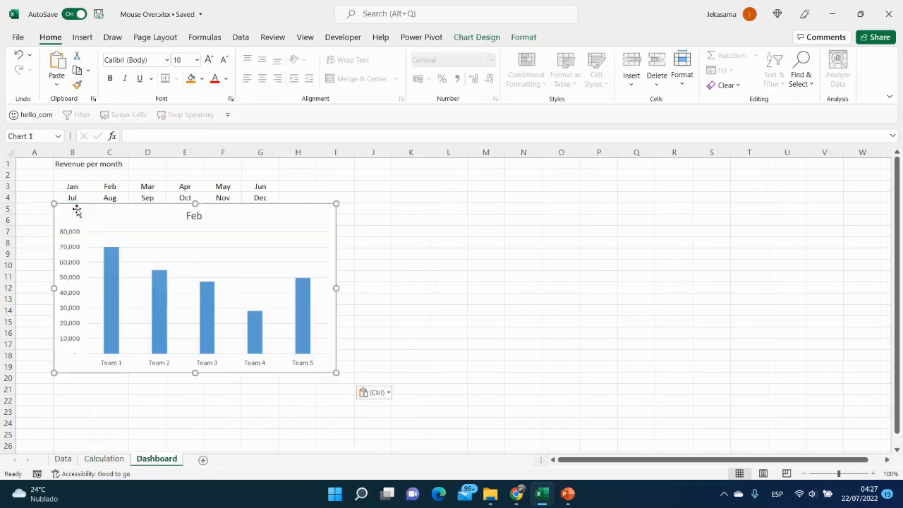
click(194, 289)
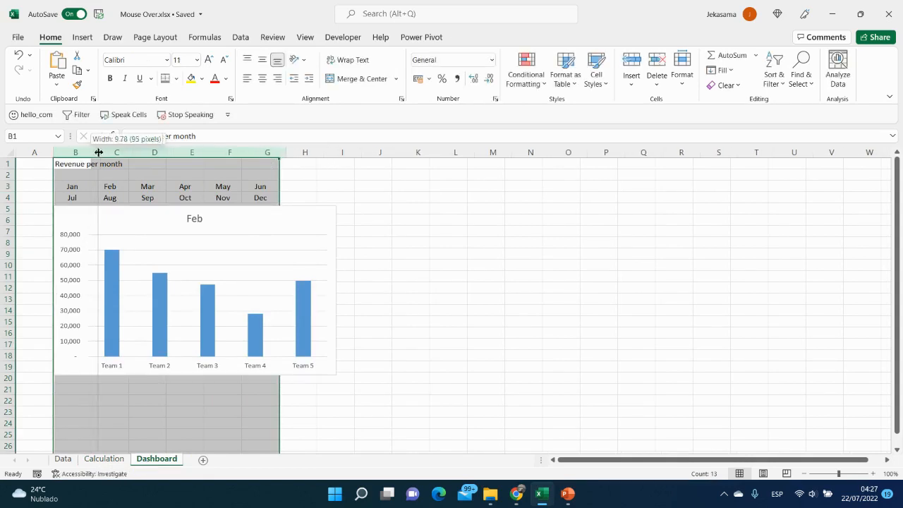
Step: Widen columns B–G, make month rows 3–4 taller, and fit the chart beneath them
drag(97, 153, 116, 153)
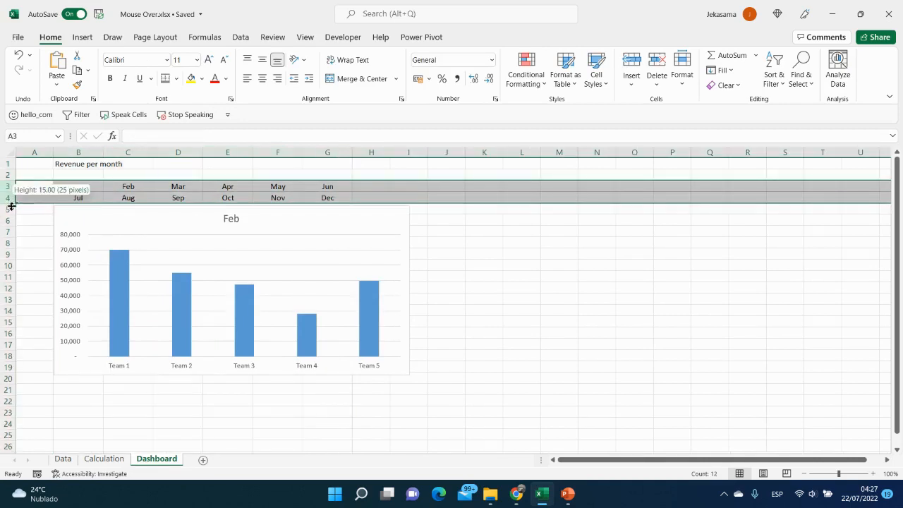
drag(11, 206, 10, 215)
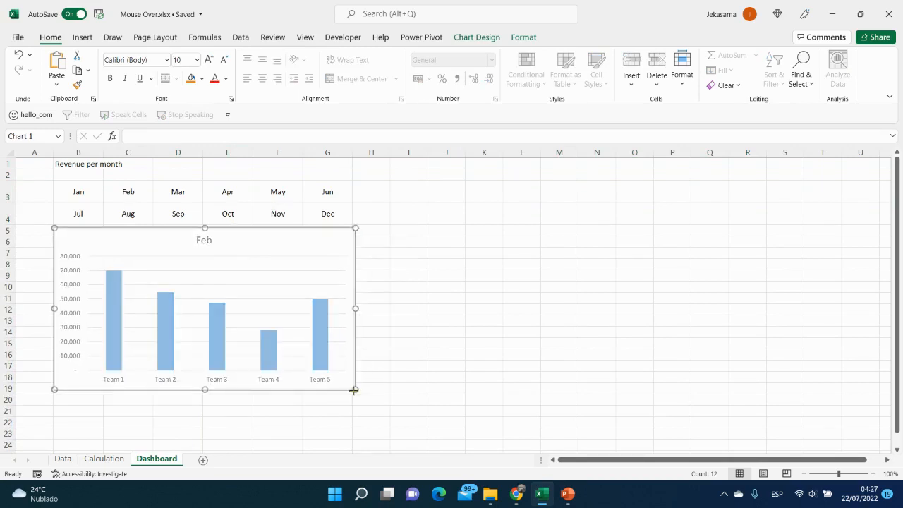
click(408, 364)
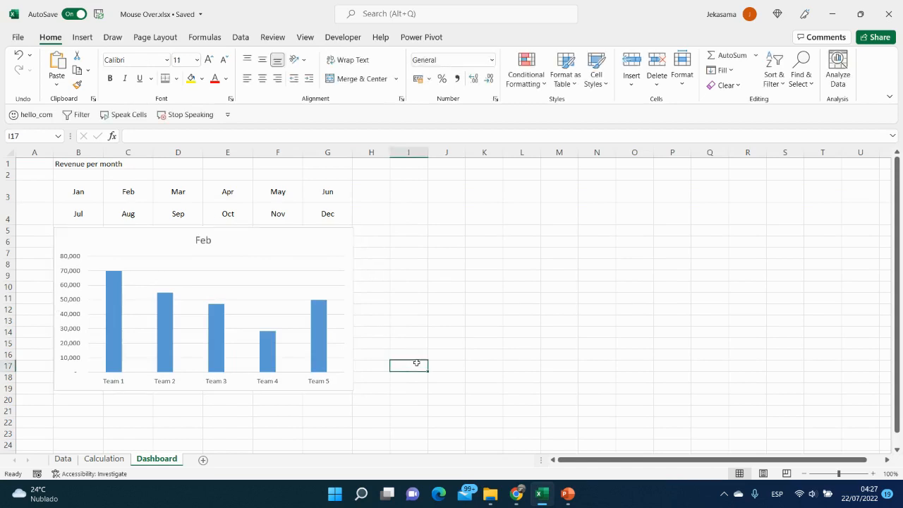
click(203, 304)
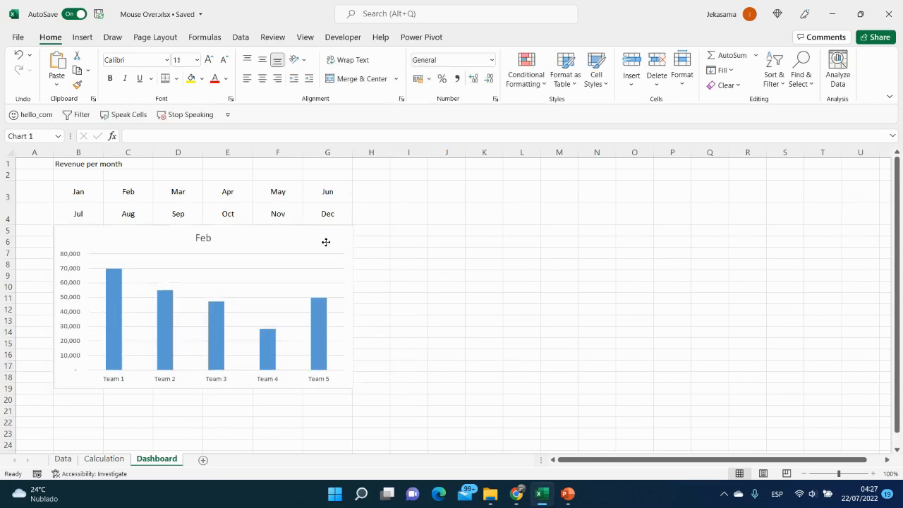
Step: Select the month grid B3:G4 to check the enlarged tile layout
click(409, 264)
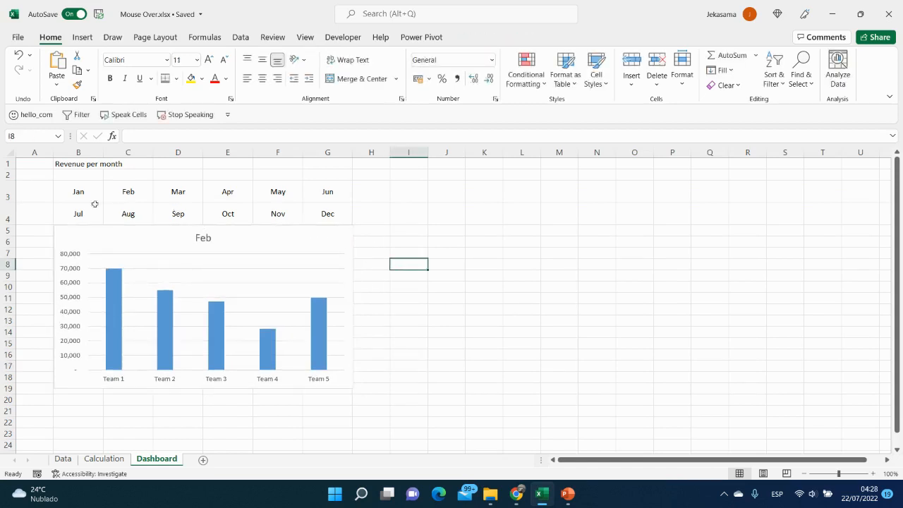
drag(78, 191, 327, 212)
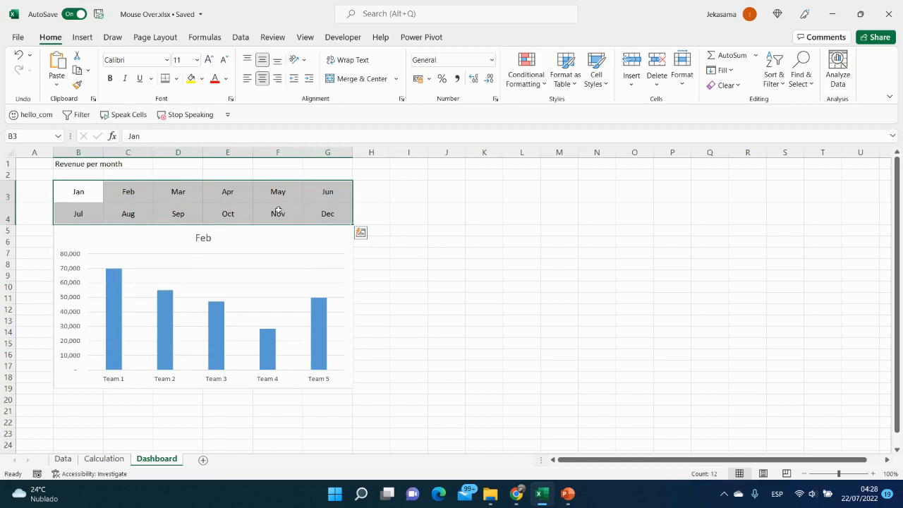
click(128, 191)
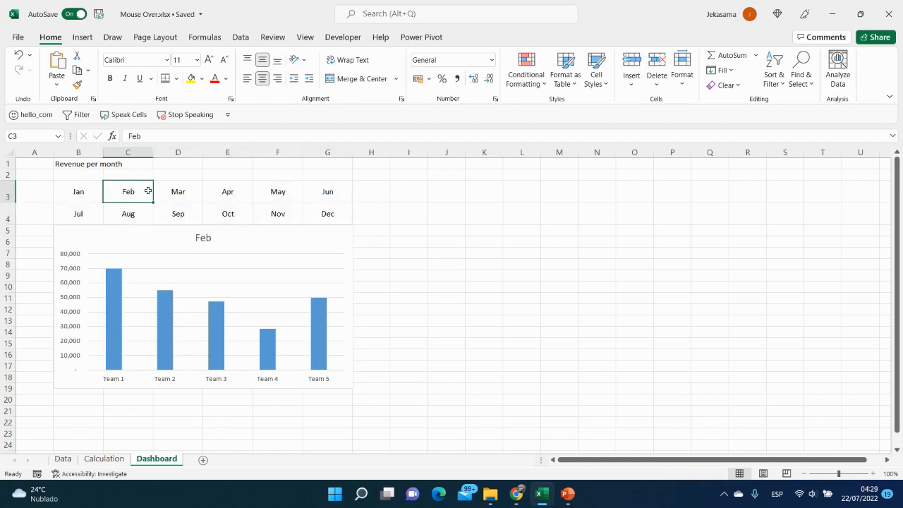
click(342, 37)
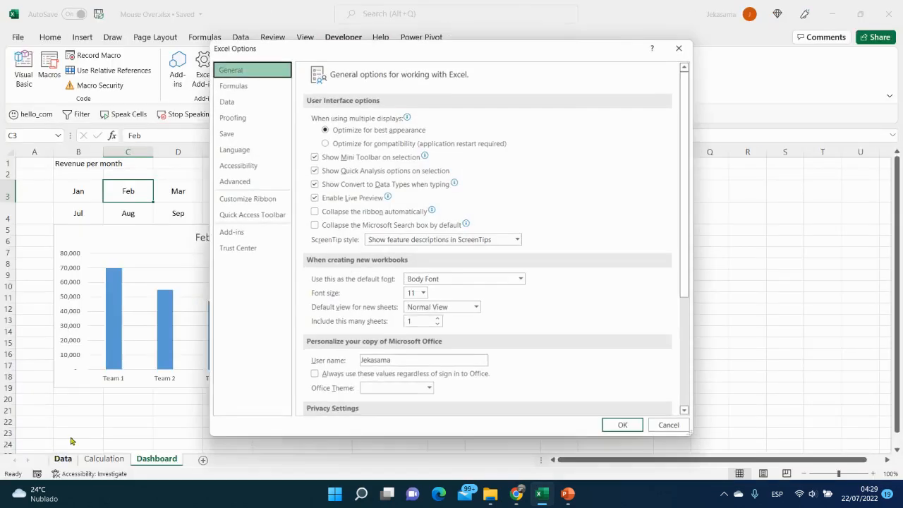
mouse_move(247, 198)
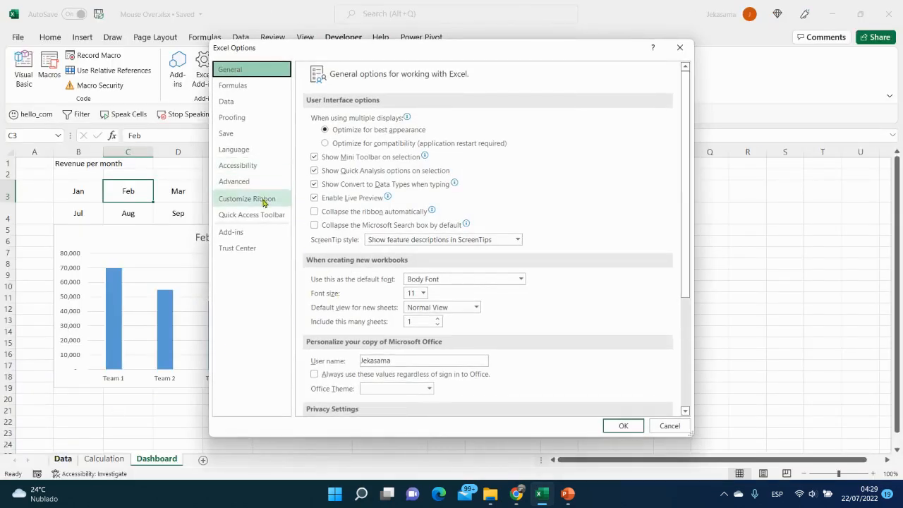
Step: Check Developer under Customize Ribbon in Excel Options and confirm with OK
click(246, 198)
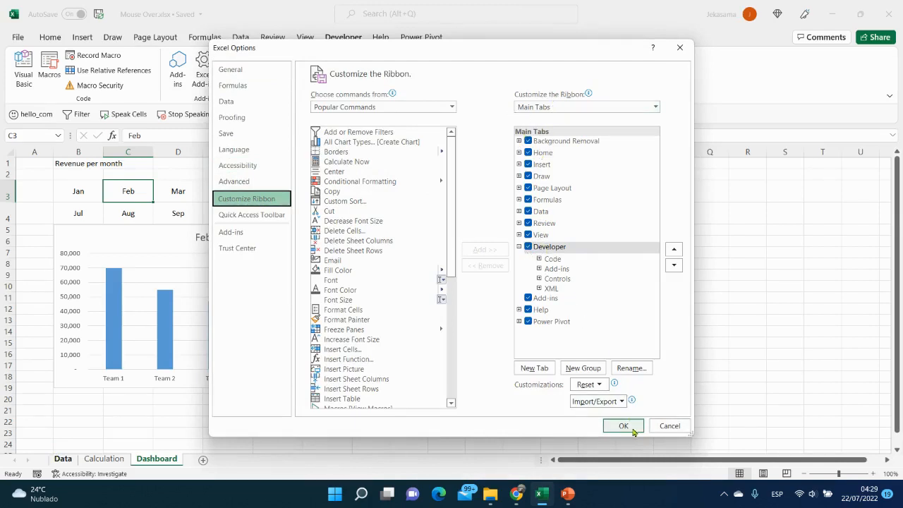
click(622, 426)
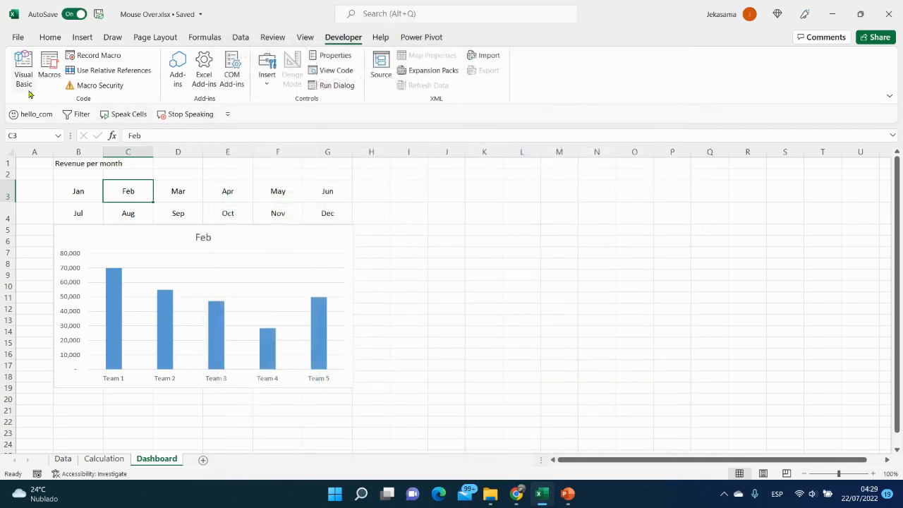
Step: Open the Visual Basic editor and insert a new module
click(24, 67)
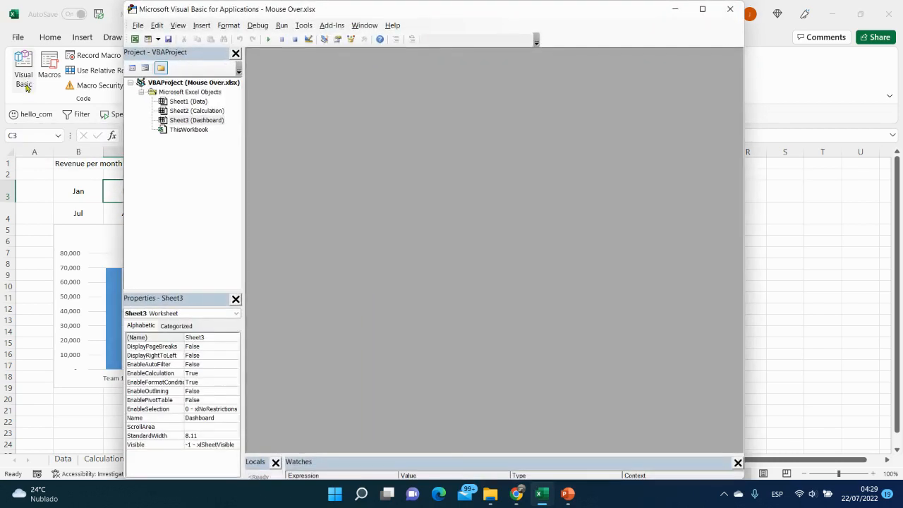
click(202, 25)
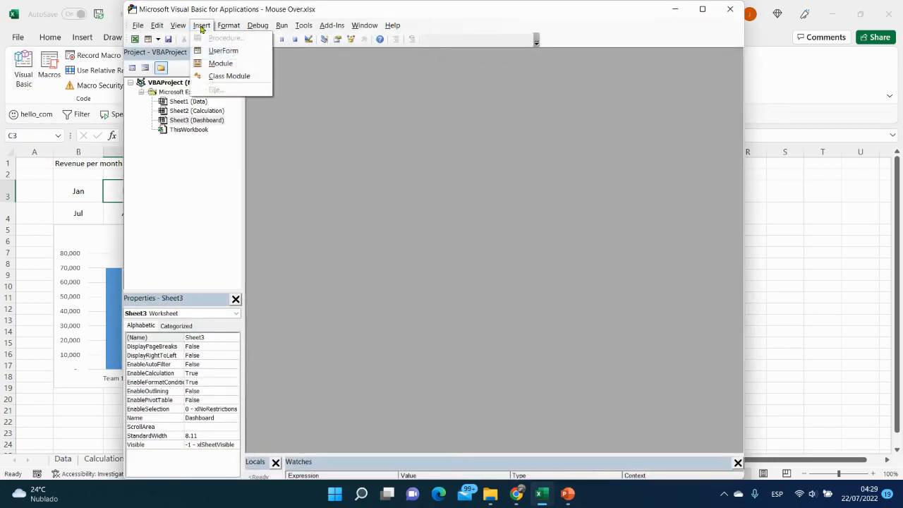
click(220, 63)
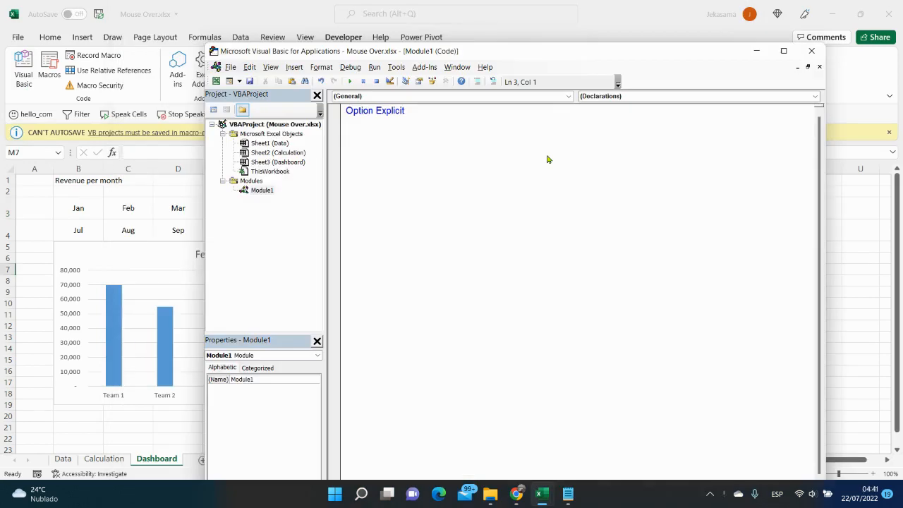
Step: Declare 'Public Function SelectMonth(cell As Range)' in the new module
text(publi)
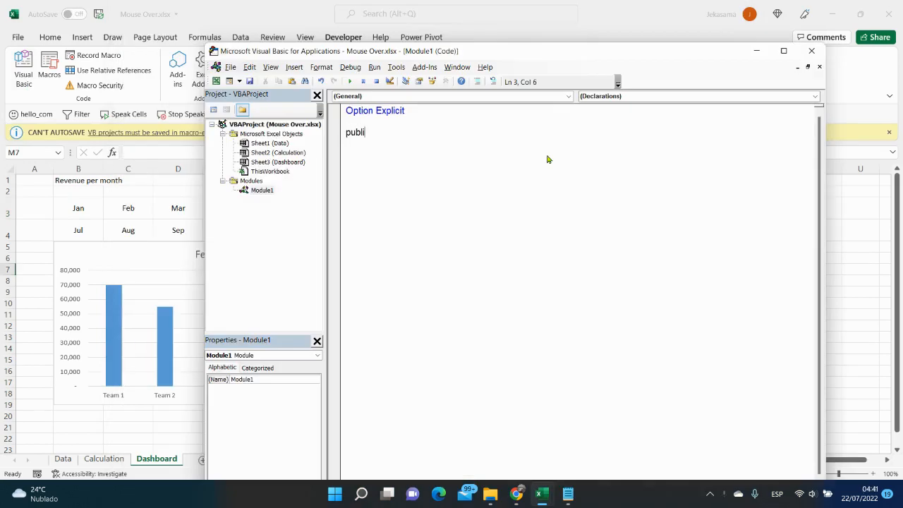
text(c fun)
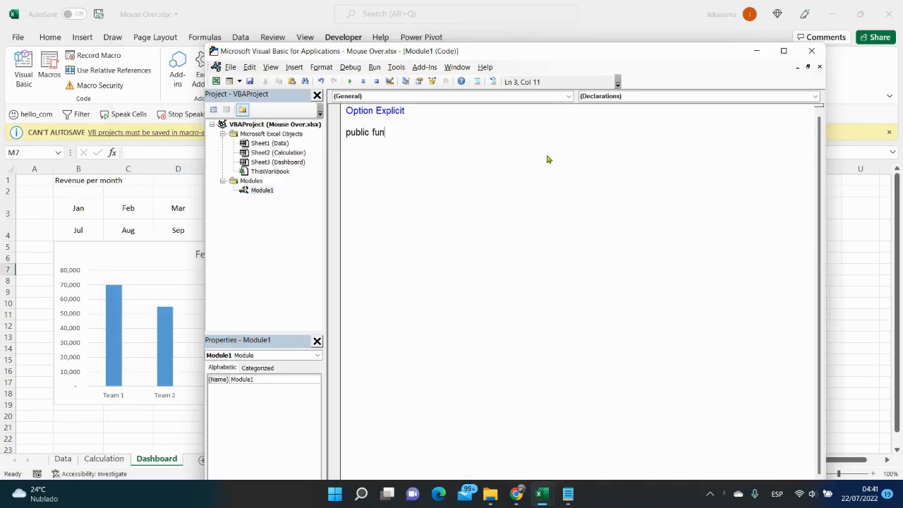
text(ction)
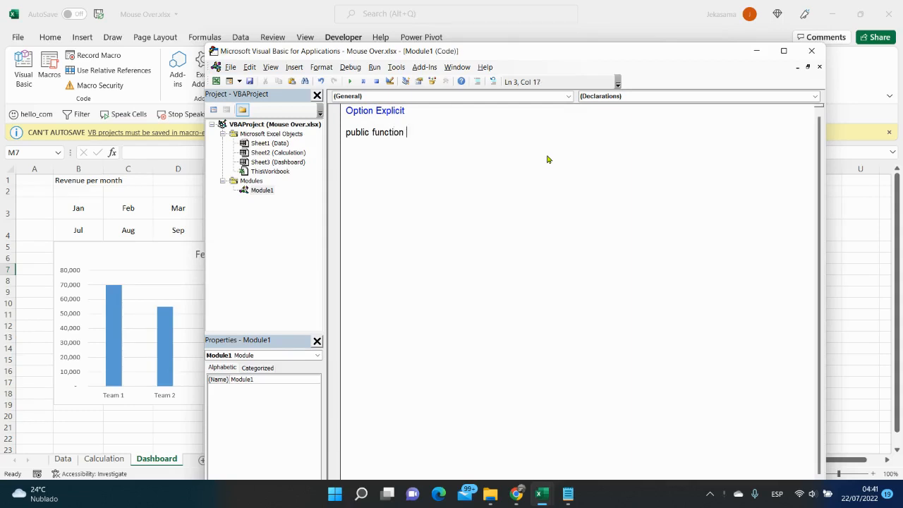
text(Selec)
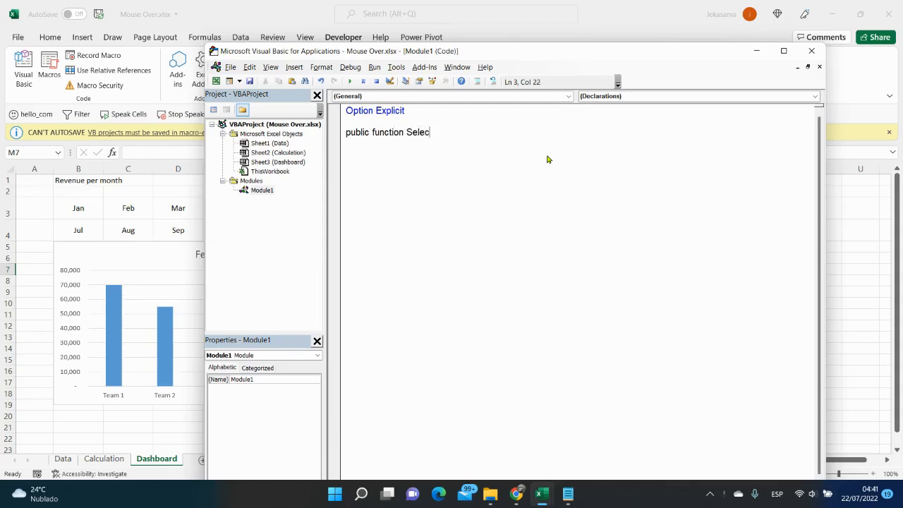
text(tMonth)
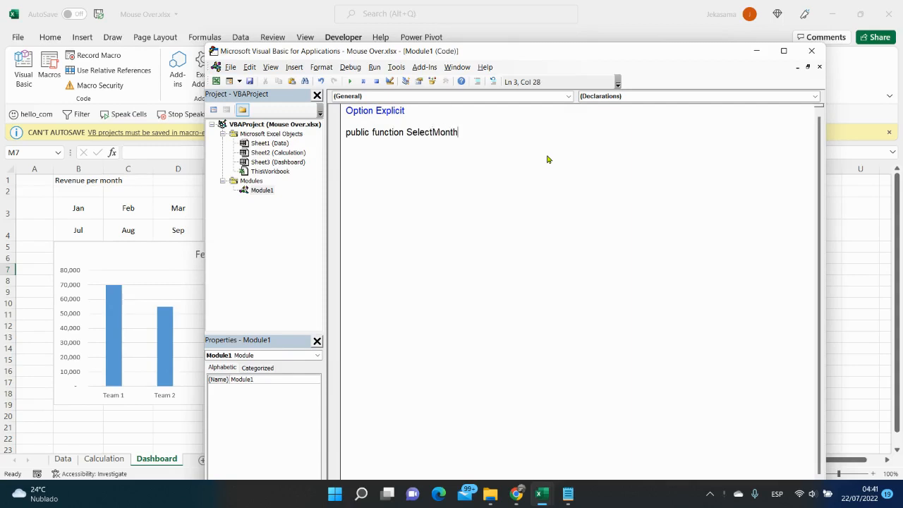
text((cell as Range)
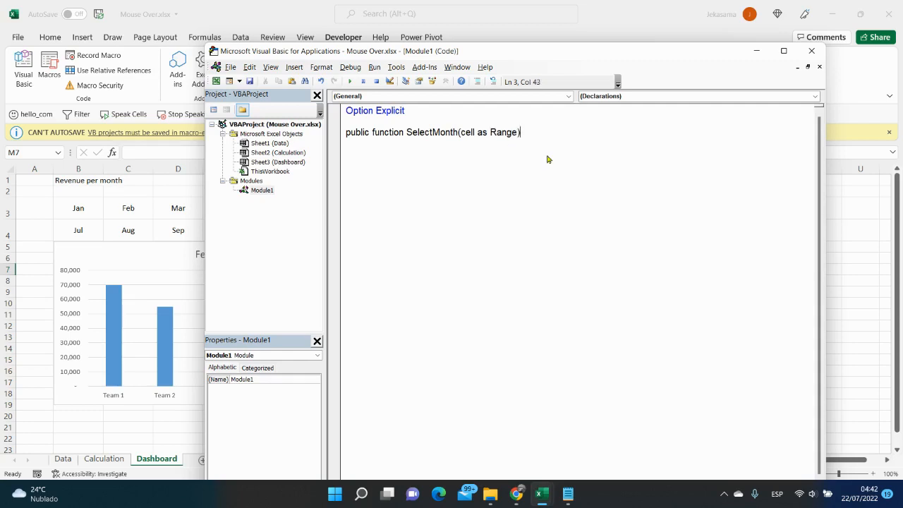
key(Return)
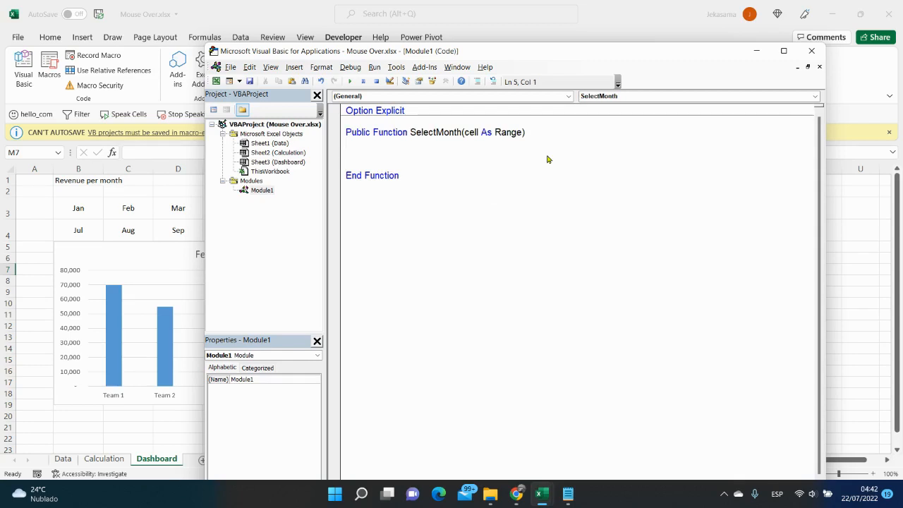
Step: Write sheets("Calculation").range("B1").Value = cell inside the SelectMonth body
click(346, 154)
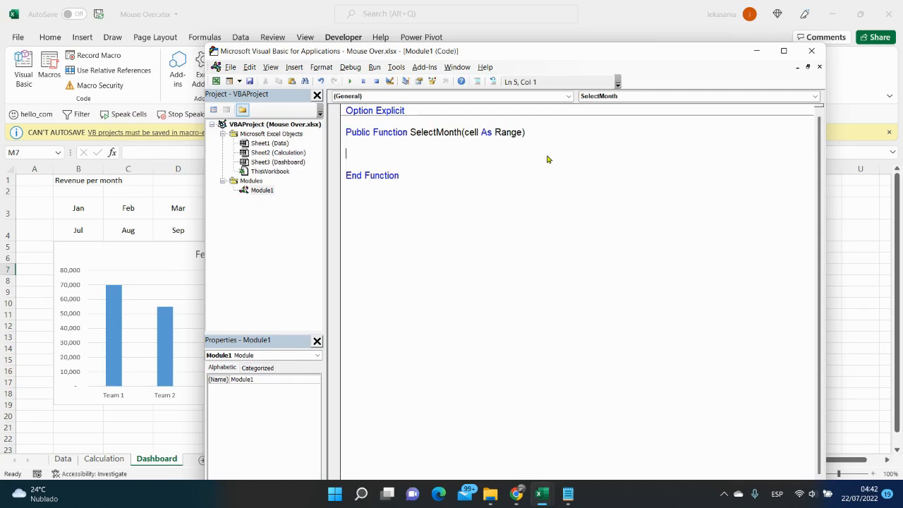
text(sheets)
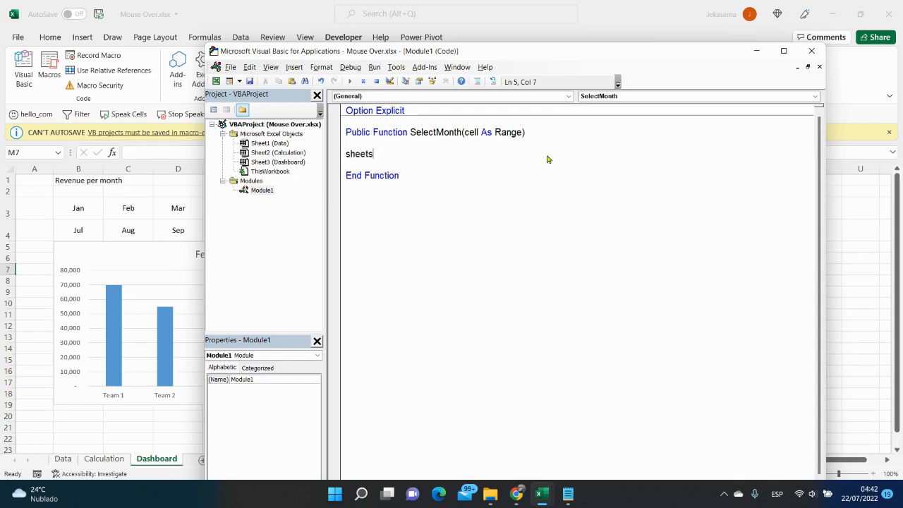
text(()
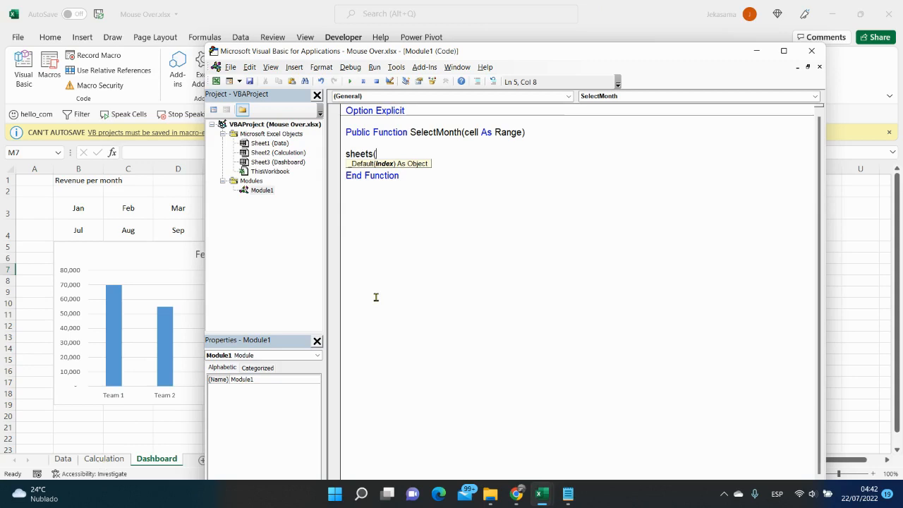
text(")
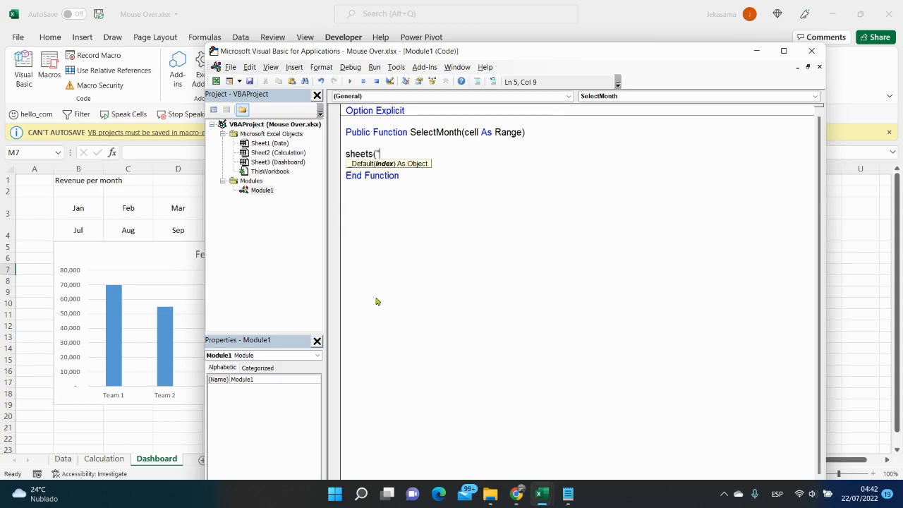
text(C)
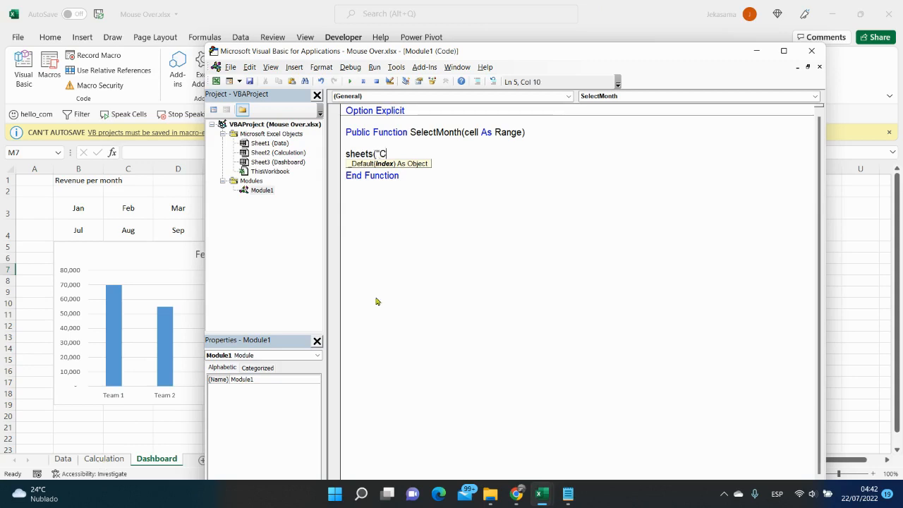
text(al)
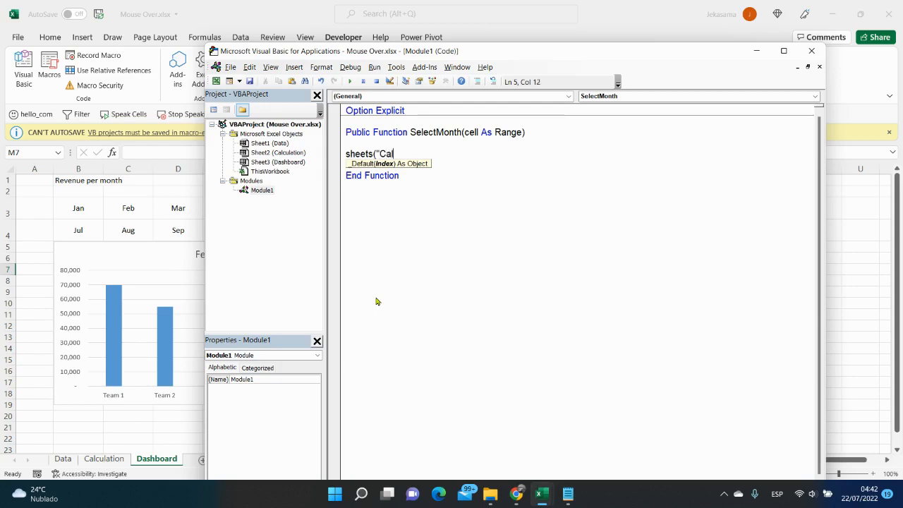
text(culation)
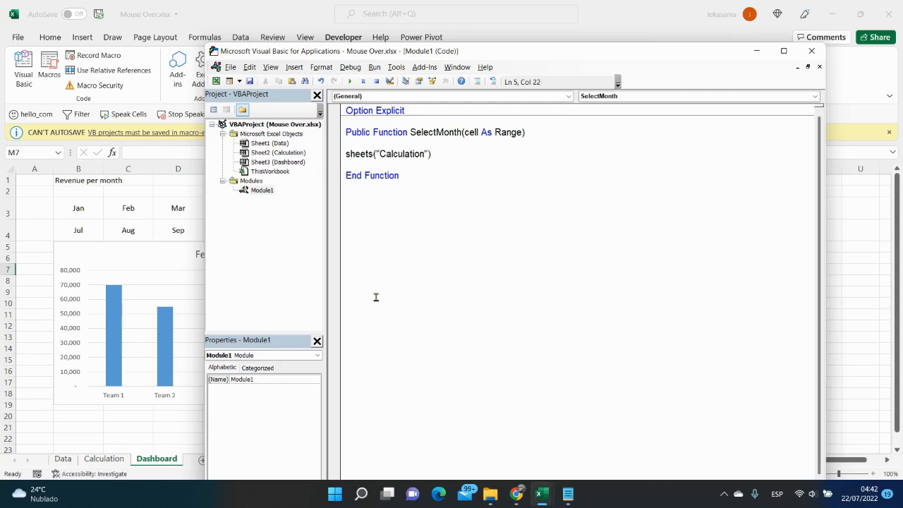
text(.ran)
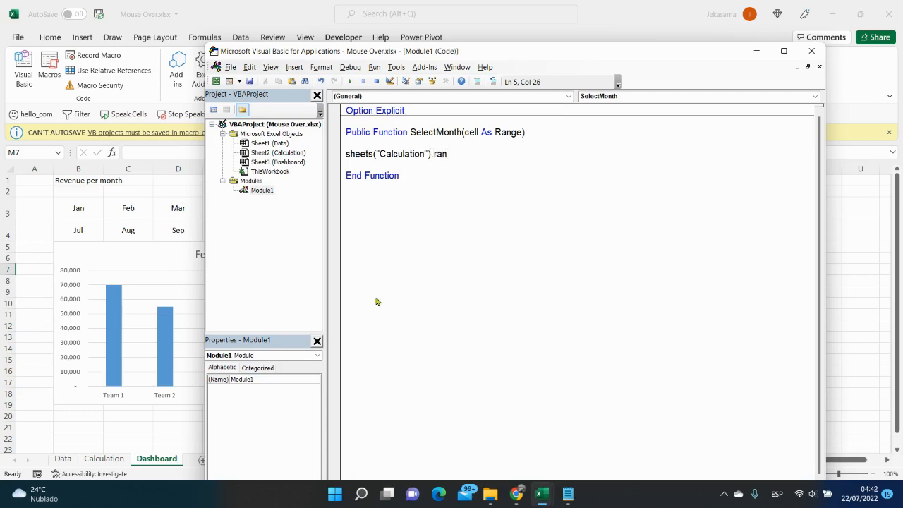
text(ge()
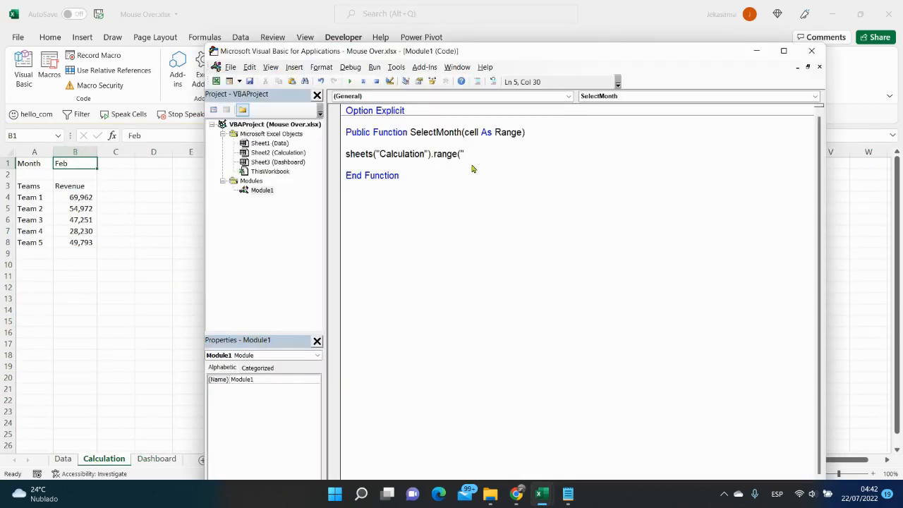
text(B)
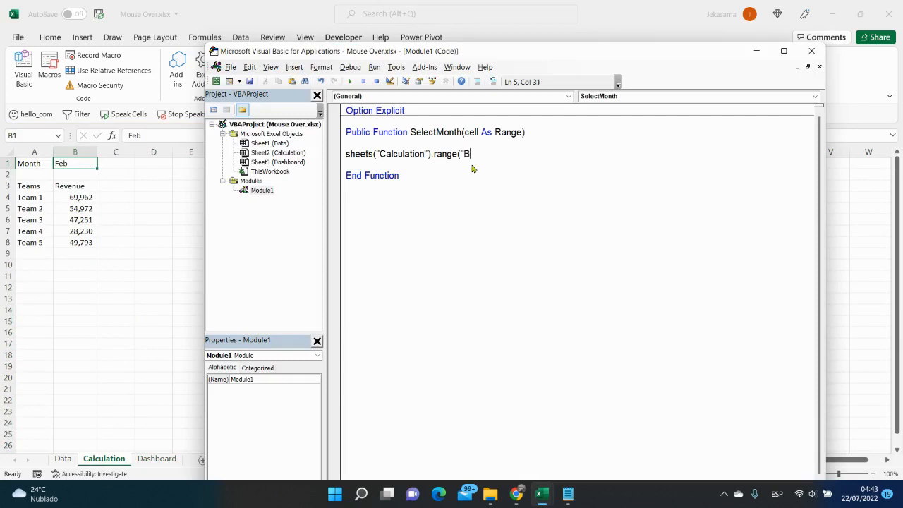
text(1"))
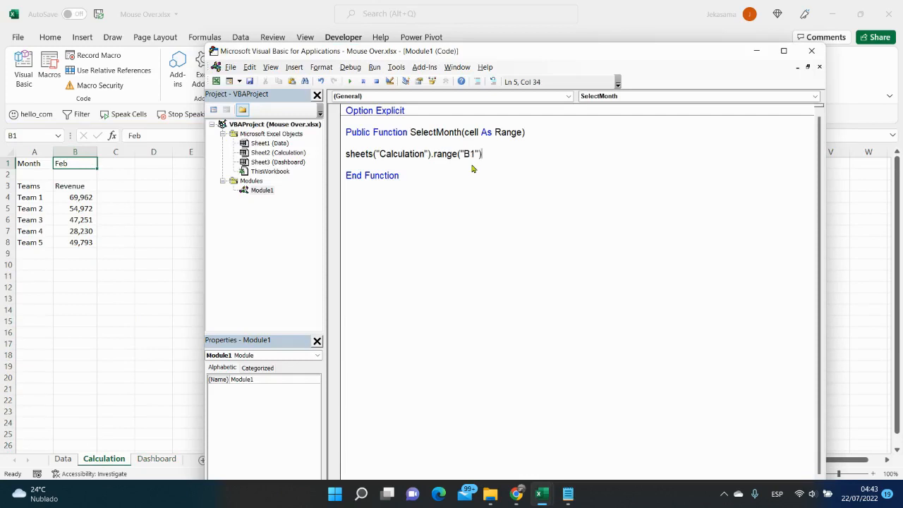
text(.)
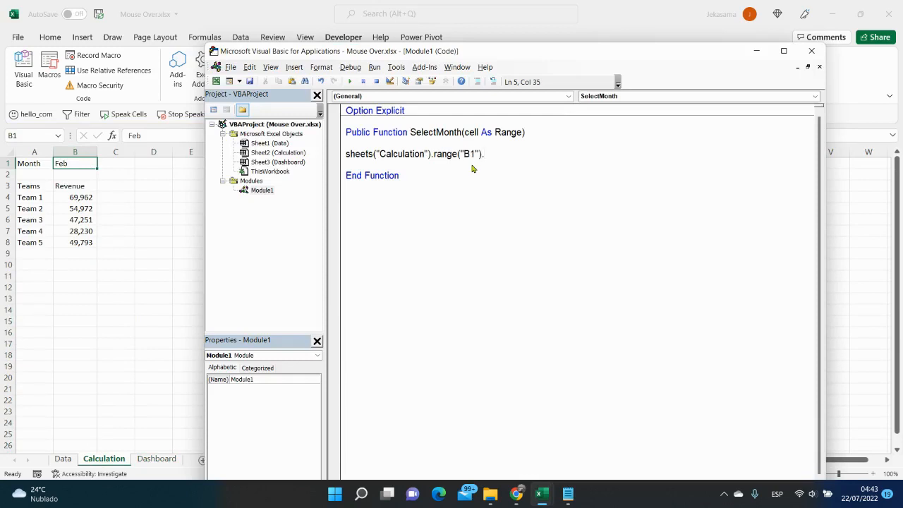
text(.VA)
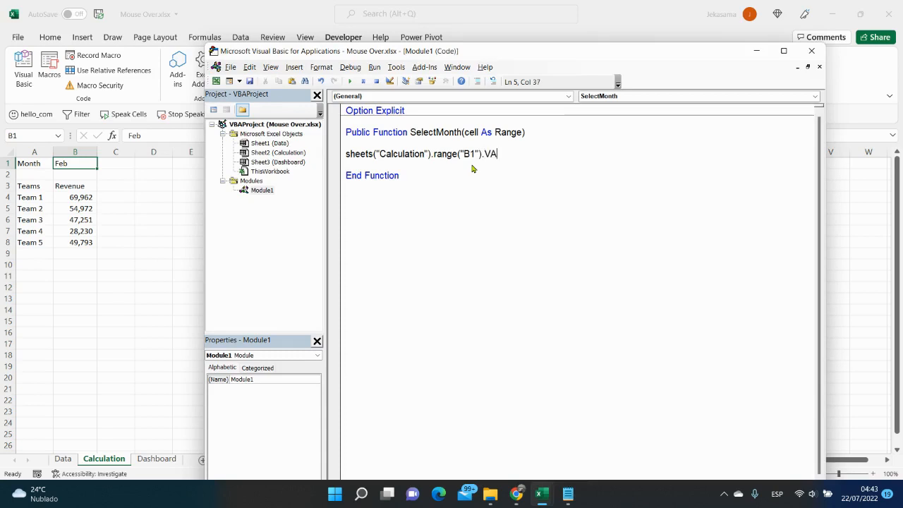
text(LUE=)
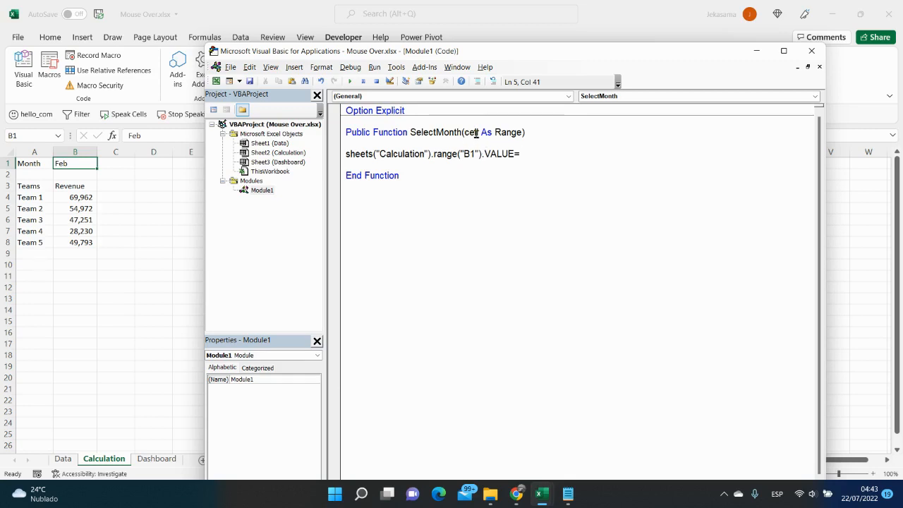
text(cell)
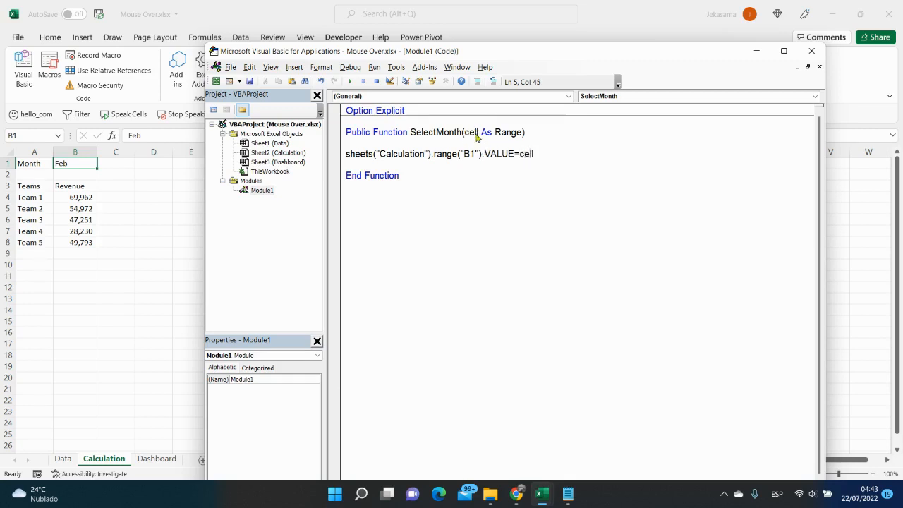
text(.va)
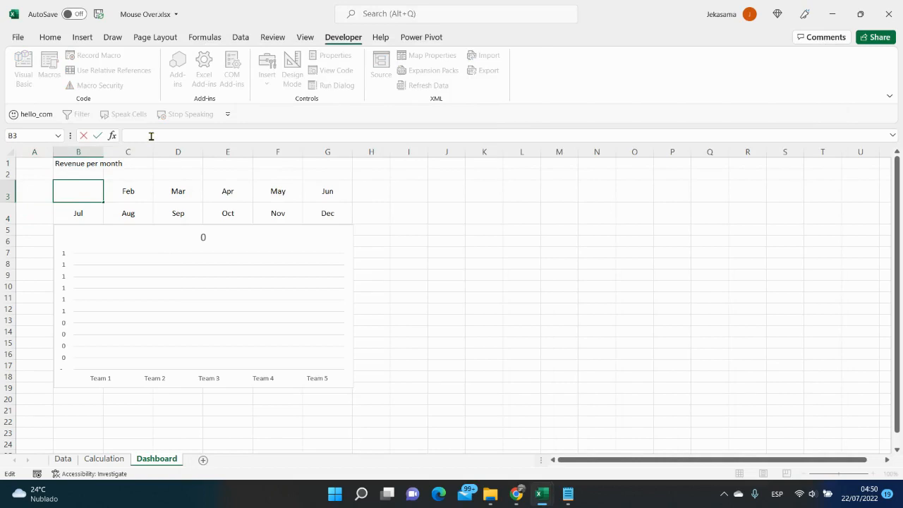
Step: Enter =HYPERLINK(SelectMonth(B3),"Jan") in Dashboard cell B3
text(=hy)
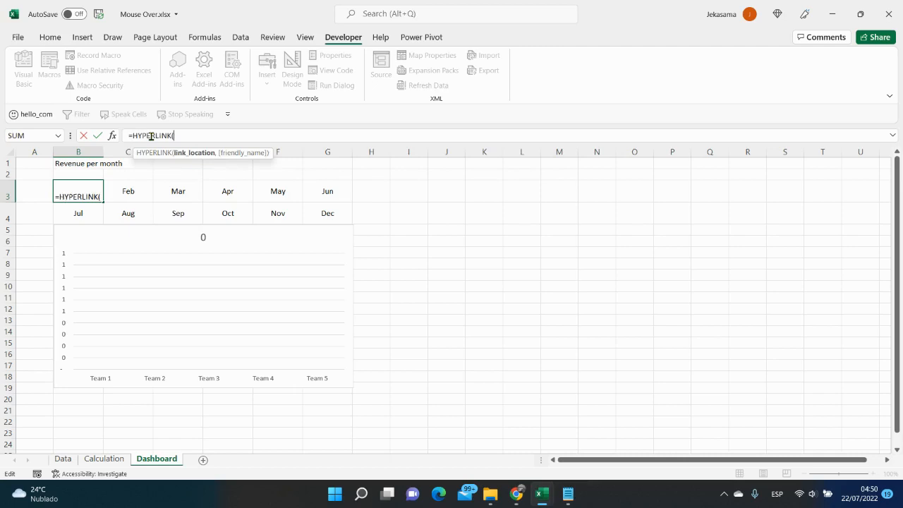
mouse_move(190, 153)
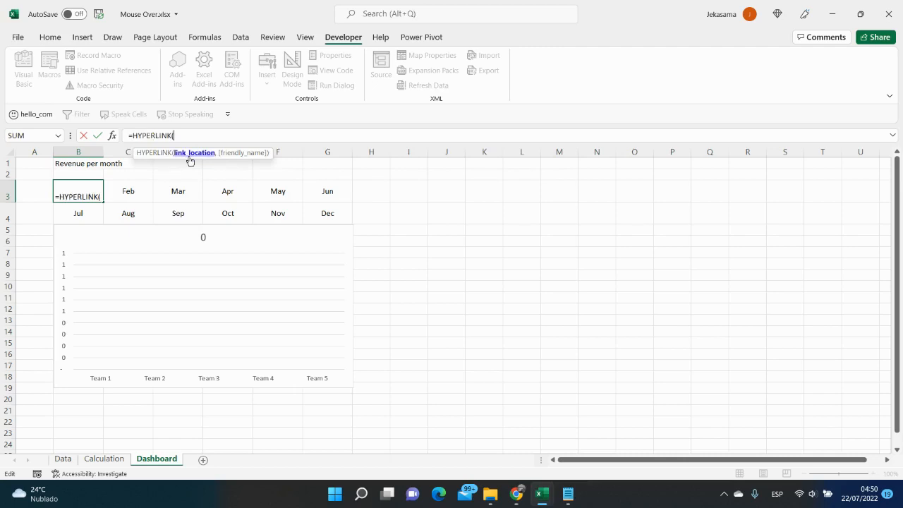
text(sel)
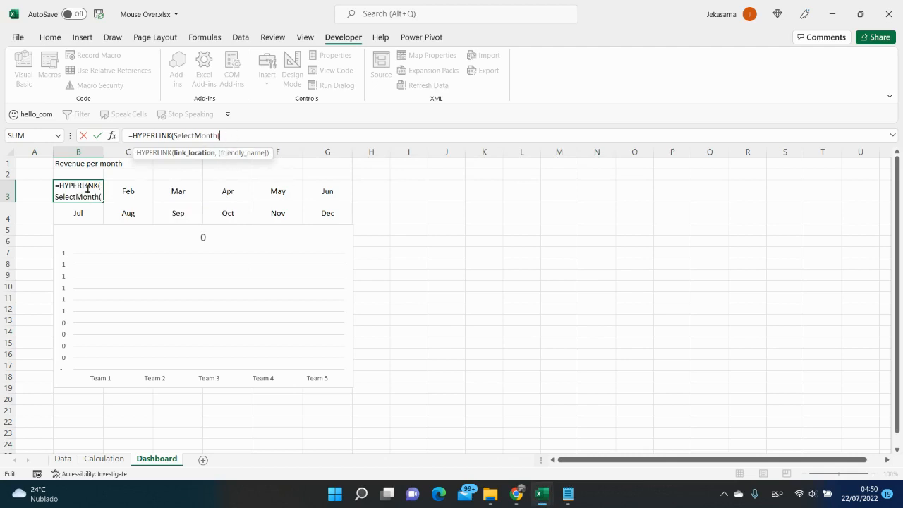
mouse_move(188, 203)
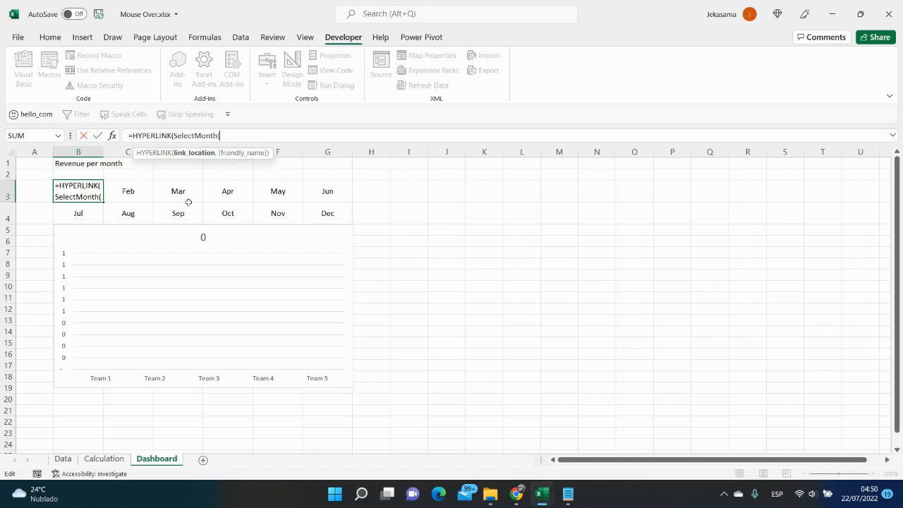
text(B)
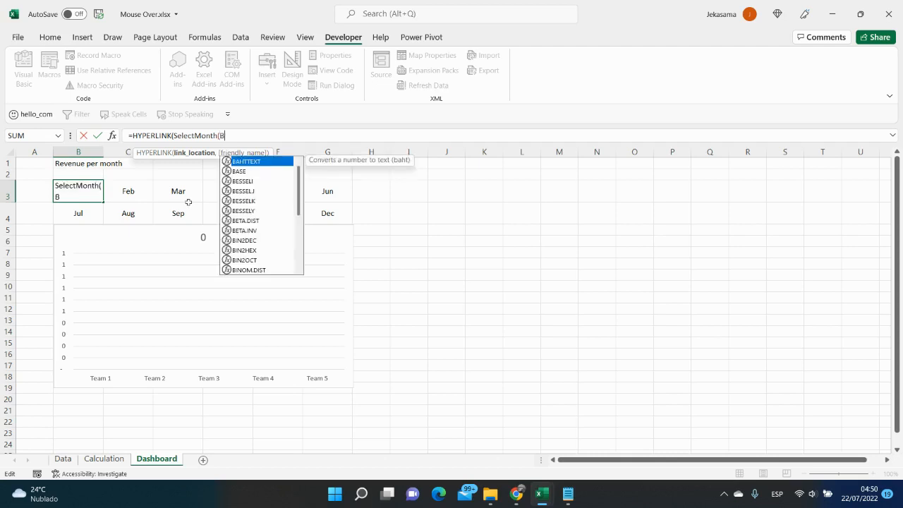
text(3))
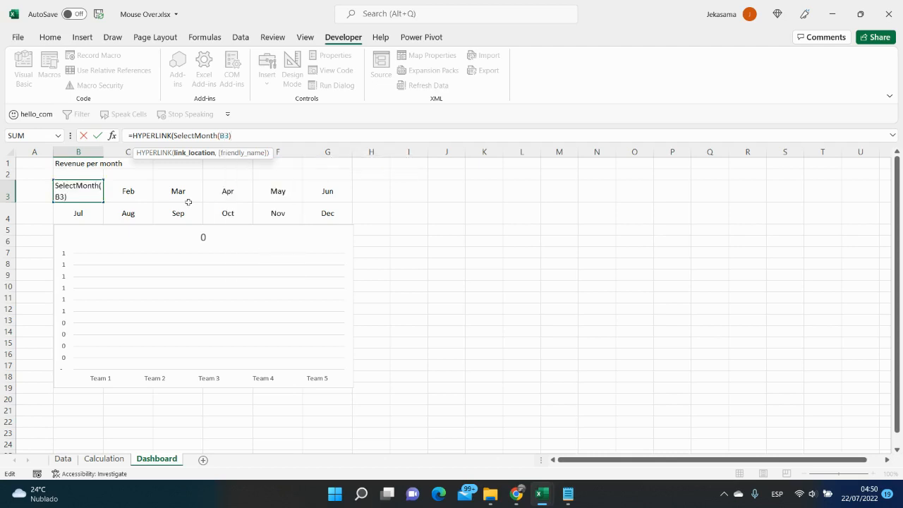
text(,)
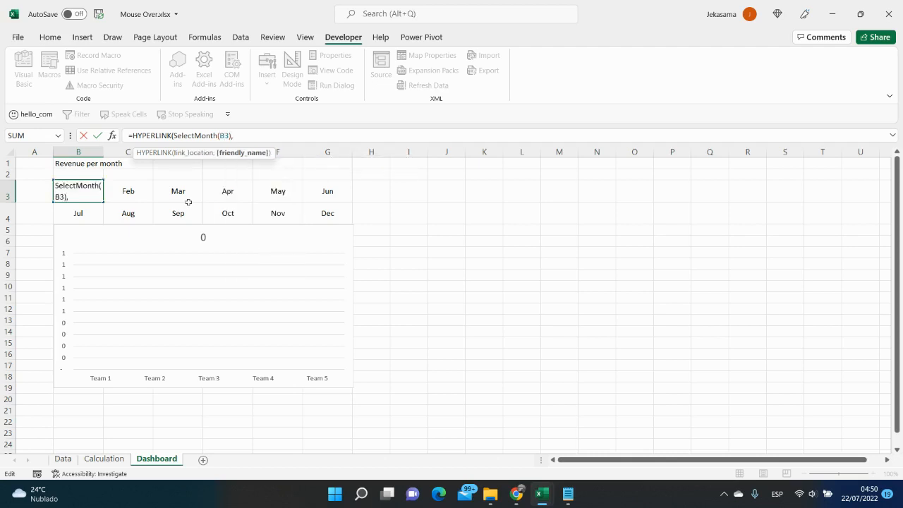
mouse_move(344, 194)
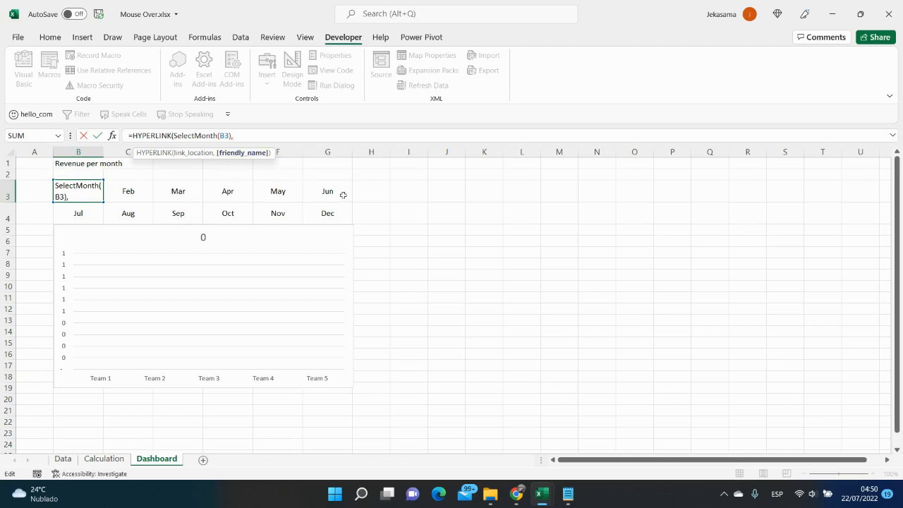
text(")
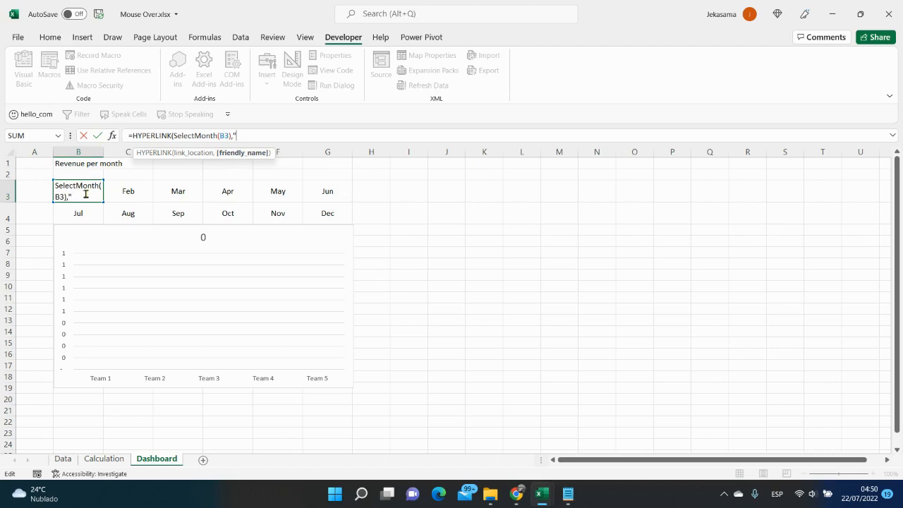
text(Jan)
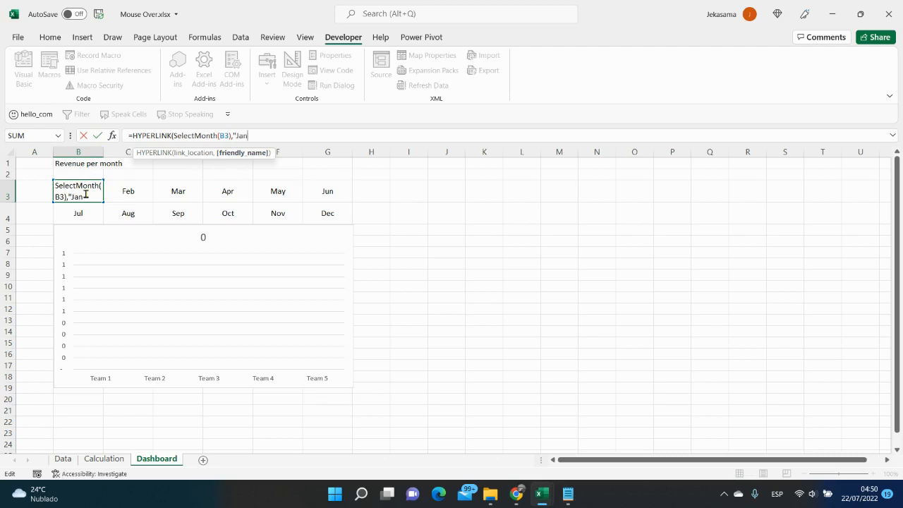
text("))
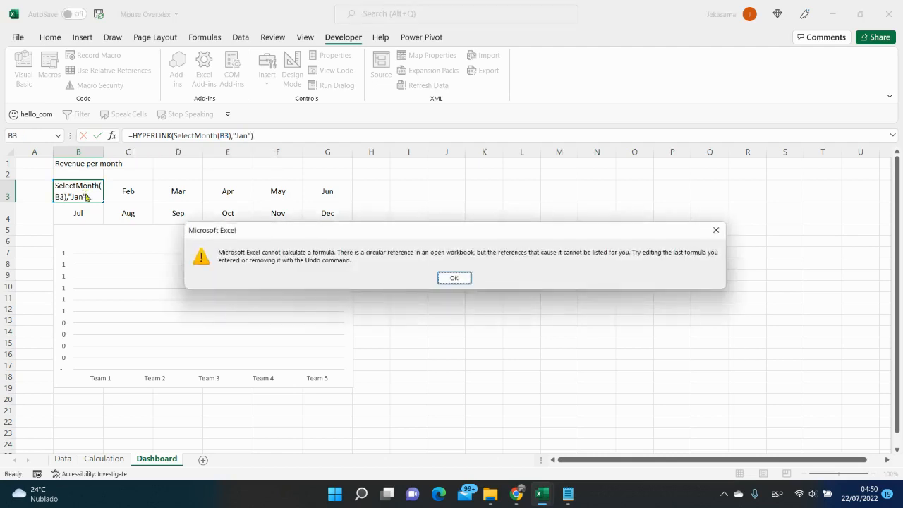
Step: Dismiss the circular-reference warning and reopen B3's formula to add IFERROR
click(454, 277)
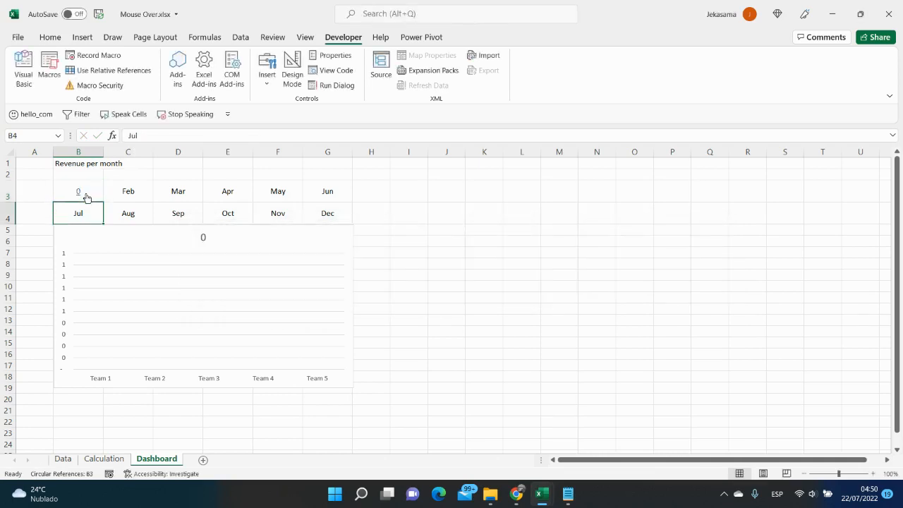
mouse_move(117, 260)
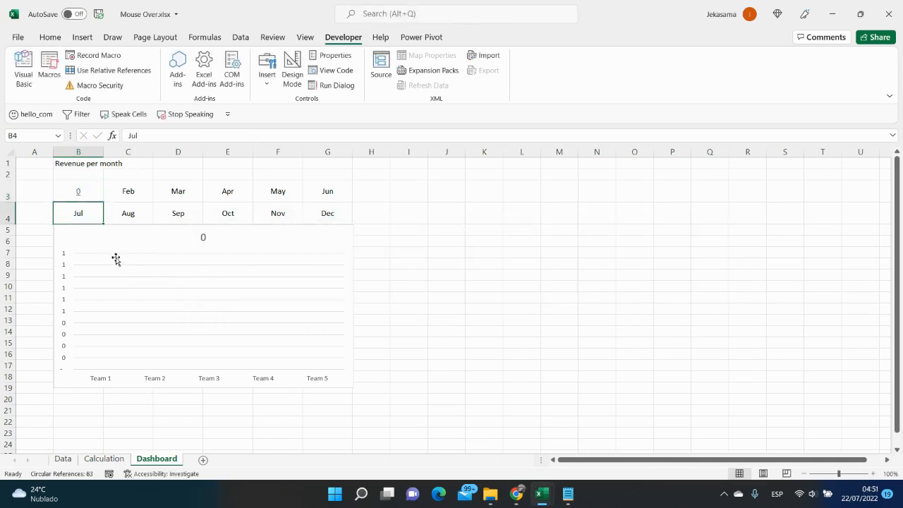
mouse_move(98, 242)
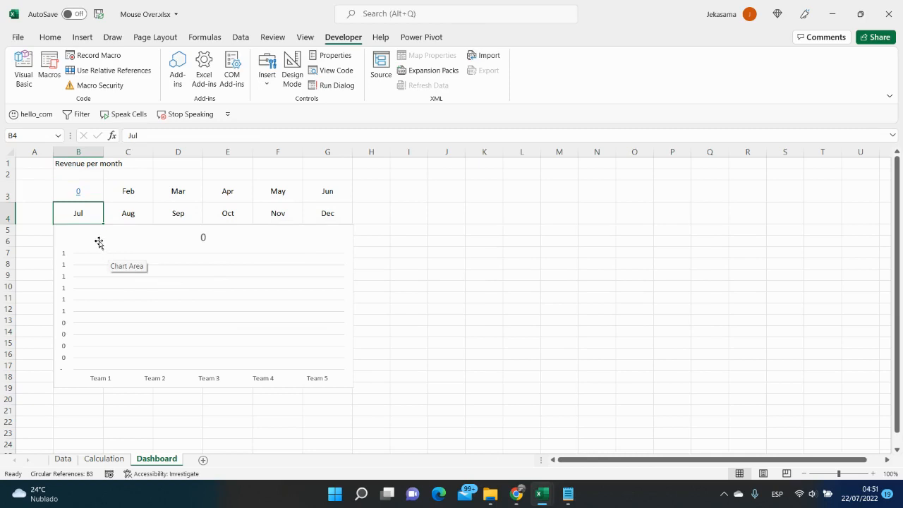
mouse_move(92, 226)
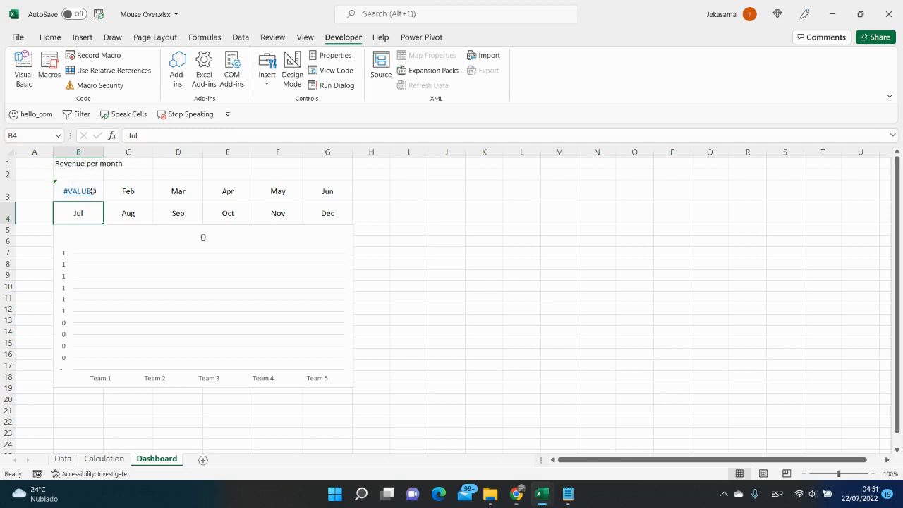
click(77, 190)
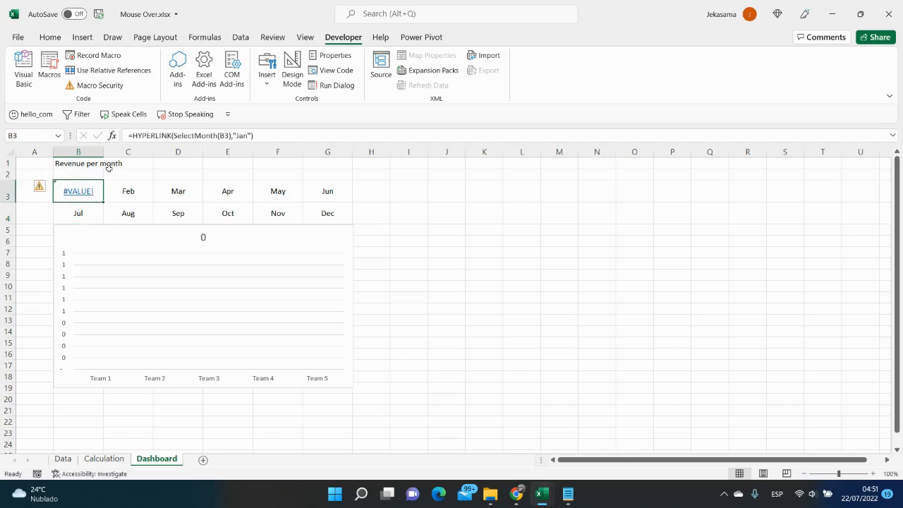
double_click(77, 190)
text(IFERROR()
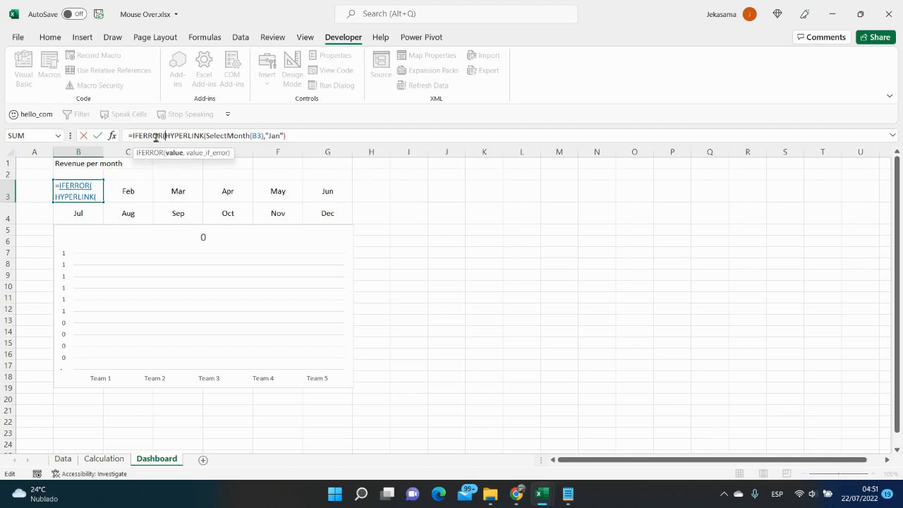
mouse_move(161, 139)
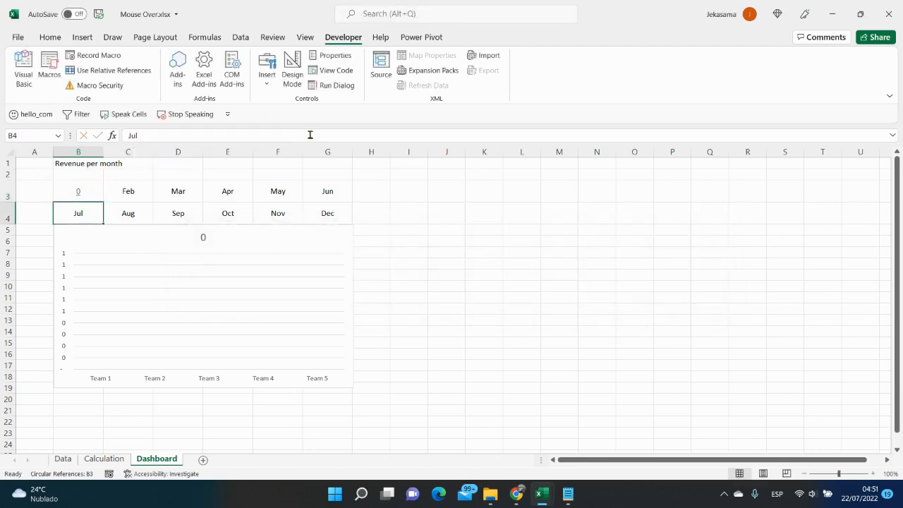
mouse_move(219, 280)
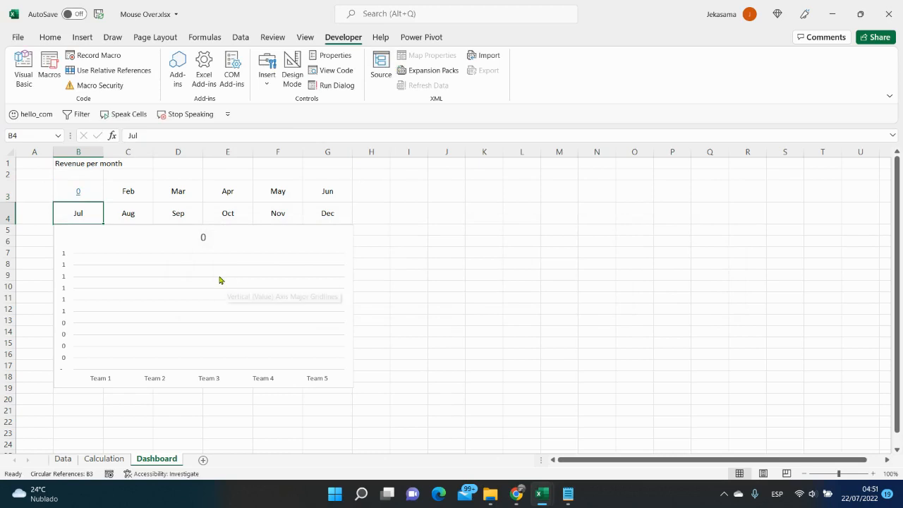
mouse_move(104, 244)
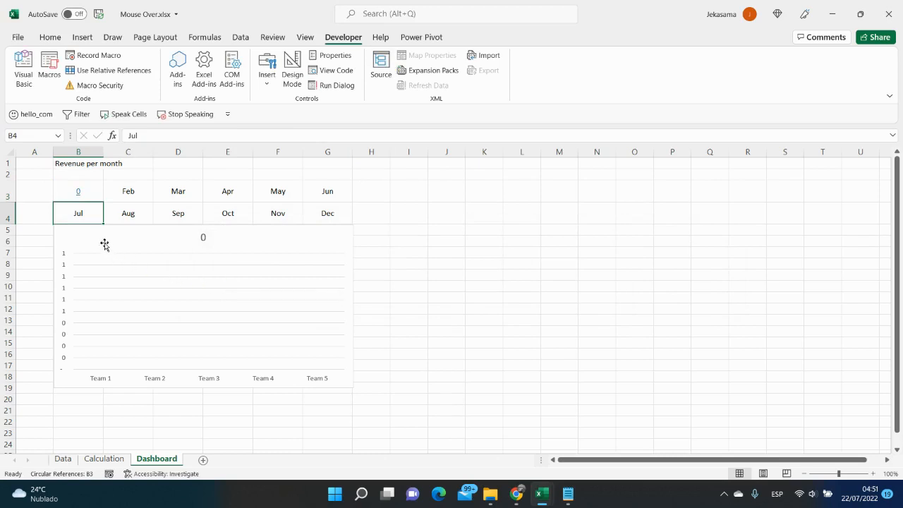
mouse_move(81, 206)
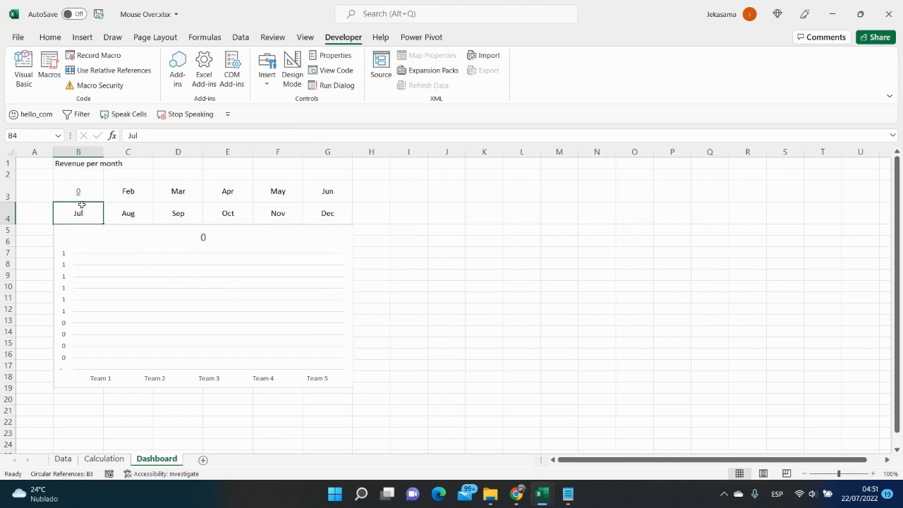
Step: Hover the Jan tile, verify Calculation B1 reads Jan, then return to Dashboard B3
click(78, 190)
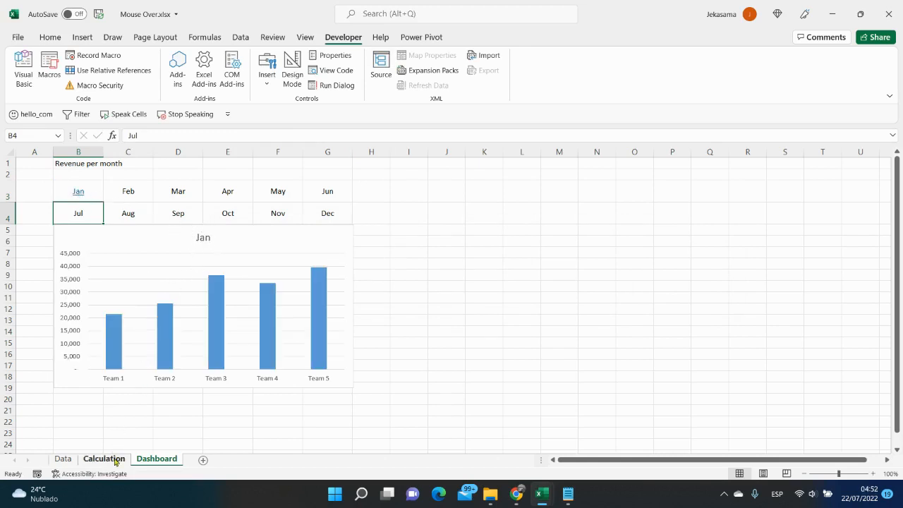
click(104, 459)
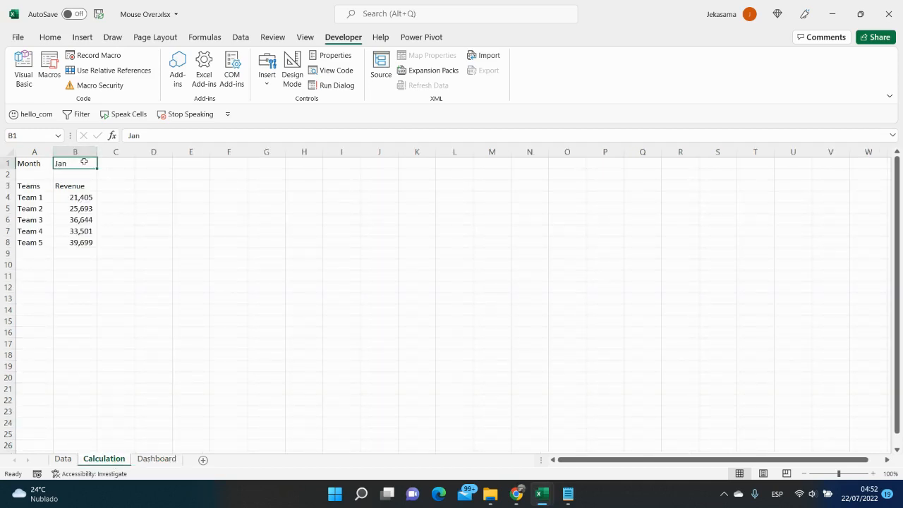
mouse_move(144, 413)
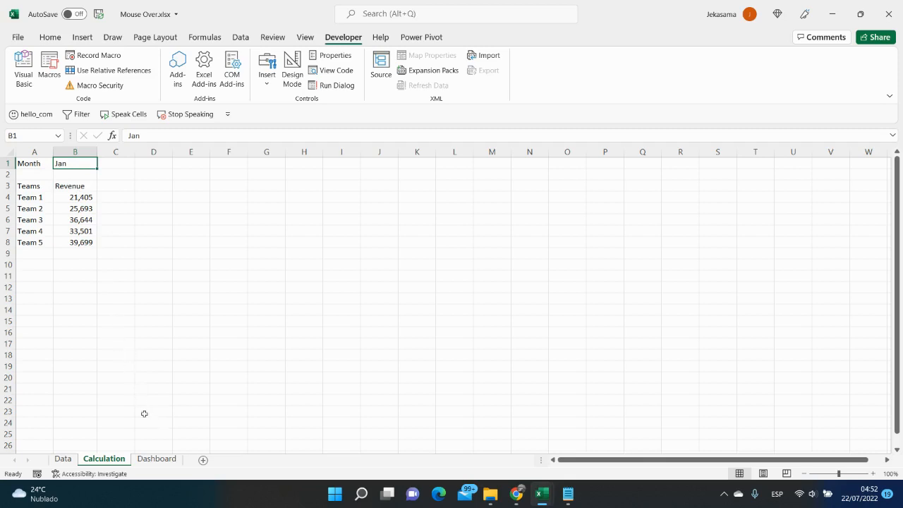
click(156, 458)
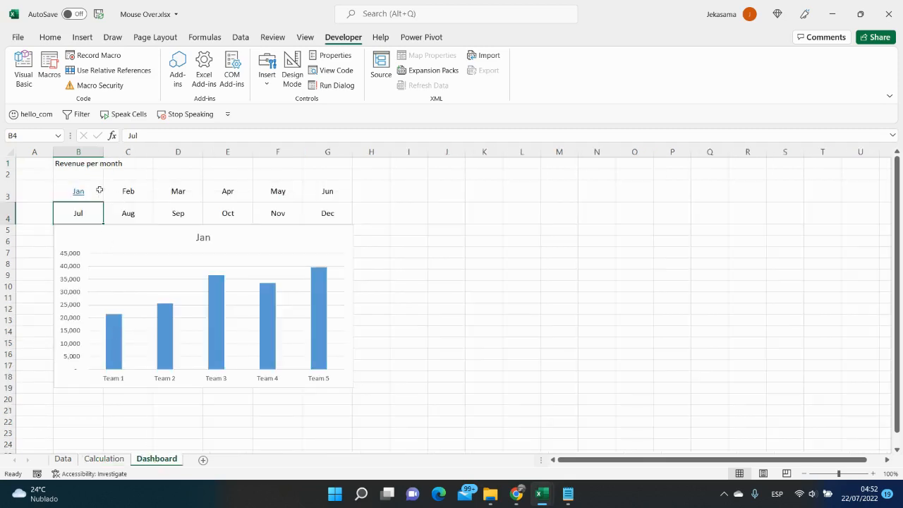
click(78, 190)
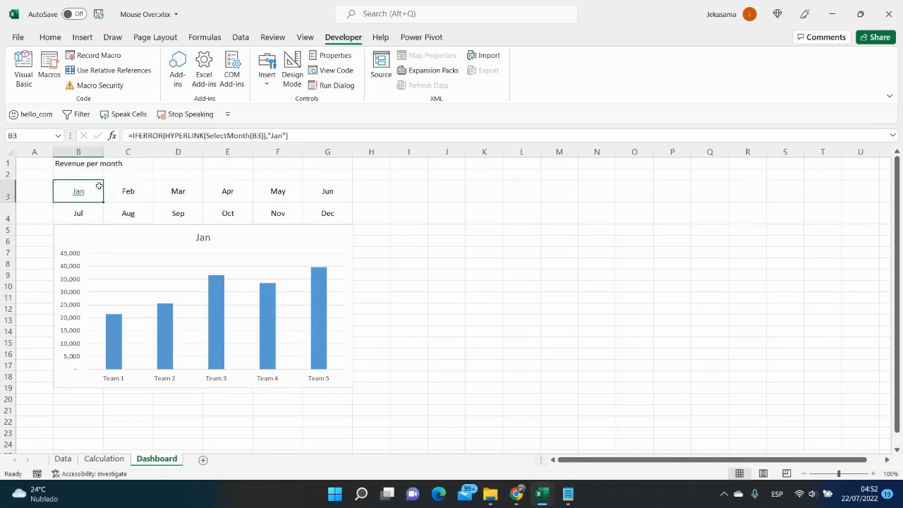
Step: Give C3 its Feb hover formula and verify the Calculation month switches to Feb
double_click(78, 190)
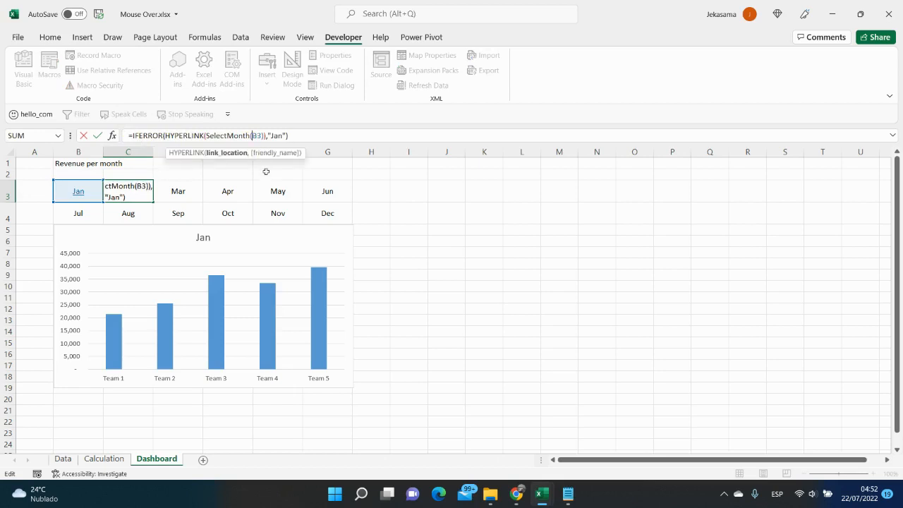
mouse_move(273, 203)
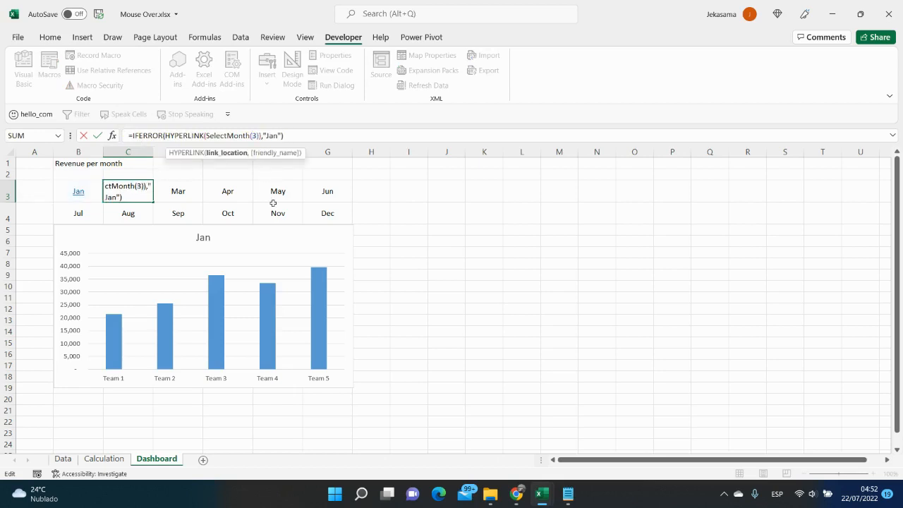
text(C)
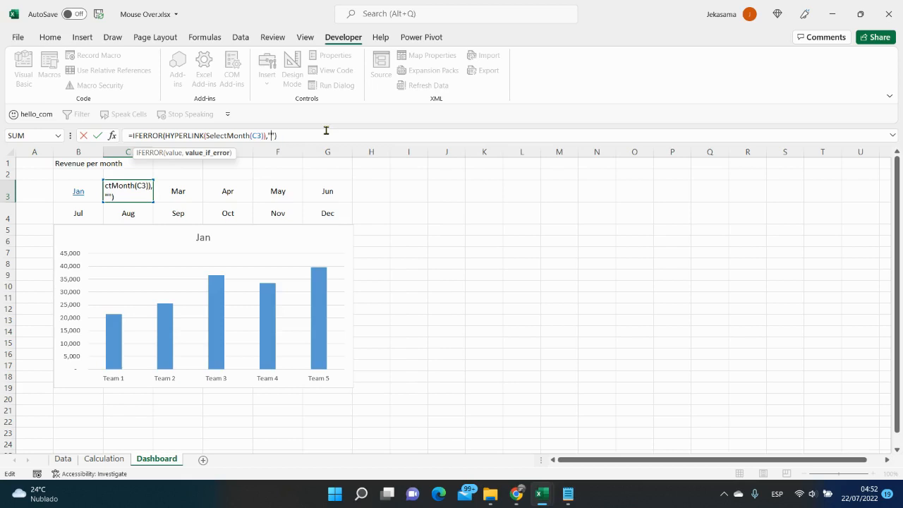
text(Feb)
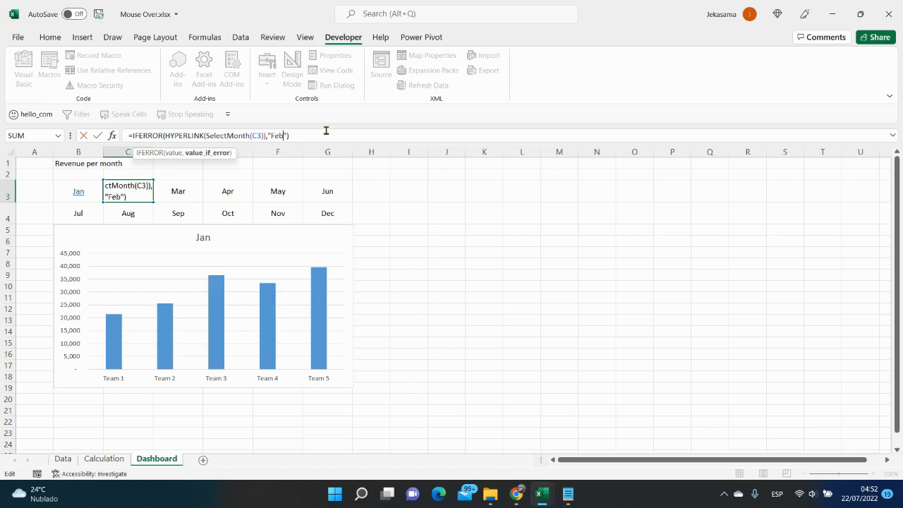
key(Return)
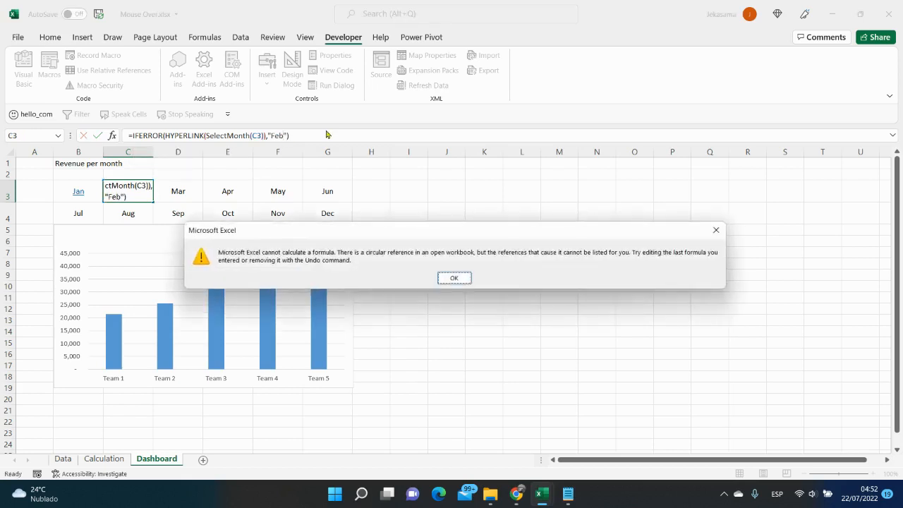
click(453, 278)
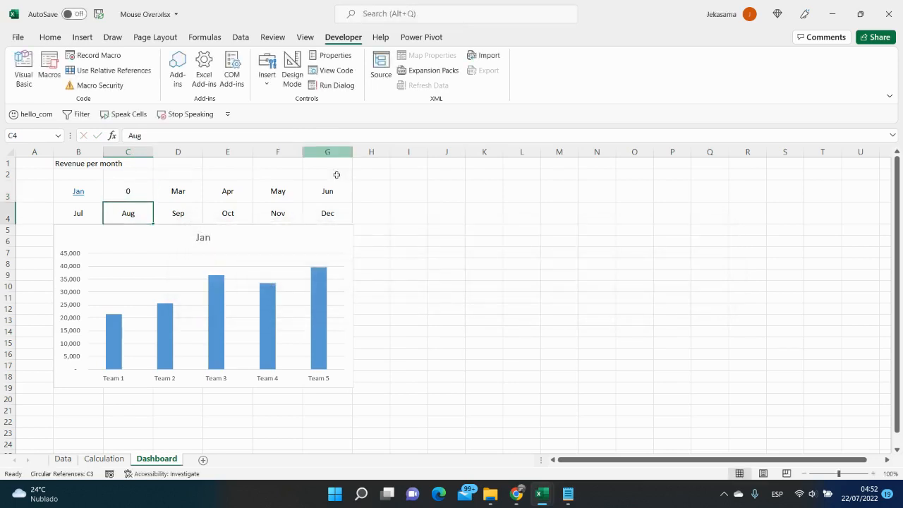
mouse_move(185, 265)
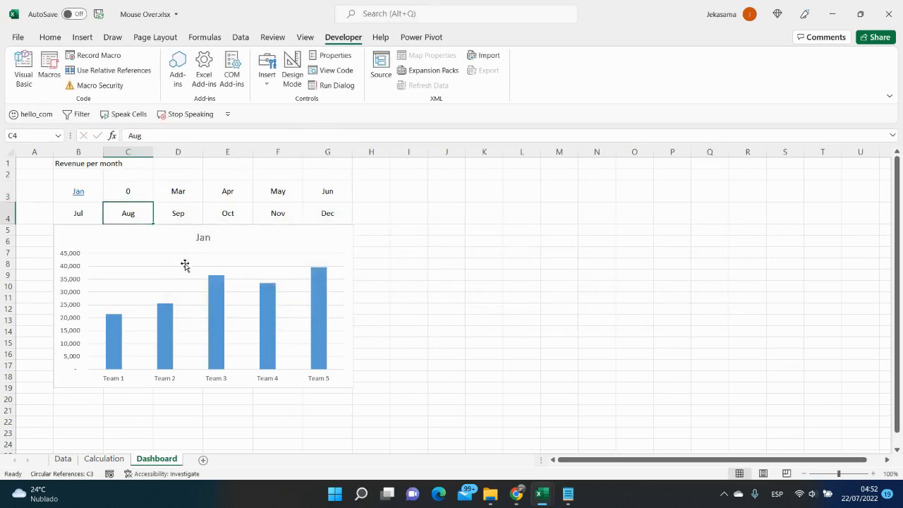
mouse_move(133, 212)
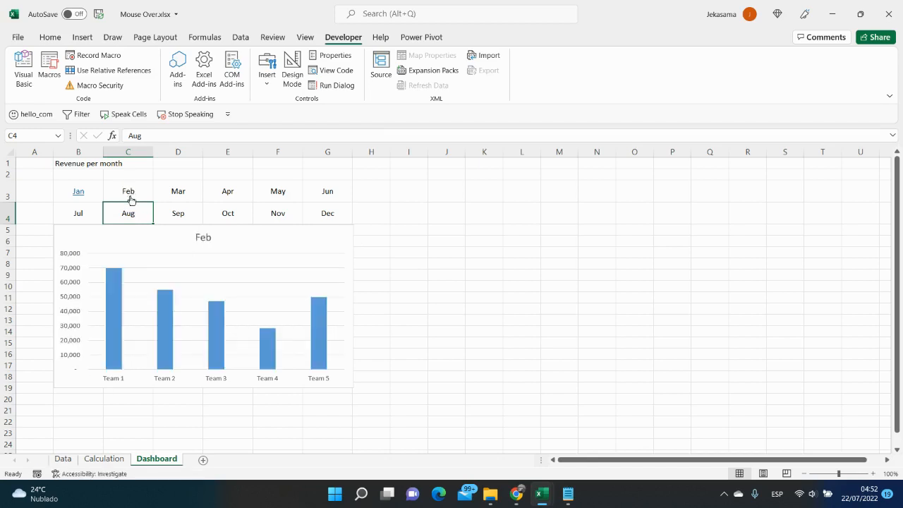
mouse_move(208, 231)
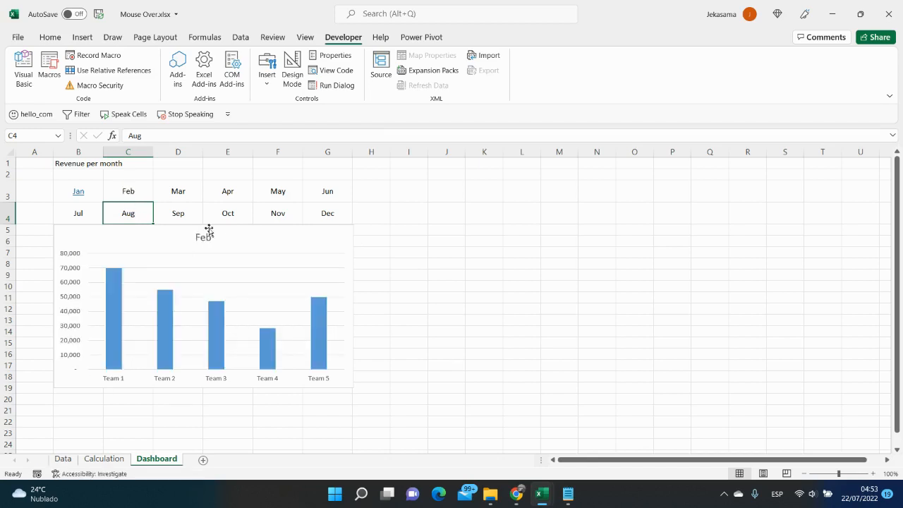
mouse_move(188, 239)
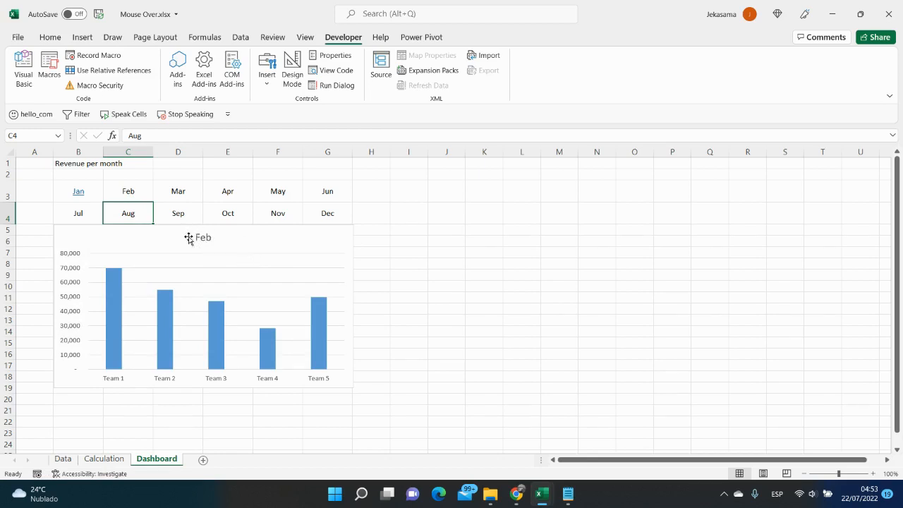
click(104, 458)
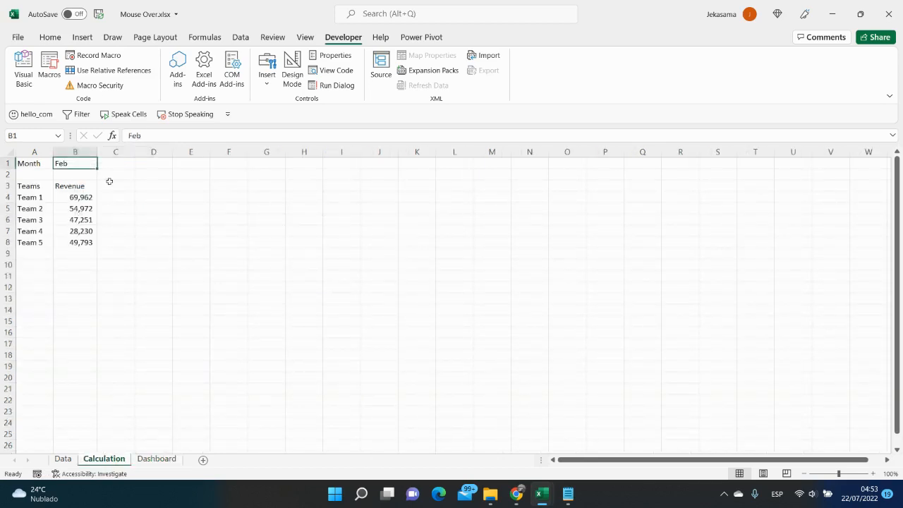
mouse_move(89, 173)
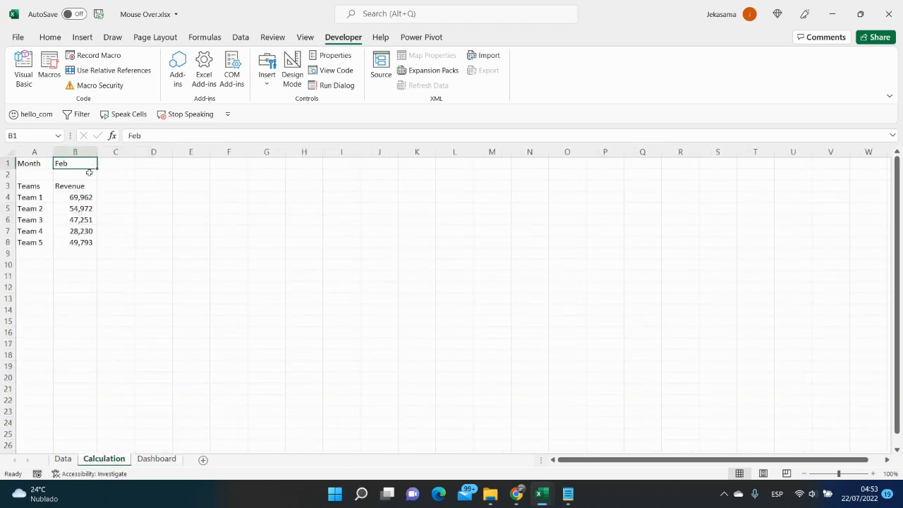
click(156, 458)
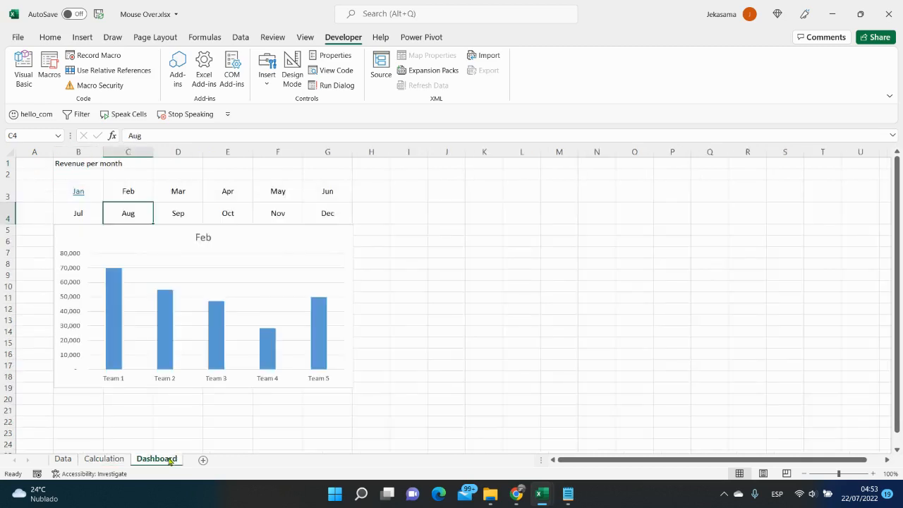
mouse_move(194, 182)
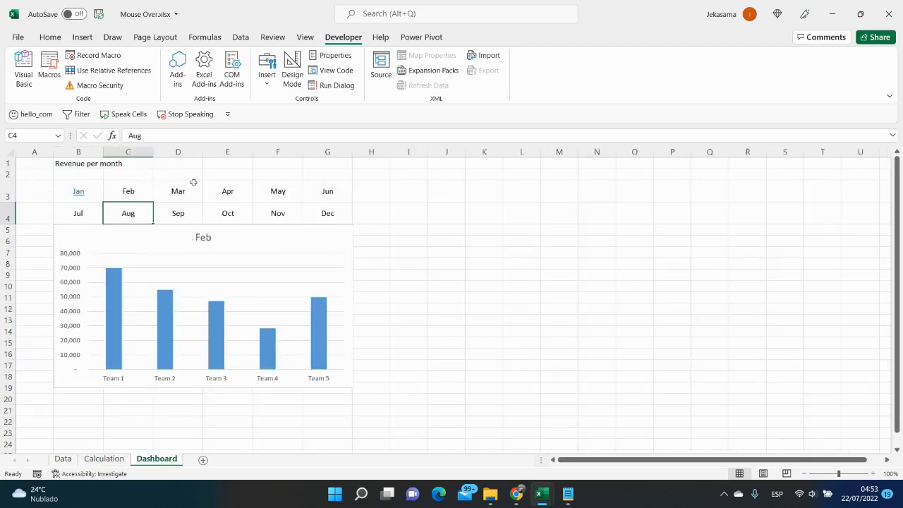
Step: Fill the Feb tile's IFERROR hover formula across the remaining month cells
drag(177, 191, 328, 191)
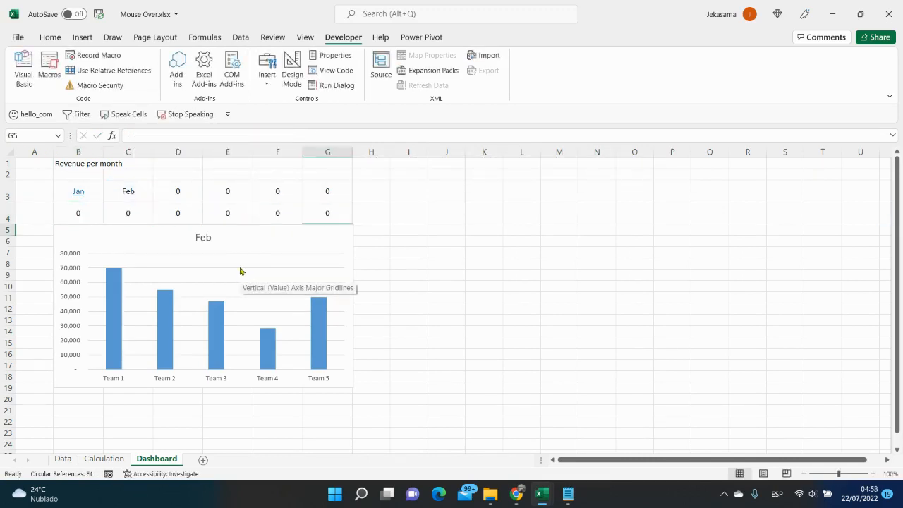
mouse_move(218, 242)
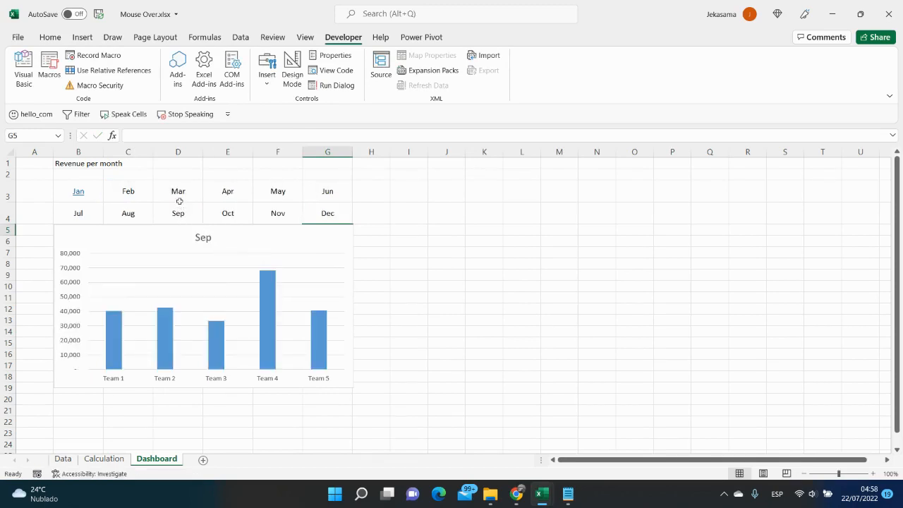
Step: Inspect the formulas in the Mar tile D3 and Apr tile E3
click(178, 191)
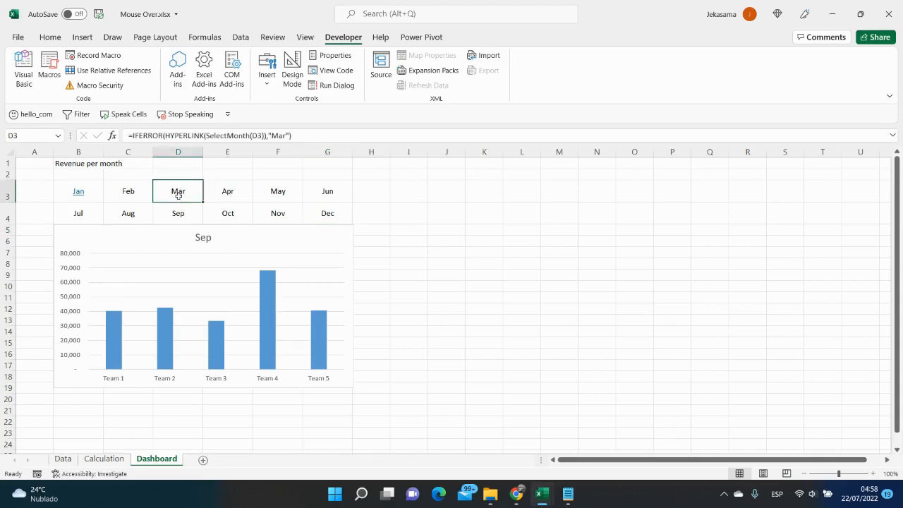
click(178, 191)
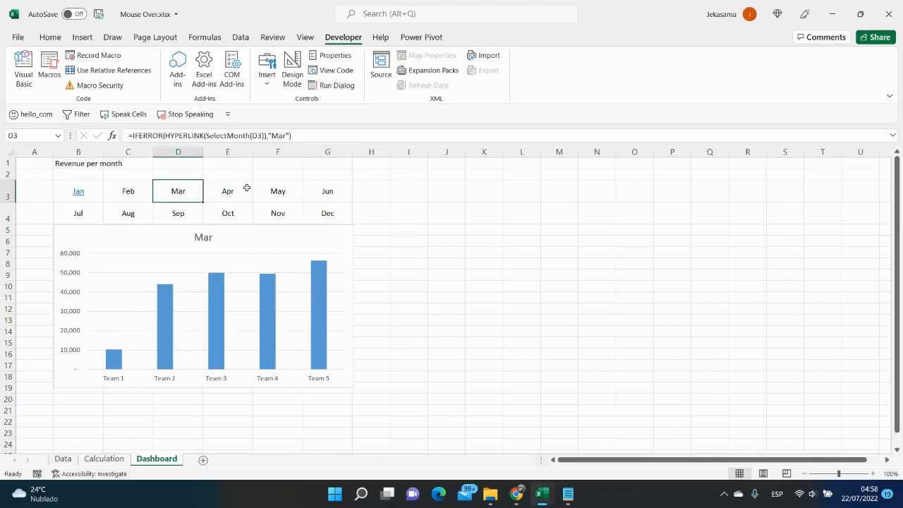
click(227, 190)
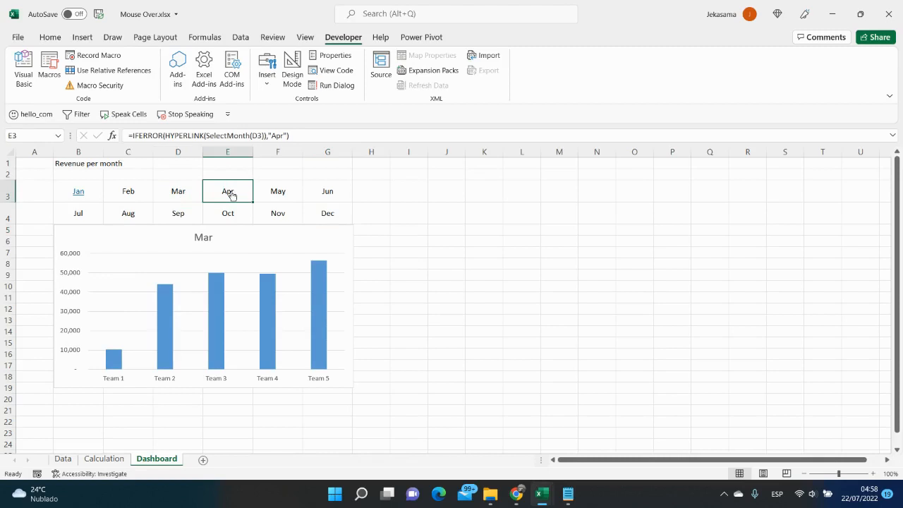
mouse_move(228, 189)
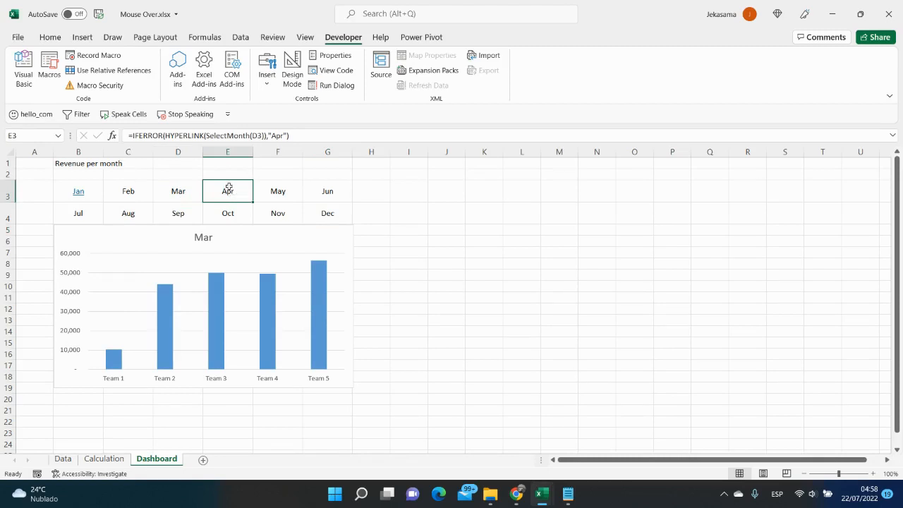
mouse_move(252, 135)
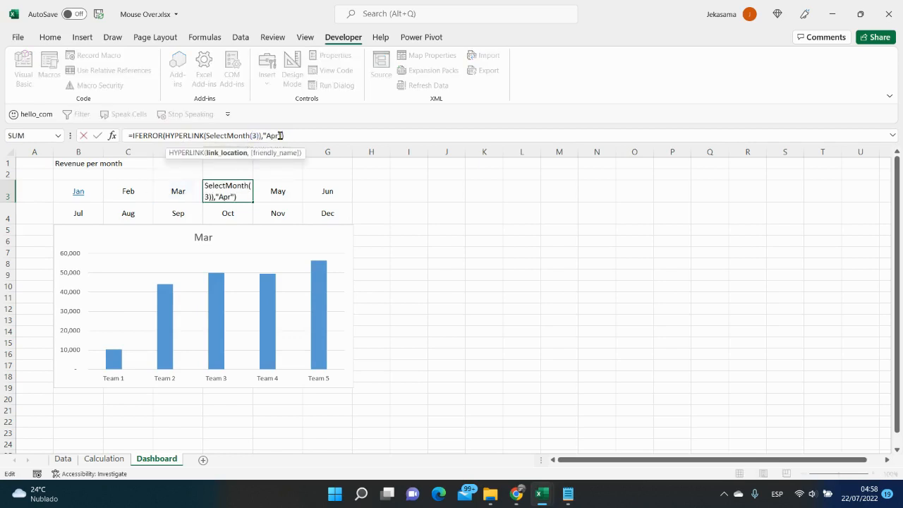
Step: Commit the Apr tile's SelectMonth(E3) formula, test the month tiles, and view the Calculation sheet
key(Return)
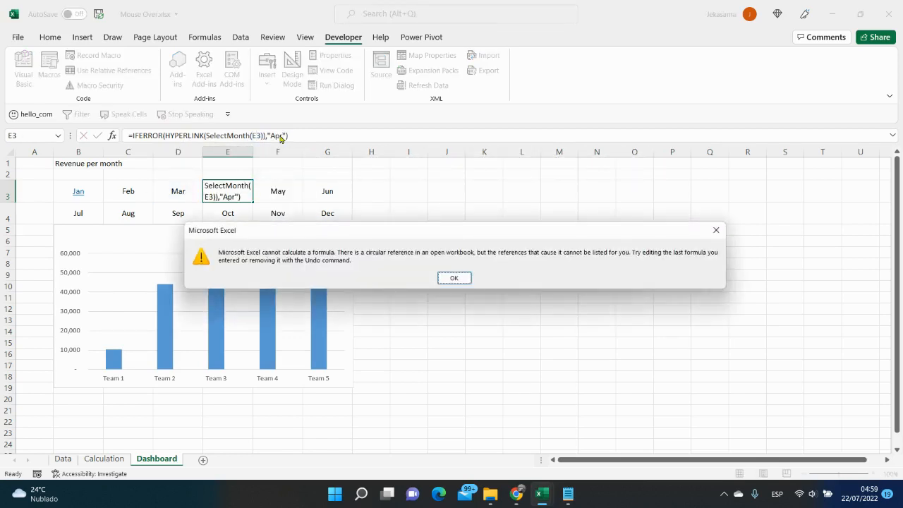
click(453, 277)
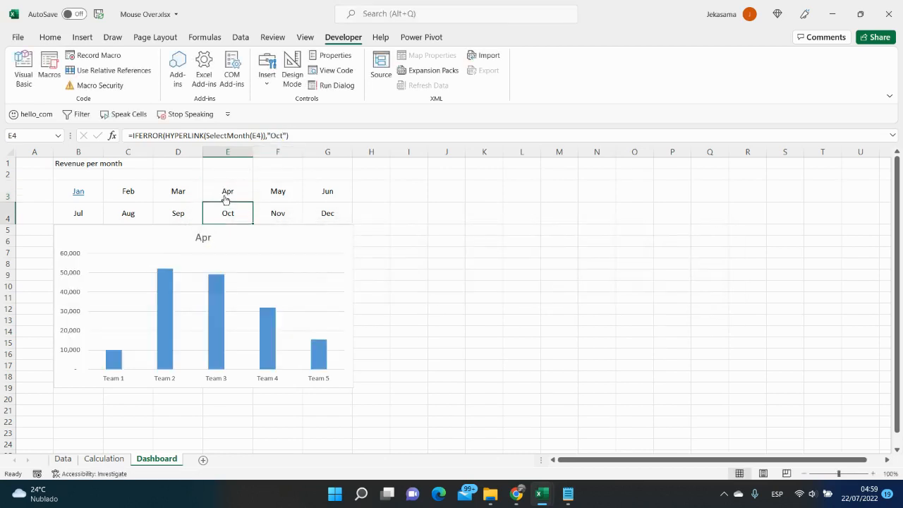
click(277, 191)
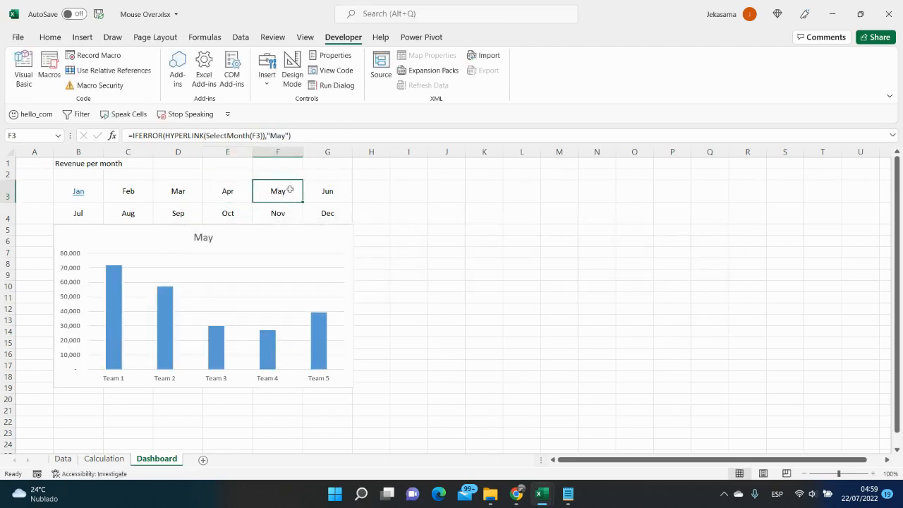
click(327, 213)
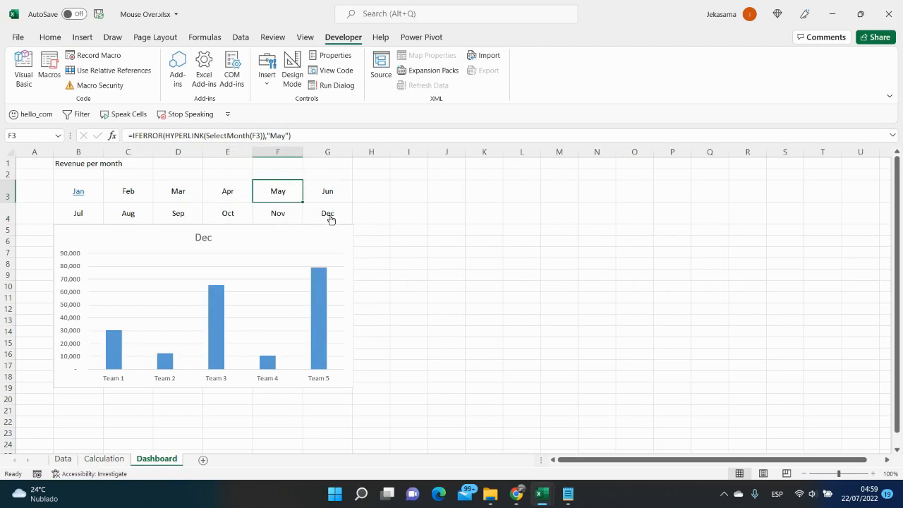
click(228, 213)
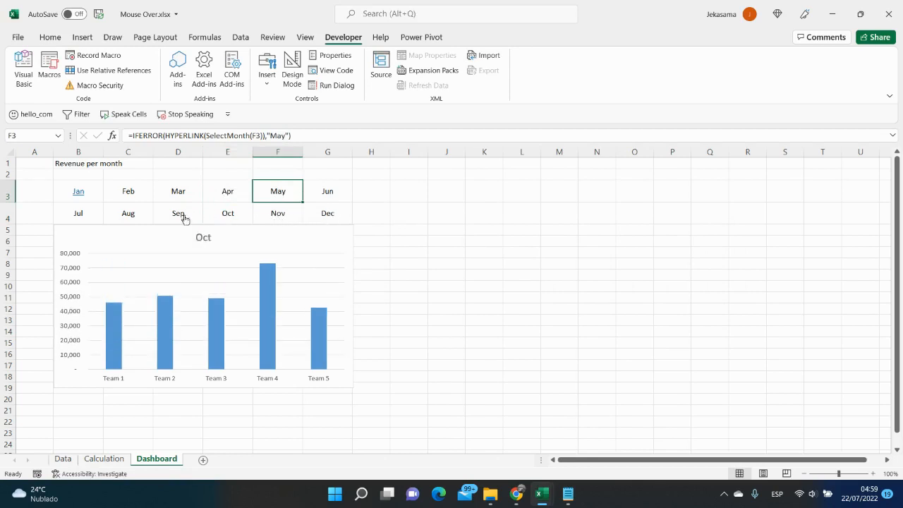
click(127, 213)
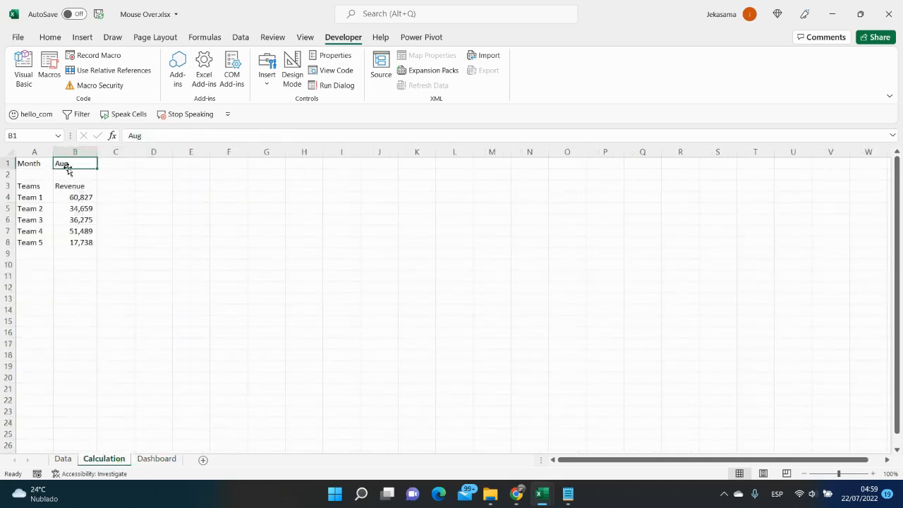
Step: Back on the Dashboard, copy the Feb tile's formatting onto the Jan tile with Format Painter
click(156, 459)
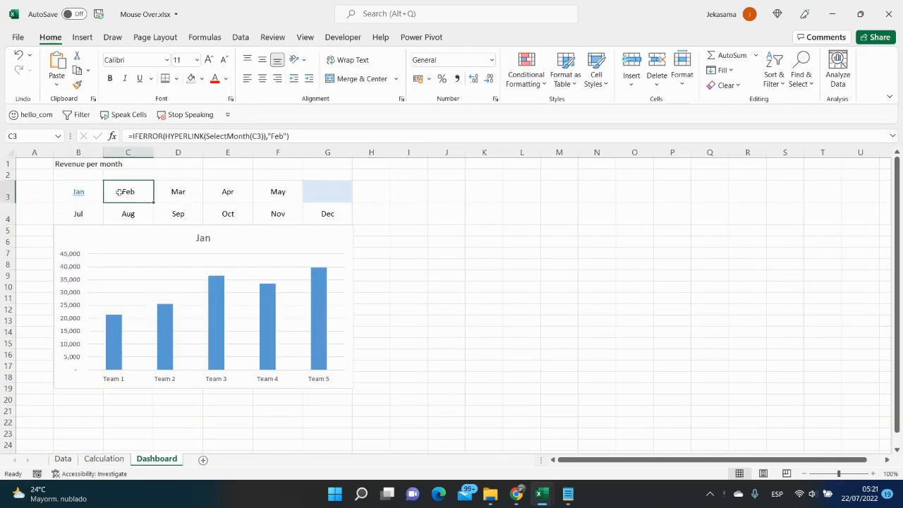
click(128, 191)
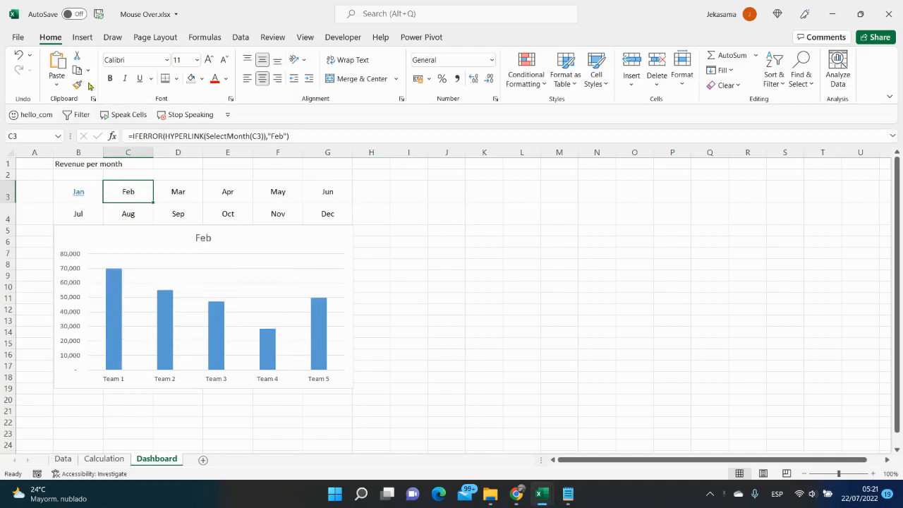
mouse_move(80, 87)
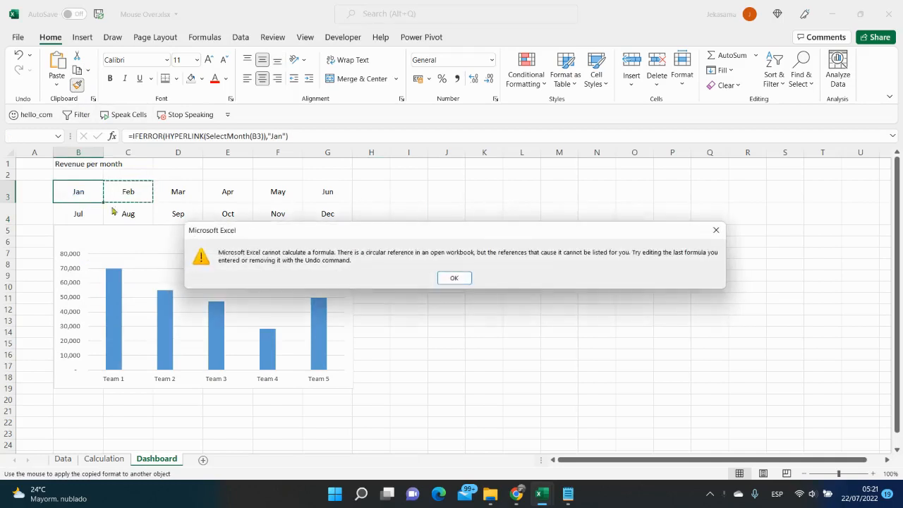
click(454, 277)
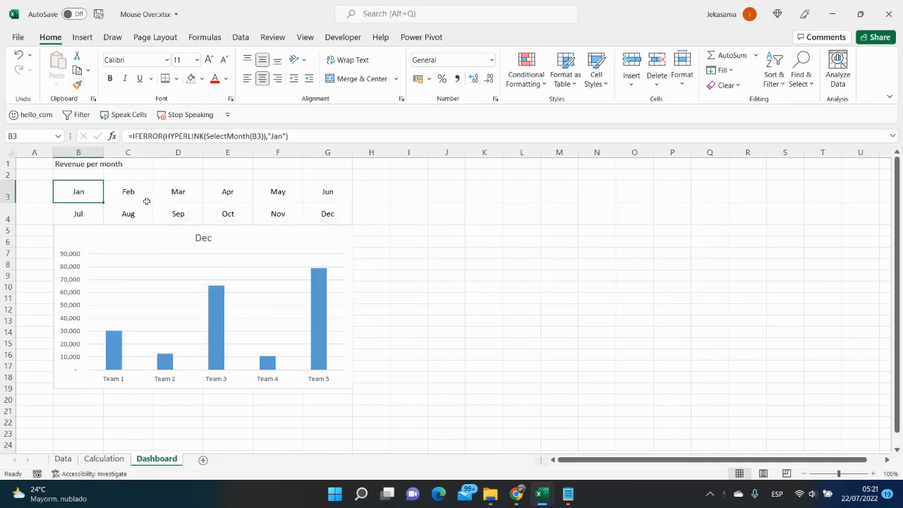
Step: Give all twelve month tiles (B3:G4) a blue fill
drag(78, 192, 78, 213)
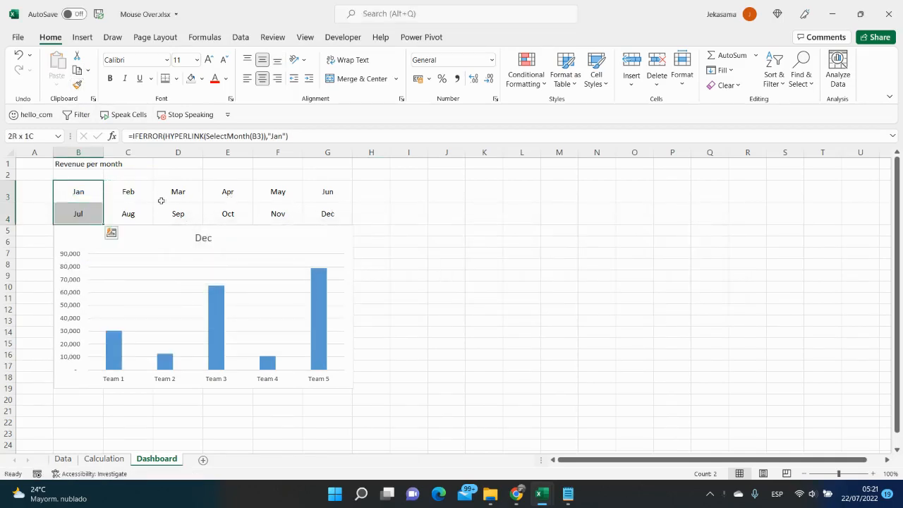
drag(78, 191, 327, 213)
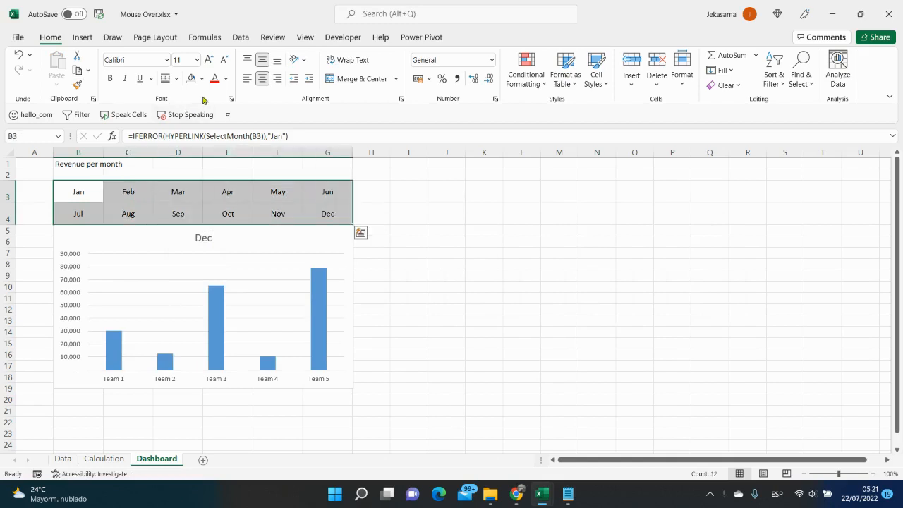
click(204, 78)
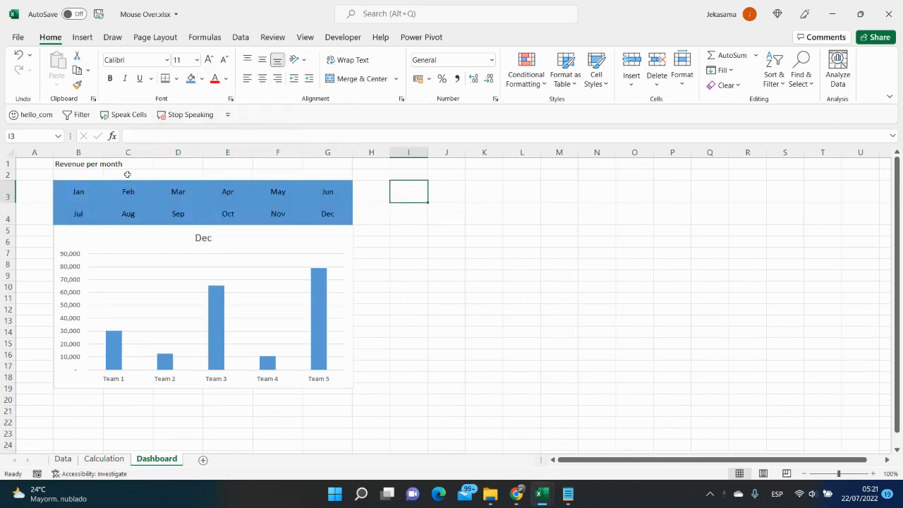
Step: Point at the Mar tile so the chart title and bars switch to March revenue
click(128, 191)
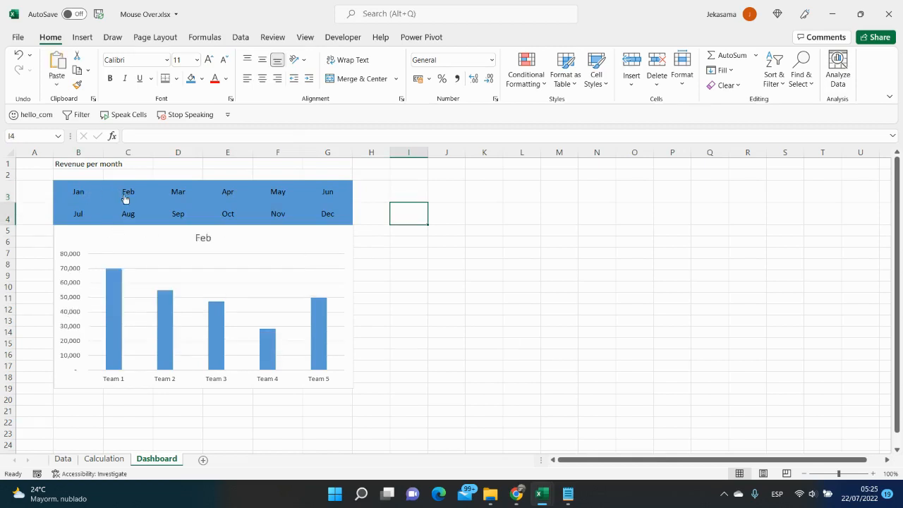
click(128, 191)
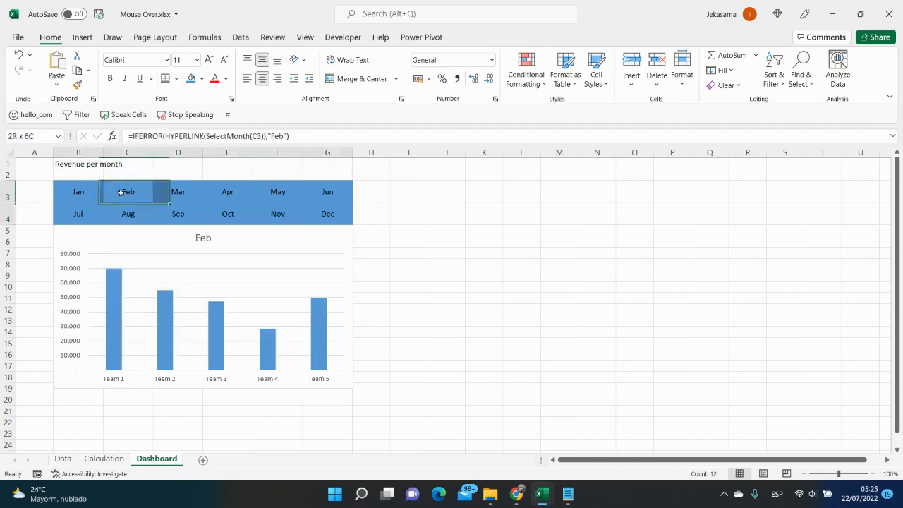
click(128, 213)
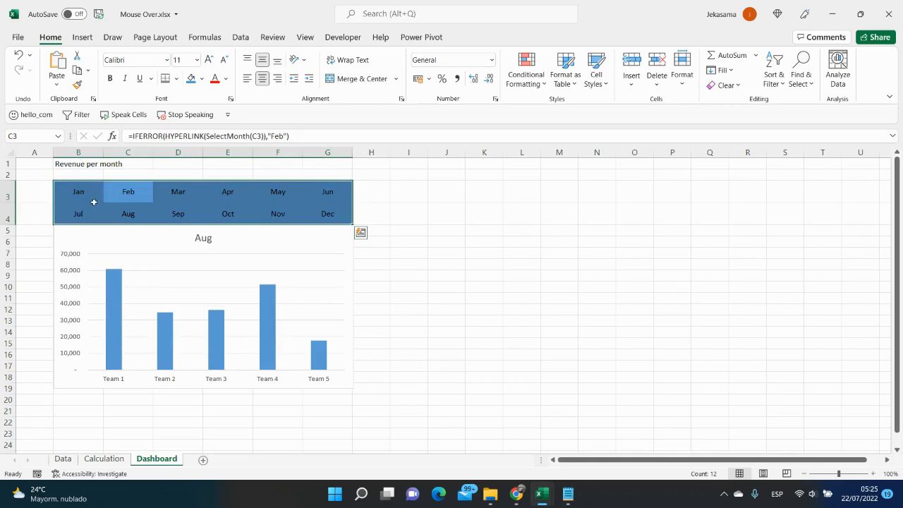
mouse_move(232, 222)
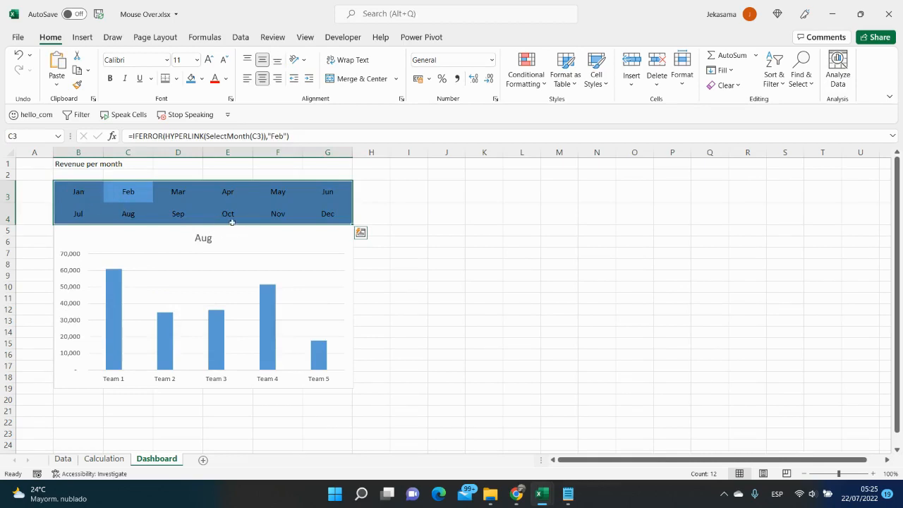
click(178, 192)
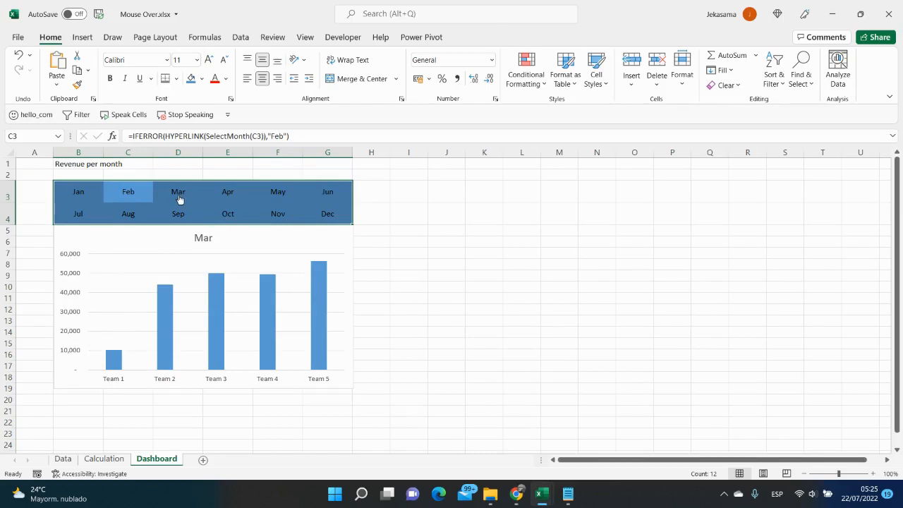
mouse_move(42, 39)
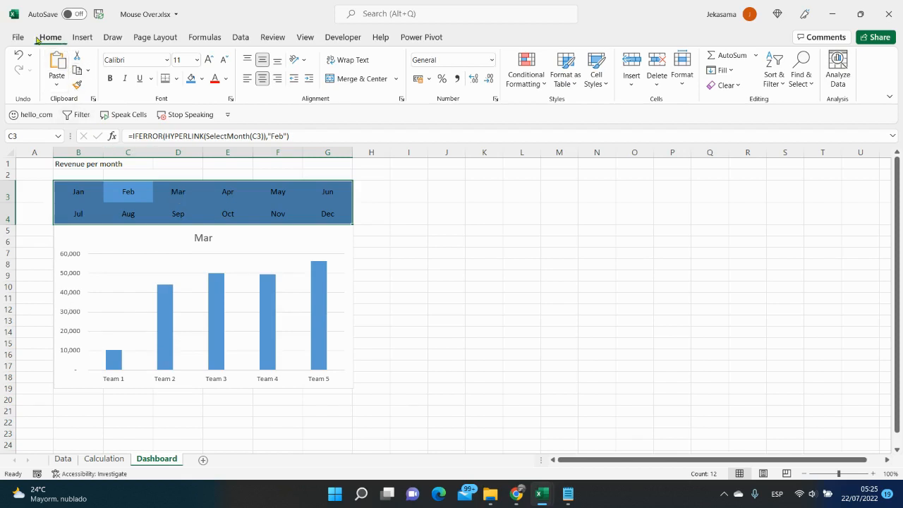
mouse_move(553, 73)
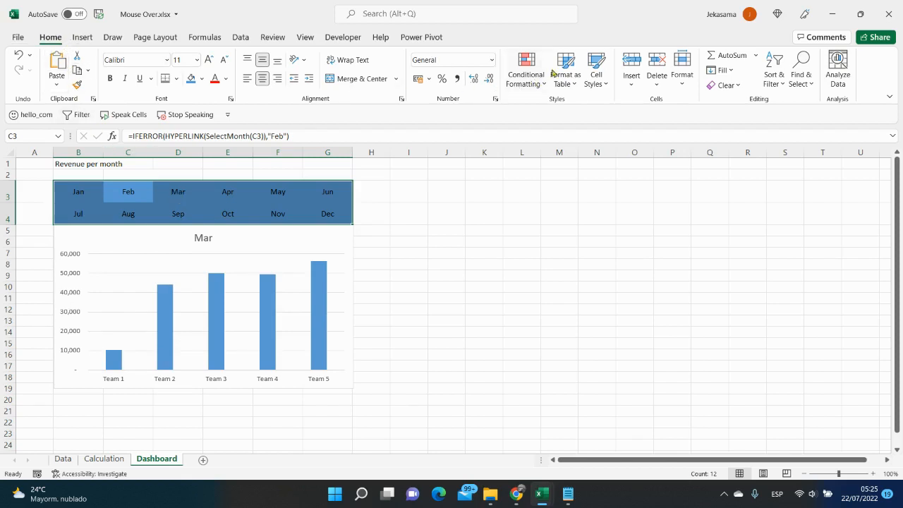
Step: Create a new formula-based conditional formatting rule for the tiles, entering =B3=Calculation!
click(525, 70)
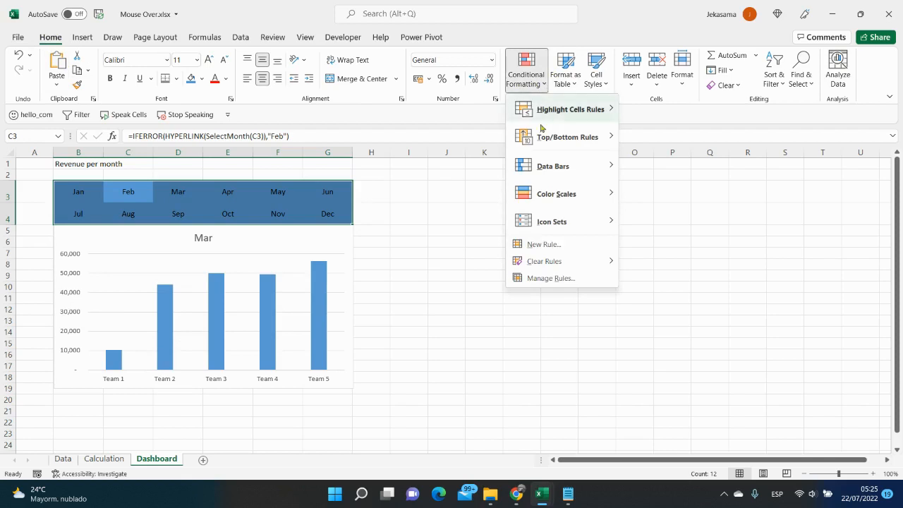
click(544, 243)
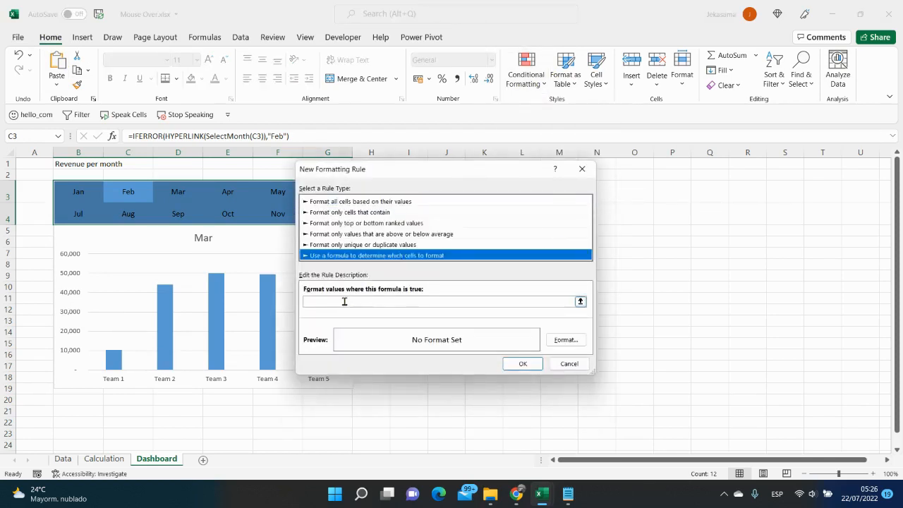
text(=$B$3)
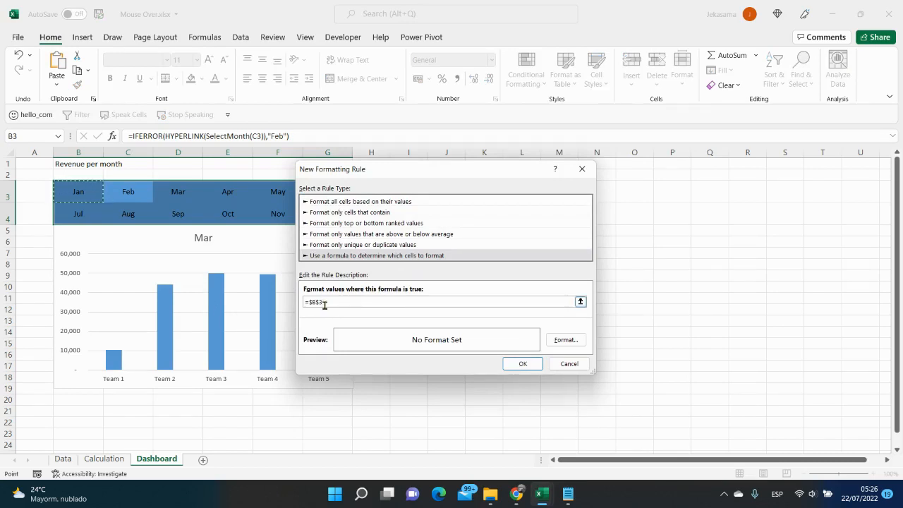
key(backspace)
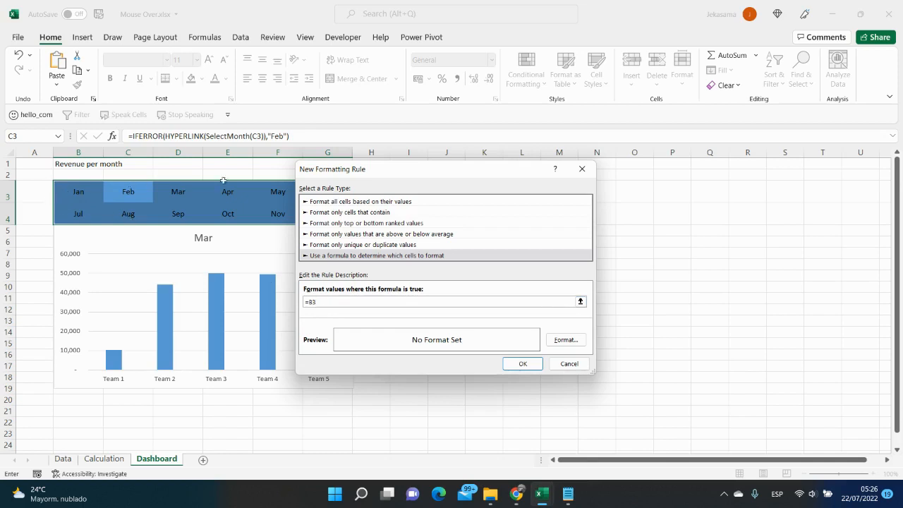
mouse_move(356, 328)
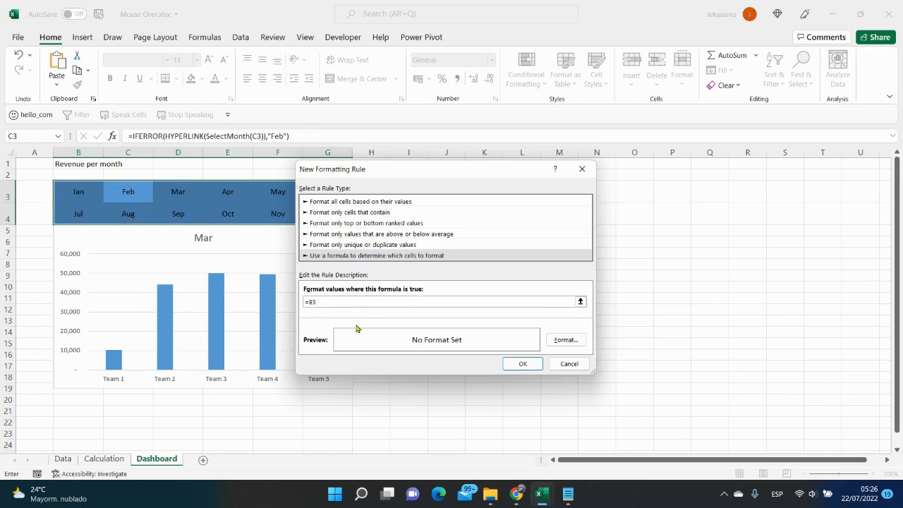
text(=Calculation!)
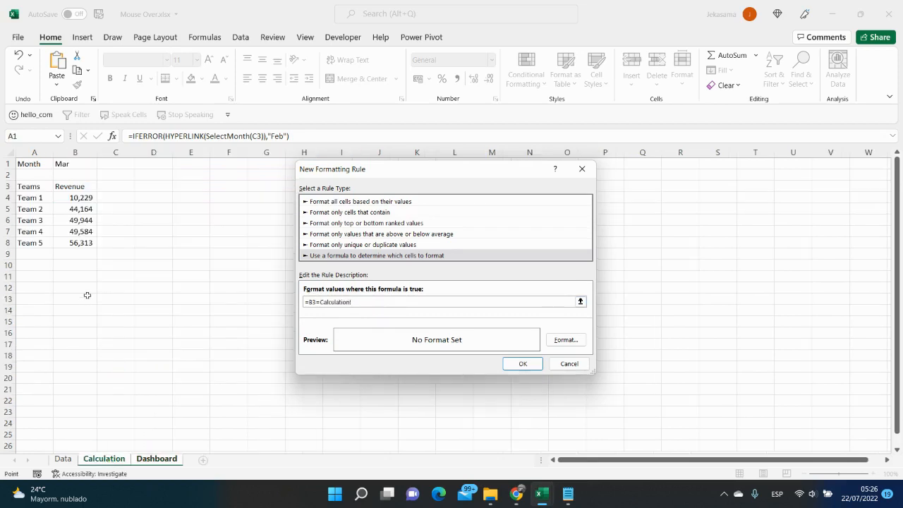
mouse_move(74, 165)
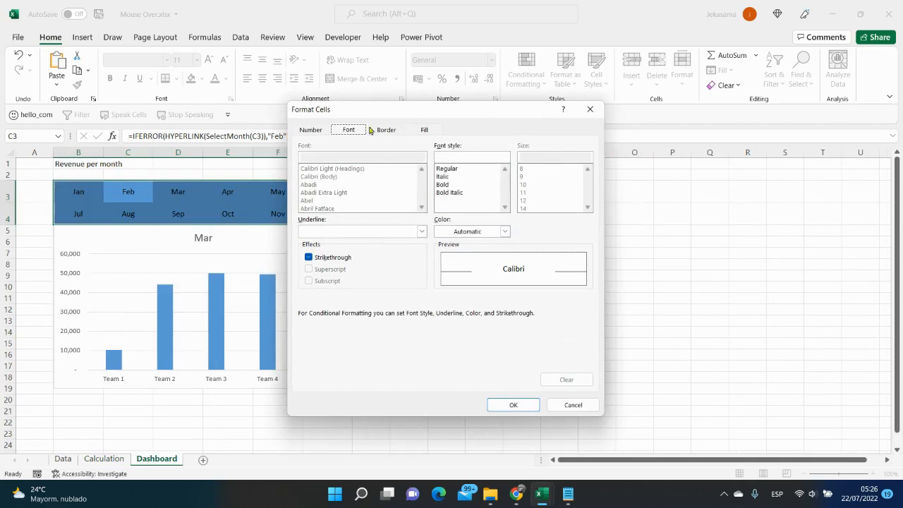
Step: Format the highlight with black text and light blue fill, then test the Oct and Apr tiles
click(504, 230)
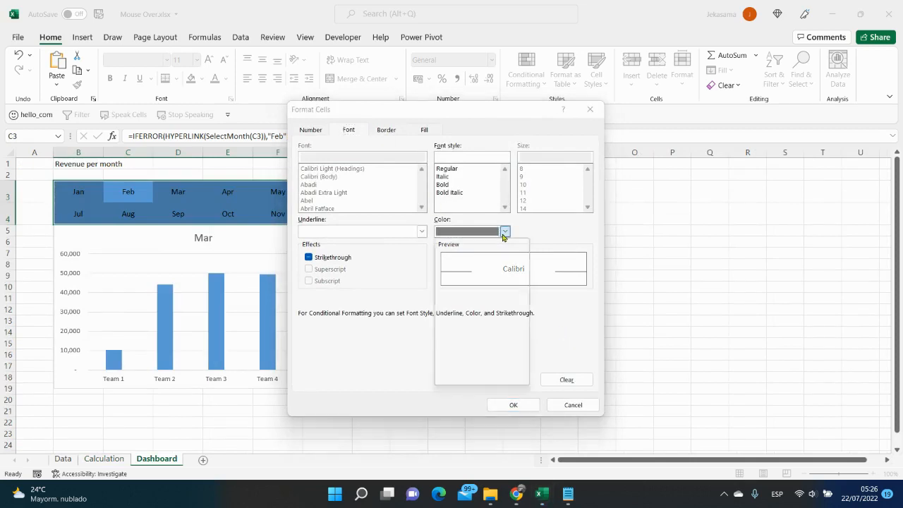
click(504, 232)
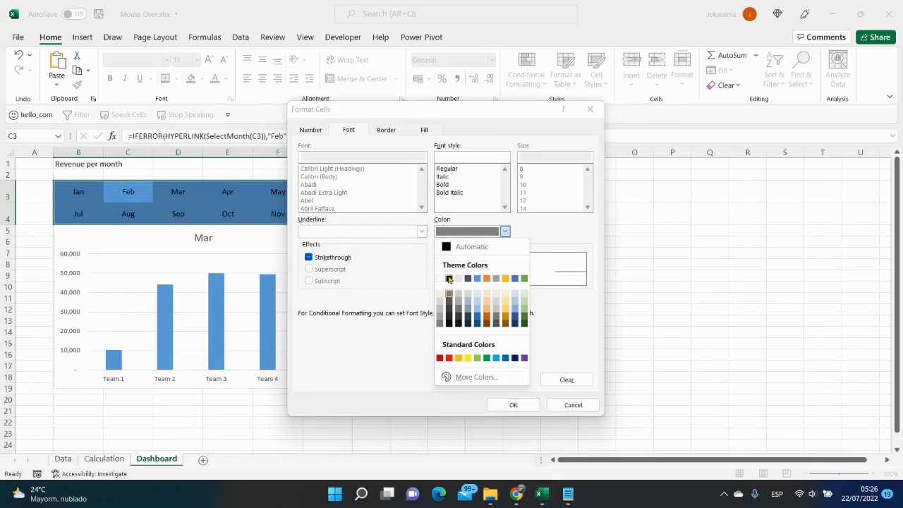
click(448, 278)
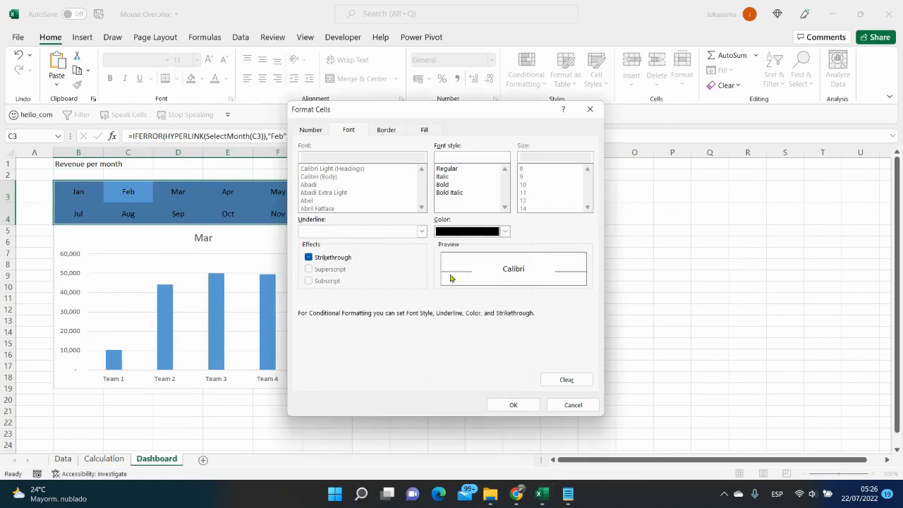
click(424, 129)
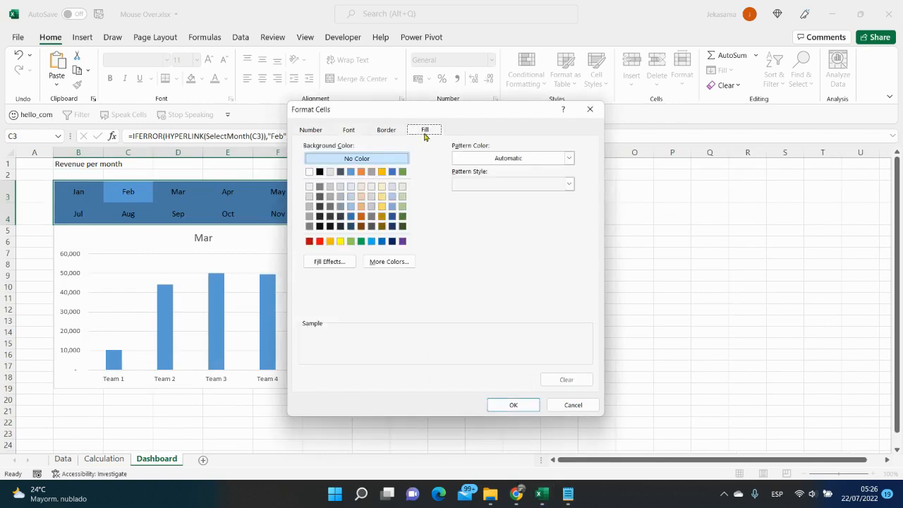
mouse_move(353, 189)
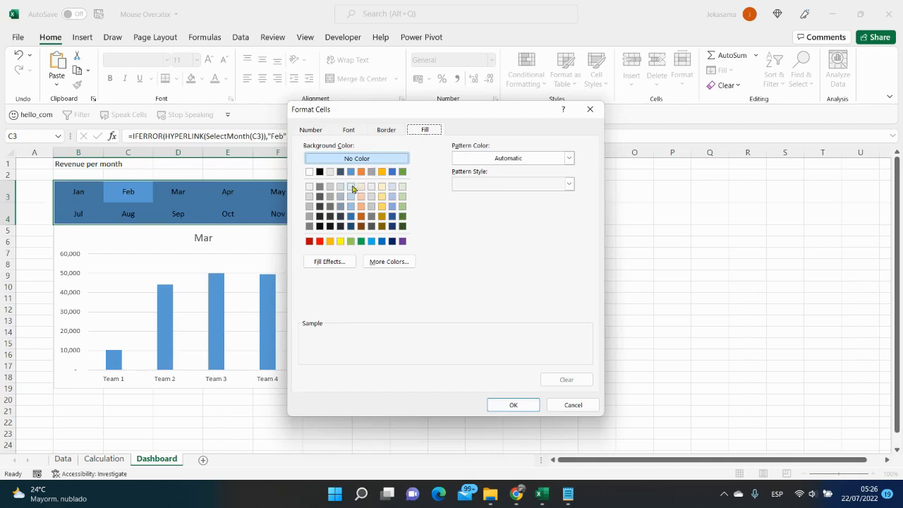
click(350, 187)
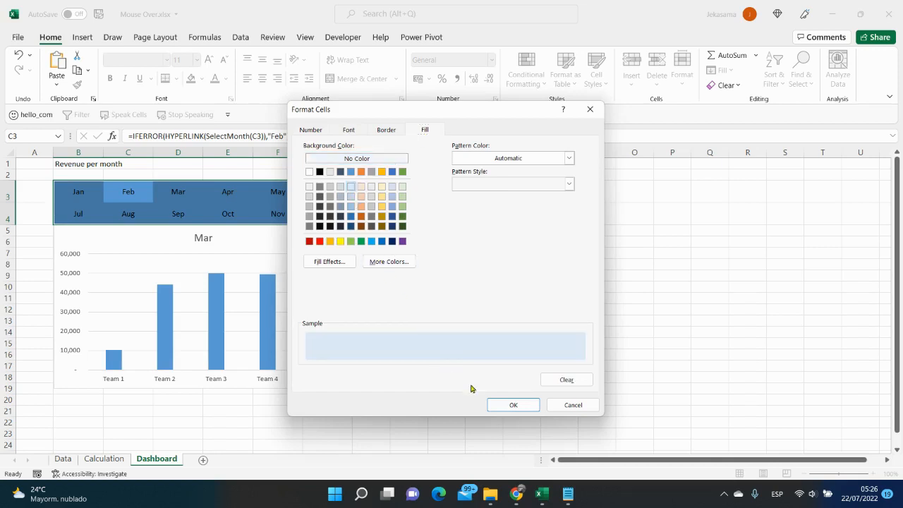
click(512, 404)
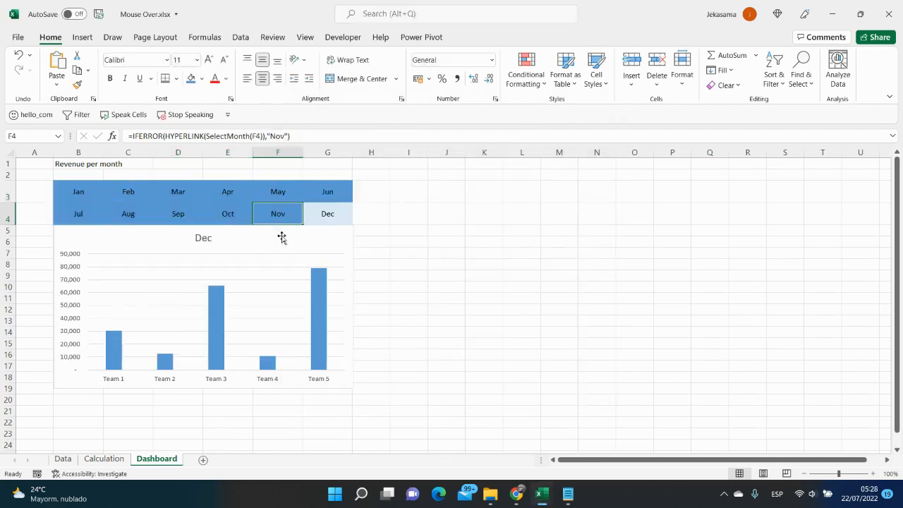
click(228, 213)
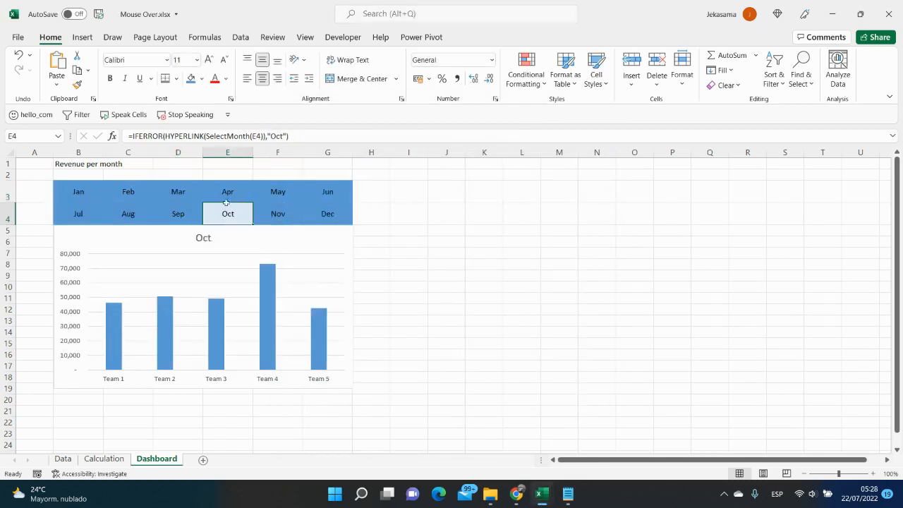
click(228, 191)
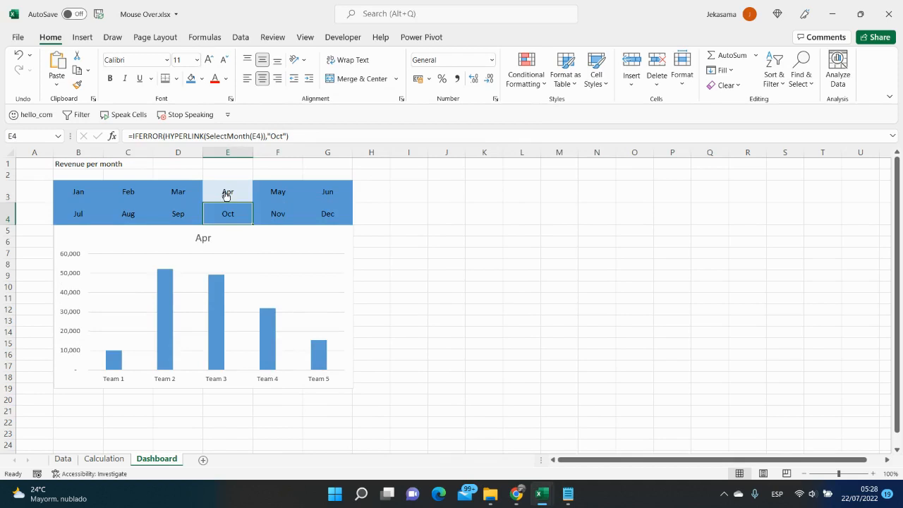
click(178, 192)
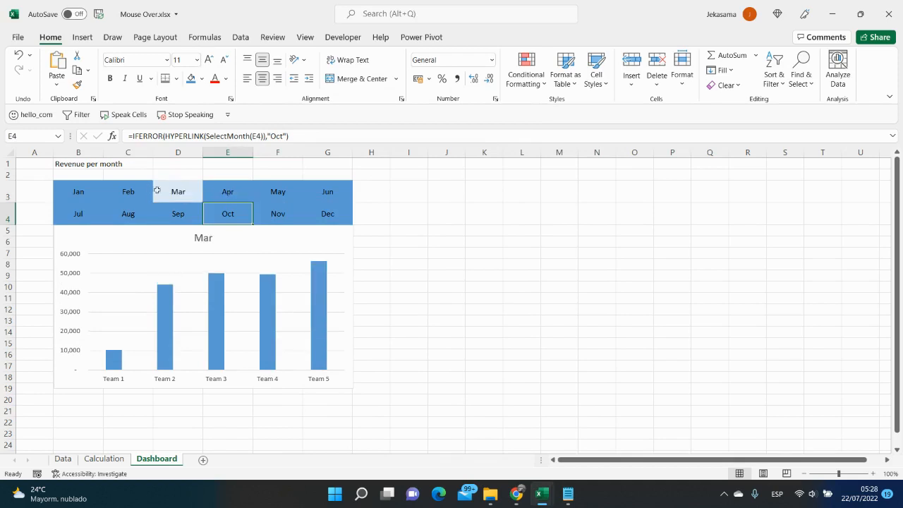
click(128, 192)
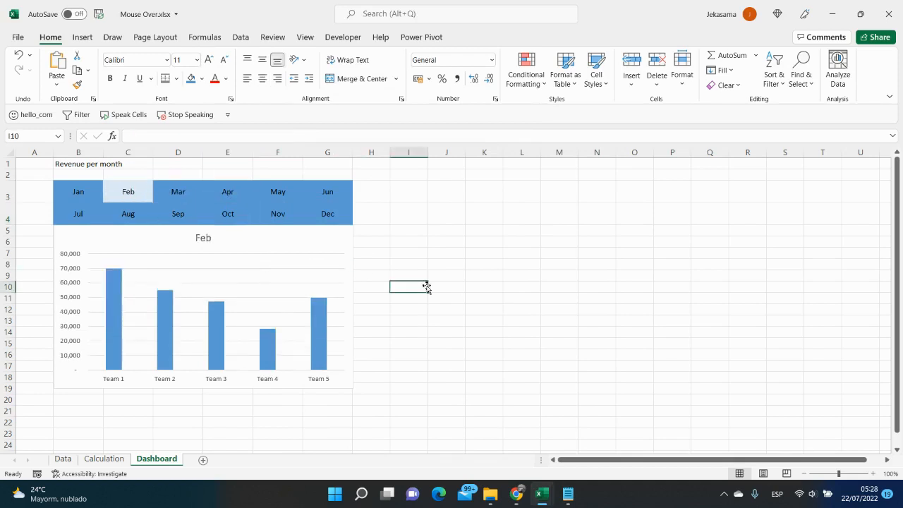
click(128, 213)
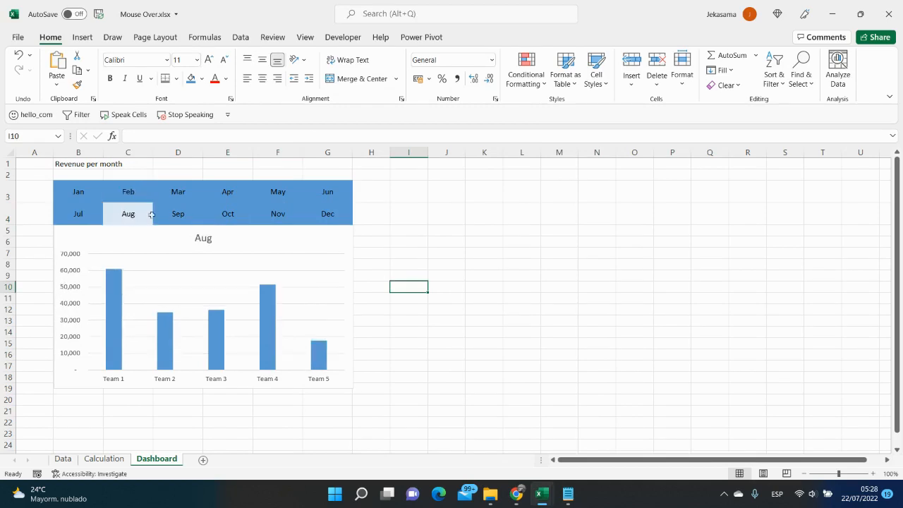
click(227, 213)
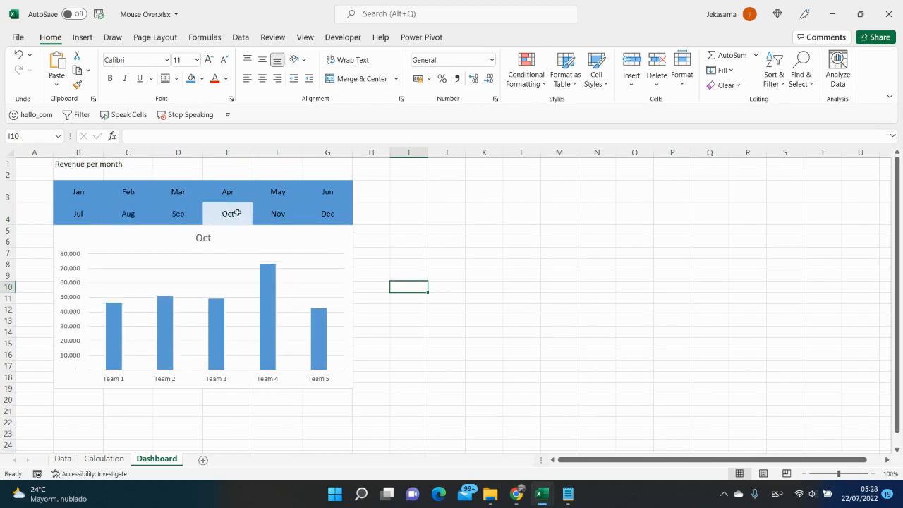
click(227, 191)
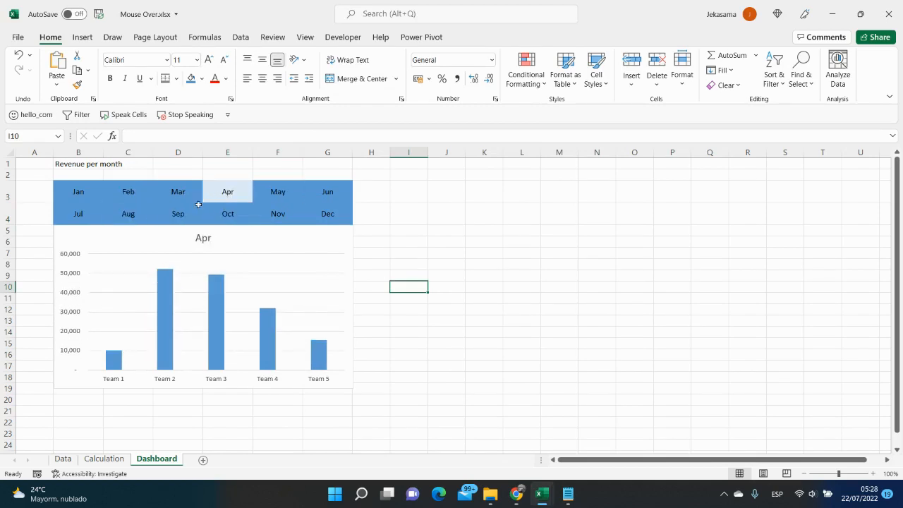
click(178, 213)
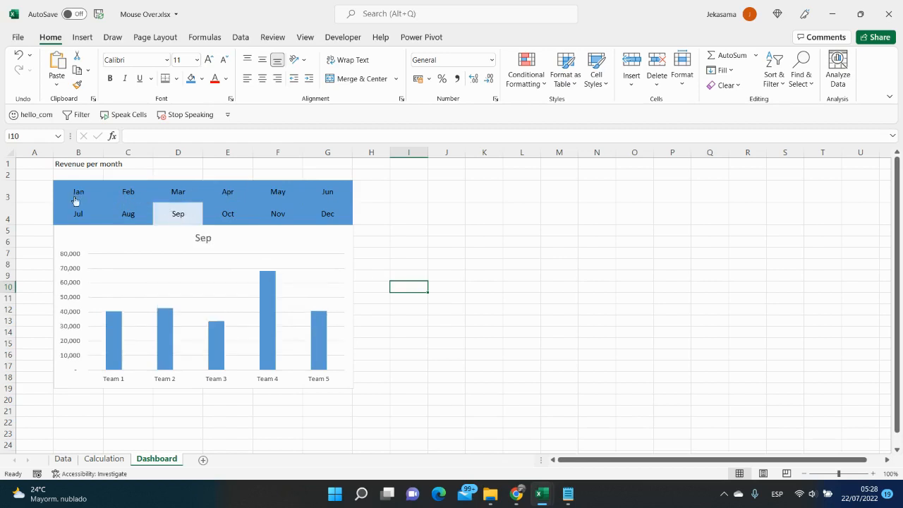
click(227, 191)
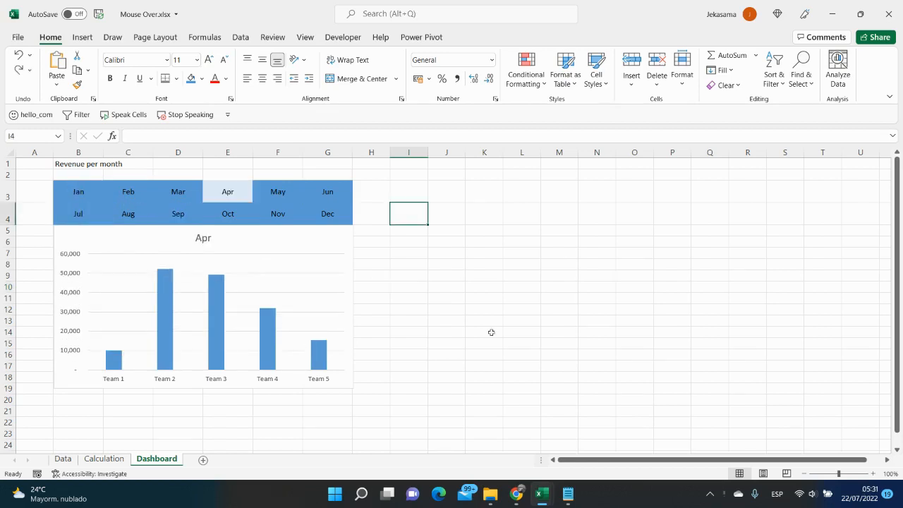
click(203, 310)
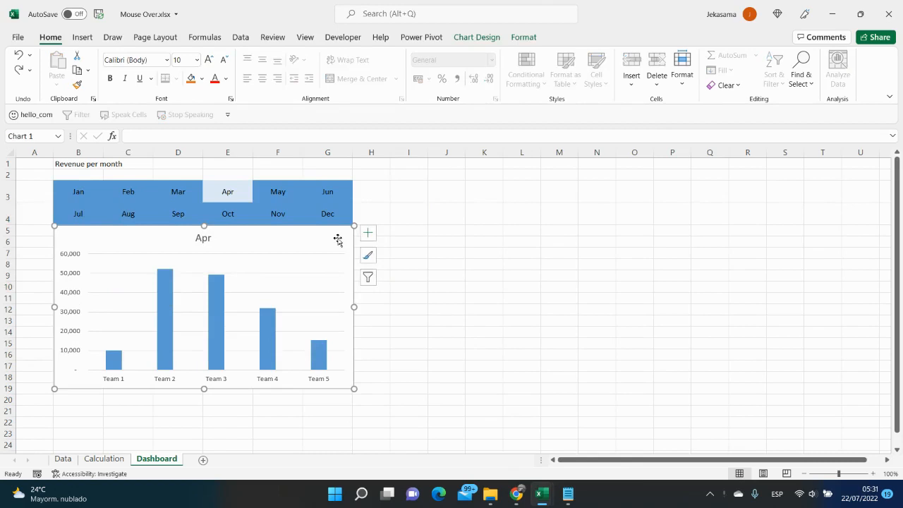
Step: Hide the chart's vertical axis, keeping team names along the horizontal axis
click(368, 232)
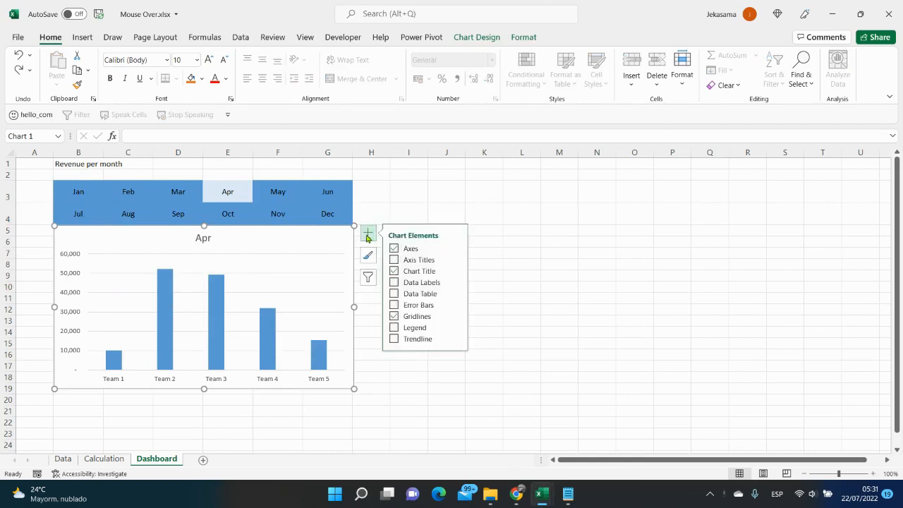
mouse_move(410, 248)
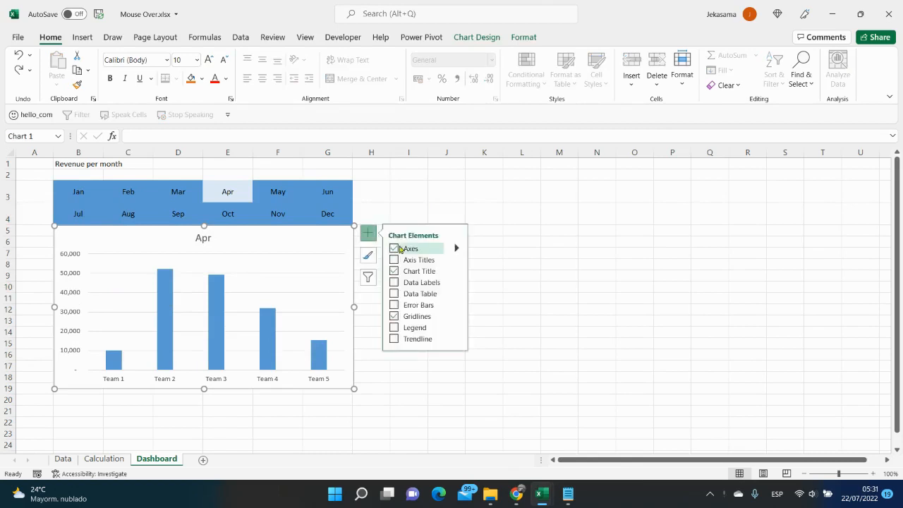
click(393, 248)
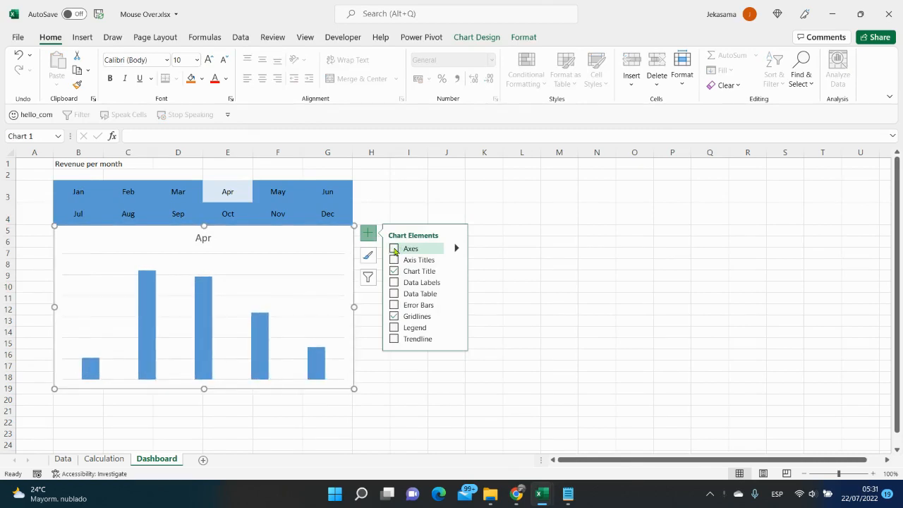
click(394, 247)
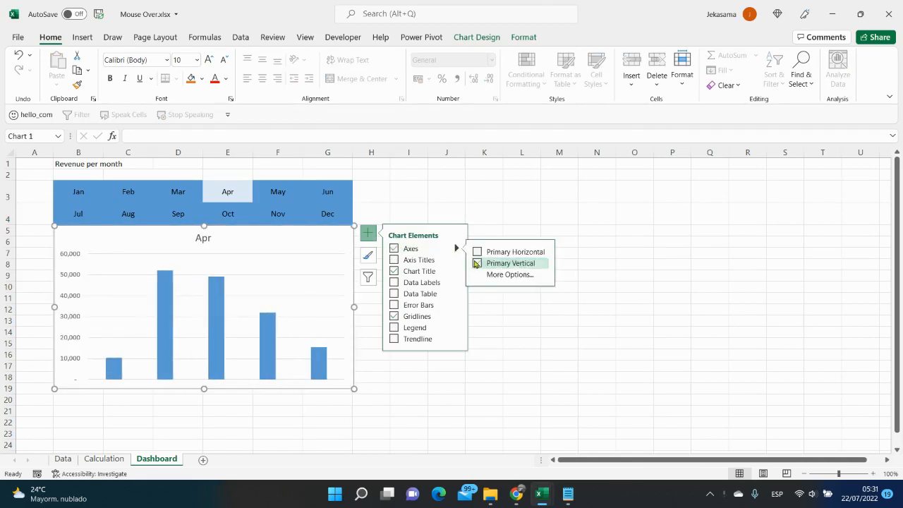
click(476, 251)
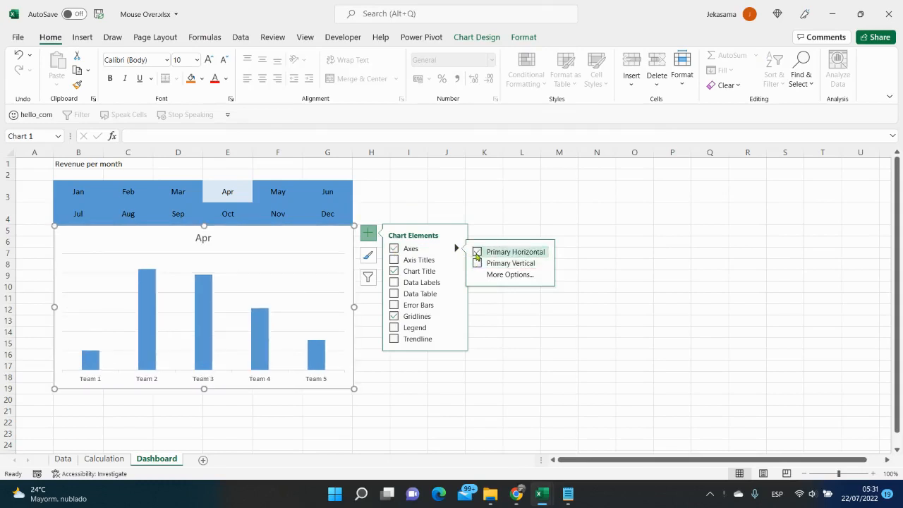
mouse_move(511, 263)
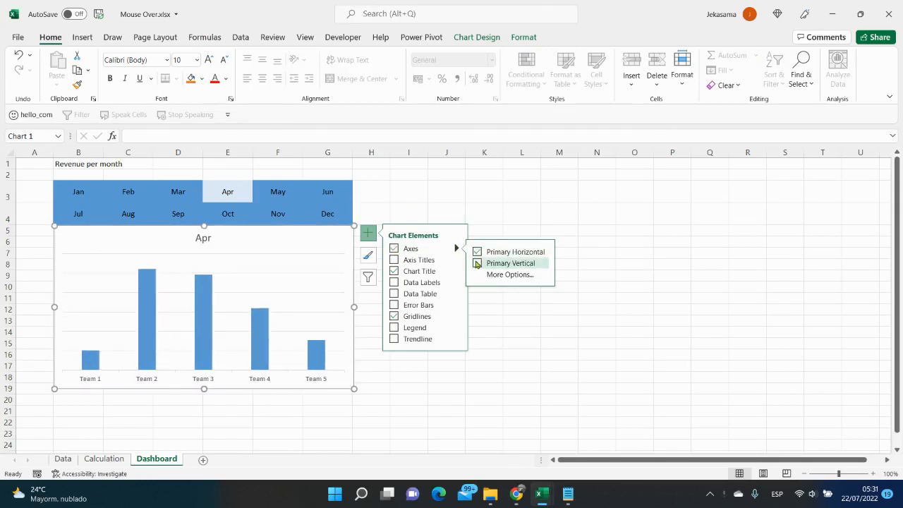
mouse_move(512, 251)
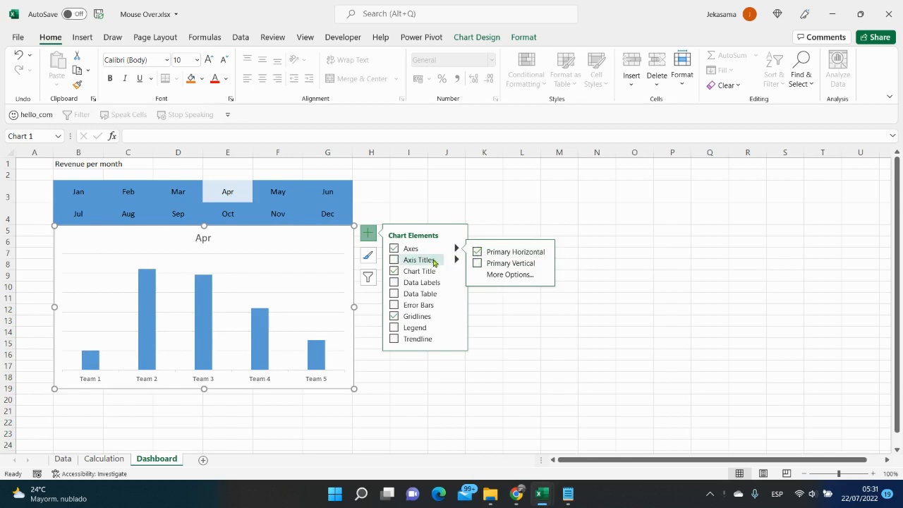
mouse_move(420, 293)
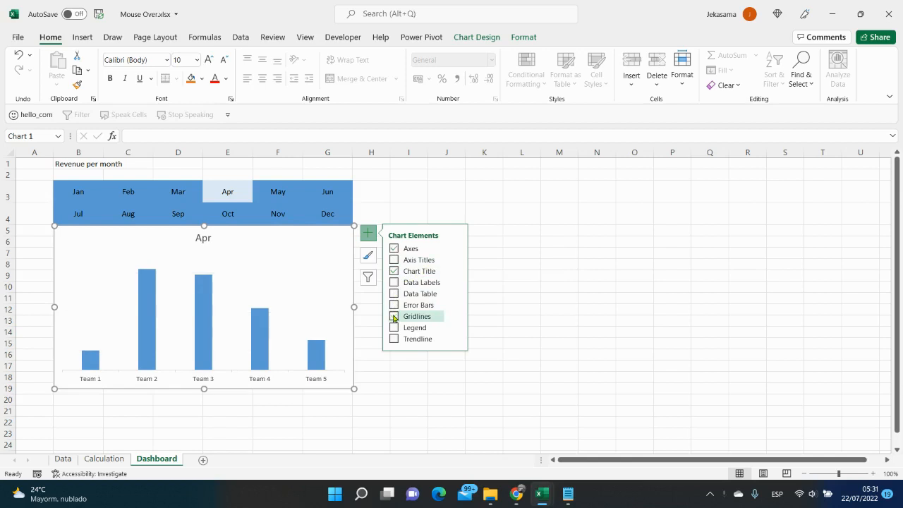
mouse_move(421, 282)
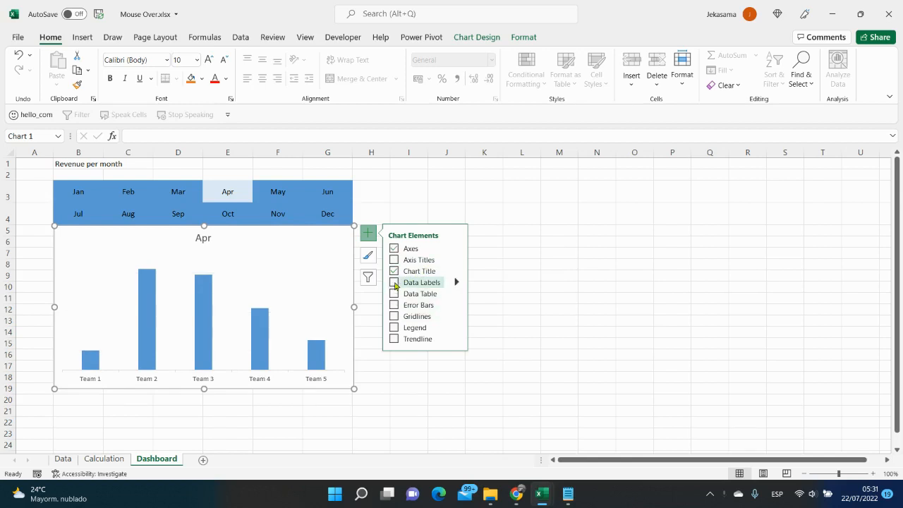
Step: Remove the chart gridlines and add value labels to each team's bar
click(394, 282)
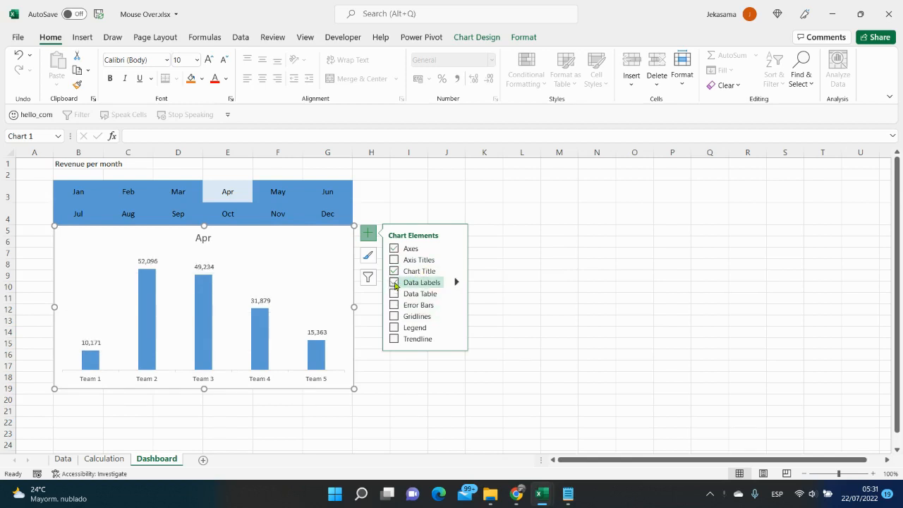
click(394, 282)
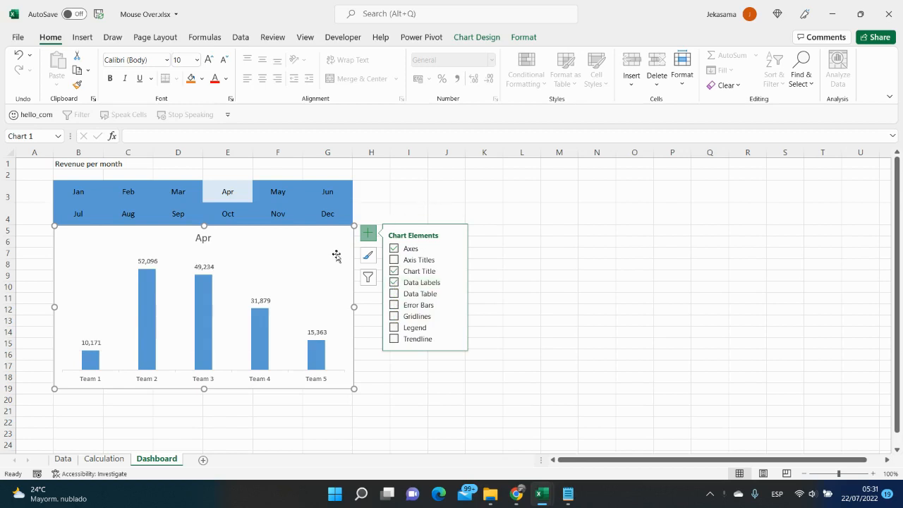
mouse_move(404, 128)
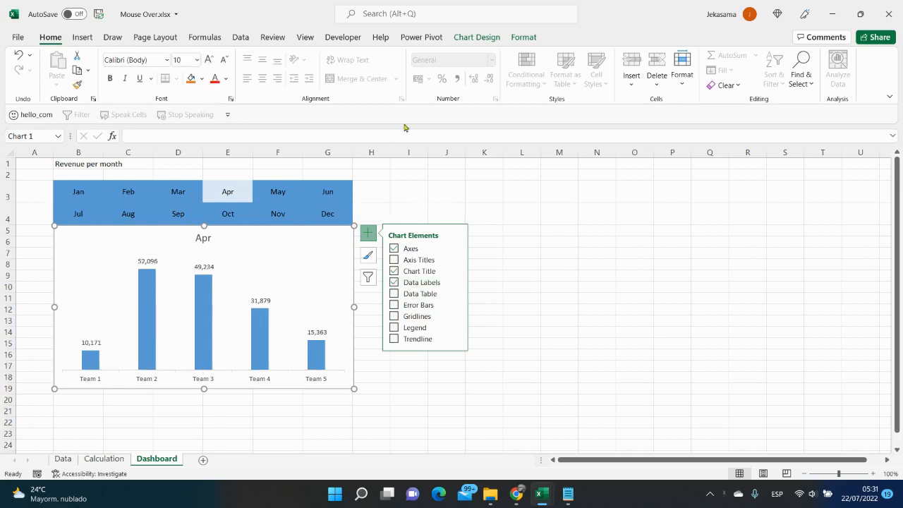
click(476, 36)
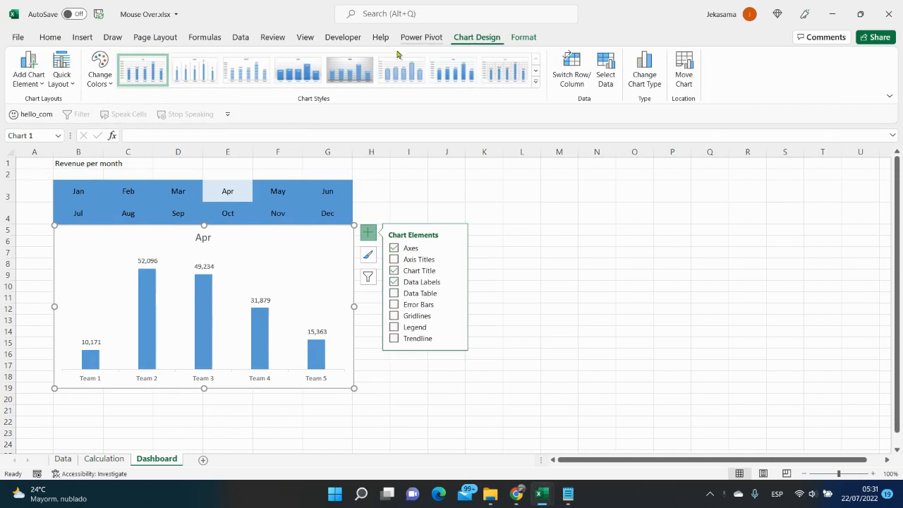
Step: Apply a gradient chart style with inside bar labels and set the chart outline to No Outline
click(297, 70)
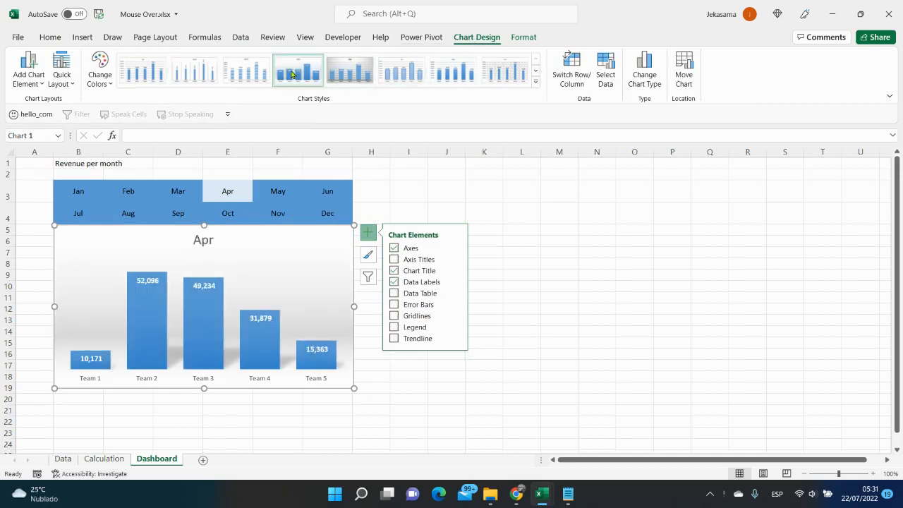
mouse_move(389, 77)
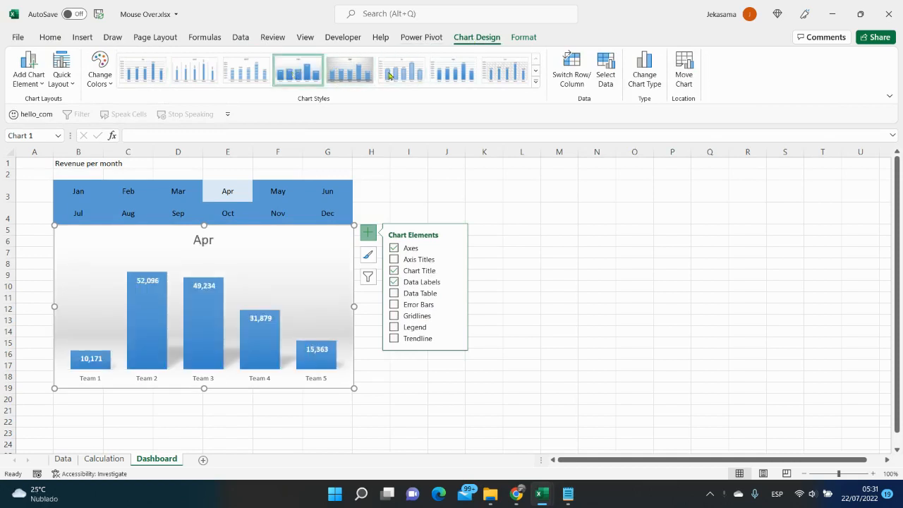
click(523, 38)
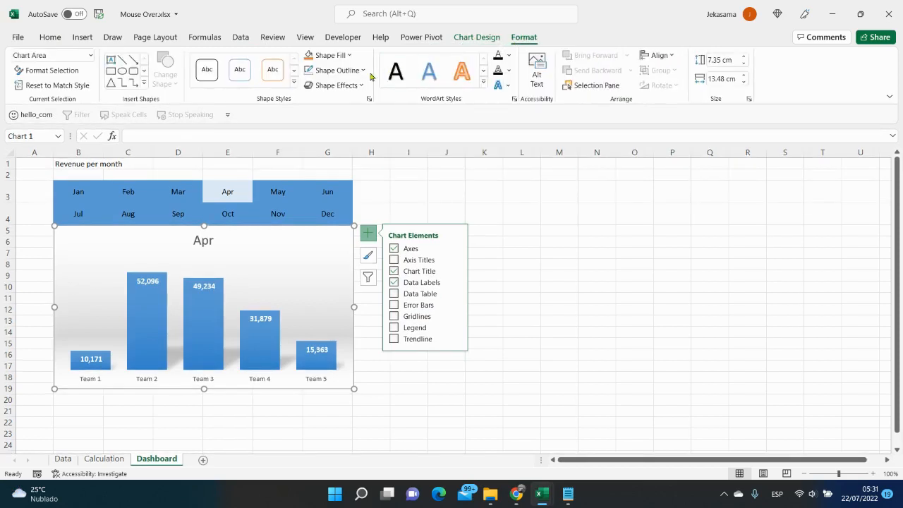
click(331, 70)
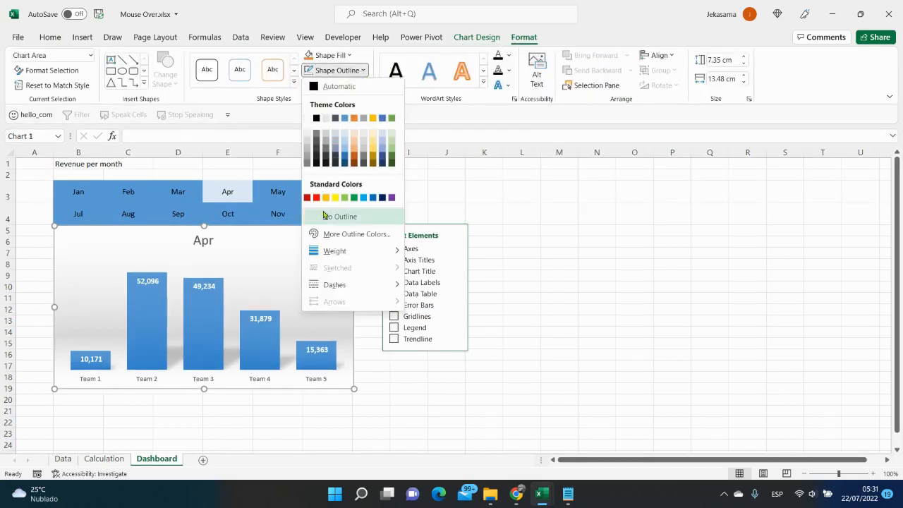
click(446, 213)
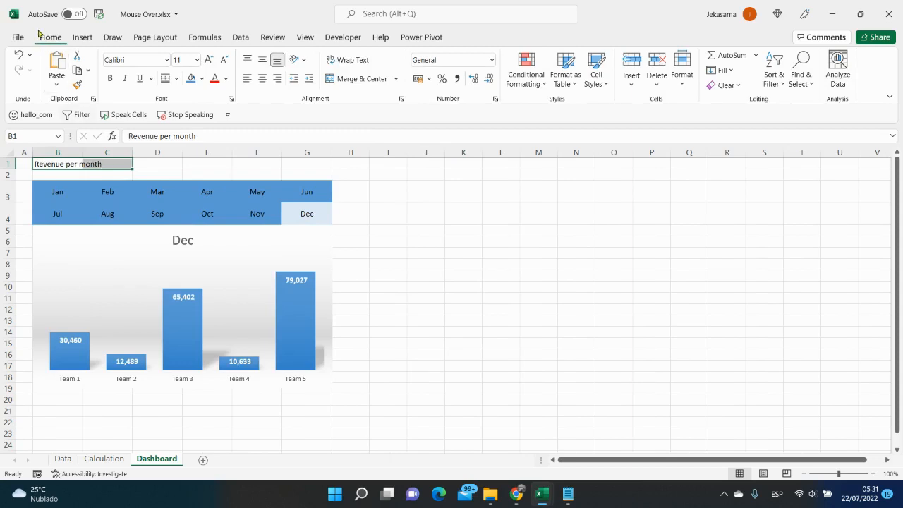
Step: Make the B1 'Revenue per month' heading 15 pt bold with a bottom border
click(596, 70)
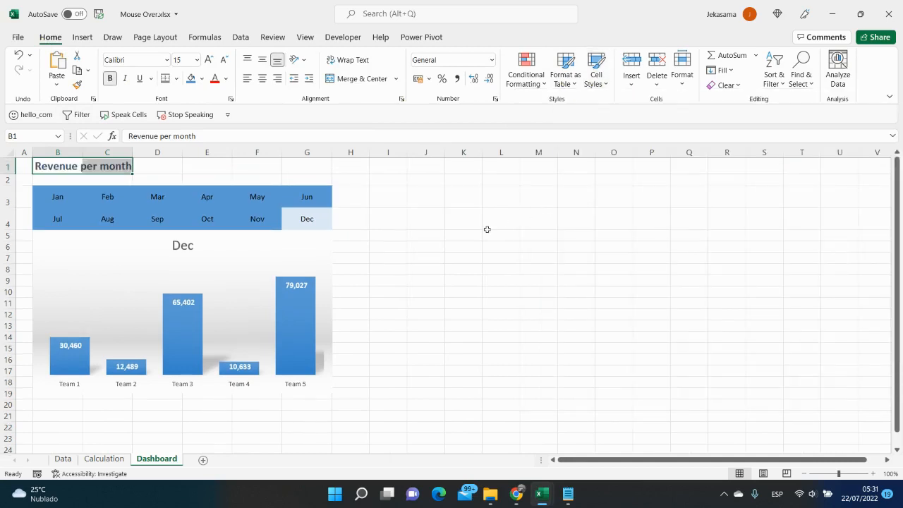
click(257, 218)
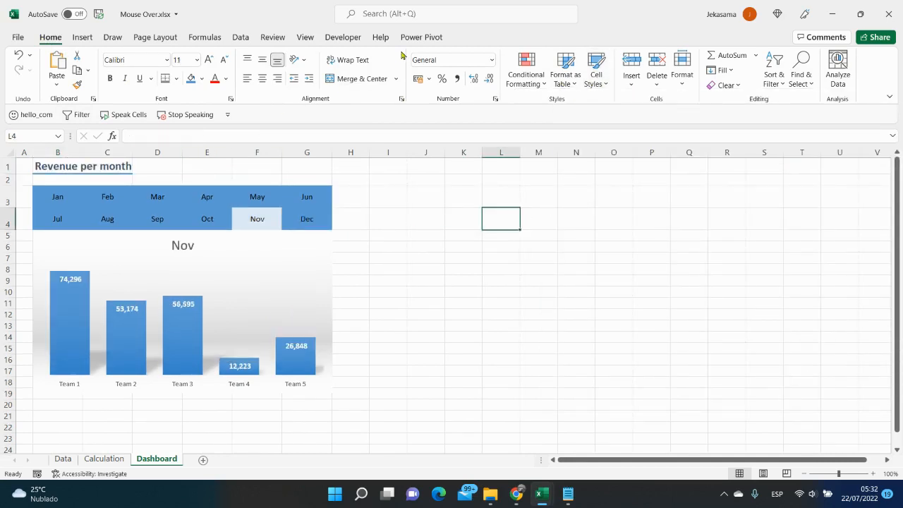
click(305, 36)
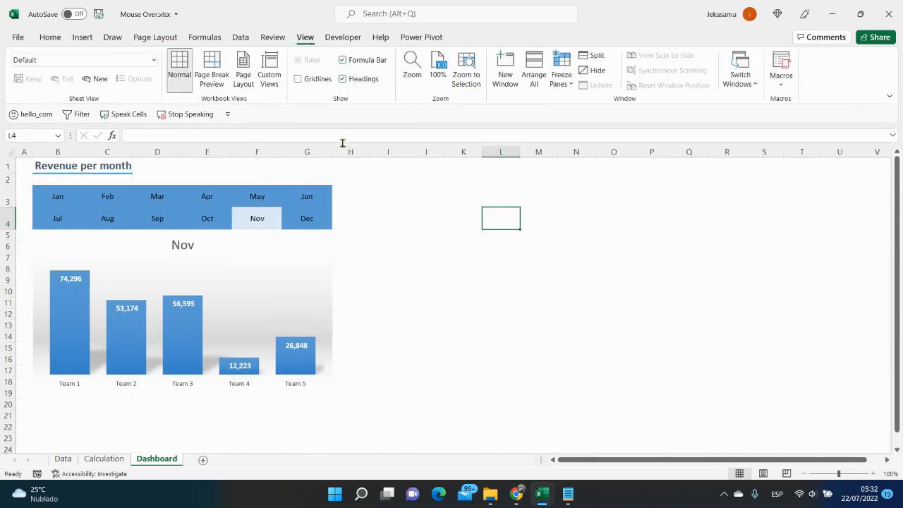
Step: With gridlines hidden, test the Apr, Sep, Nov and May tiles switch the chart
click(388, 196)
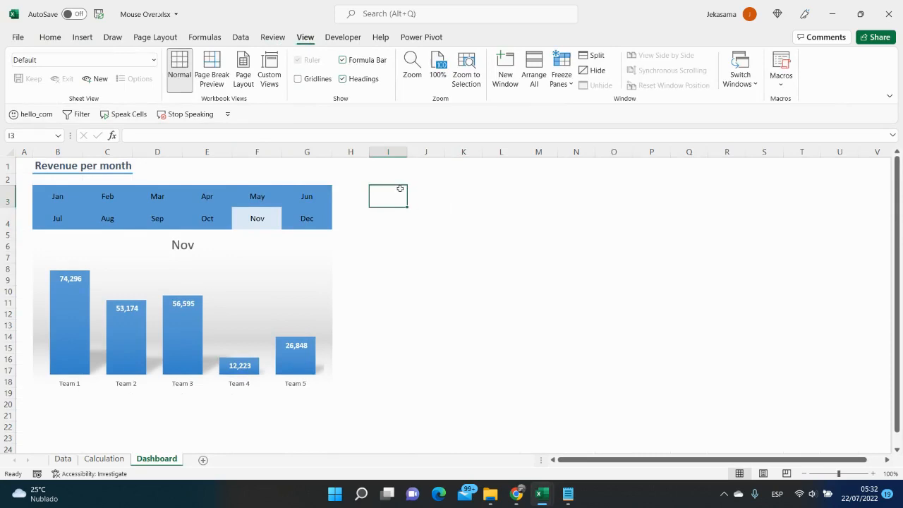
click(206, 196)
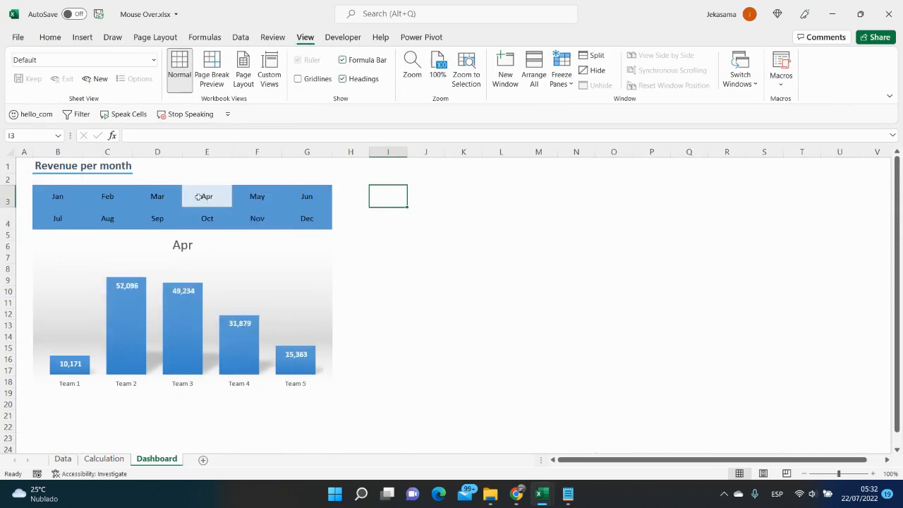
click(156, 218)
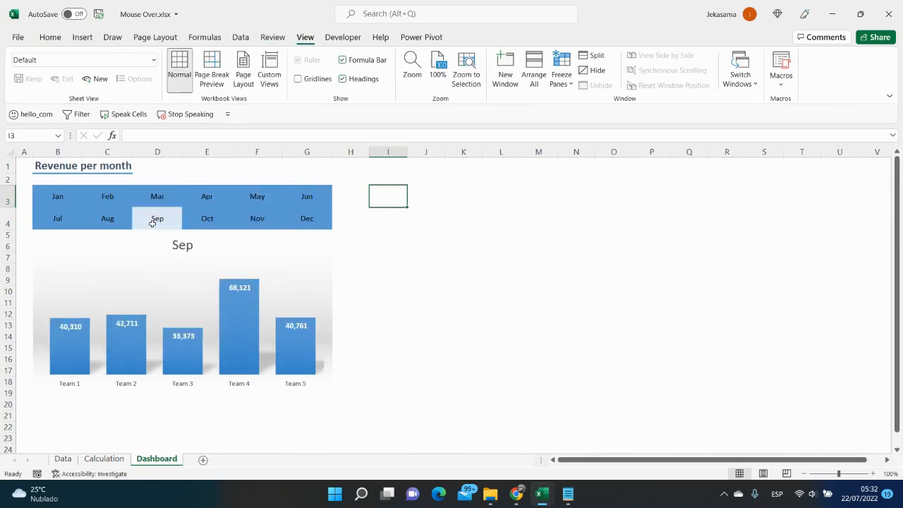
click(256, 218)
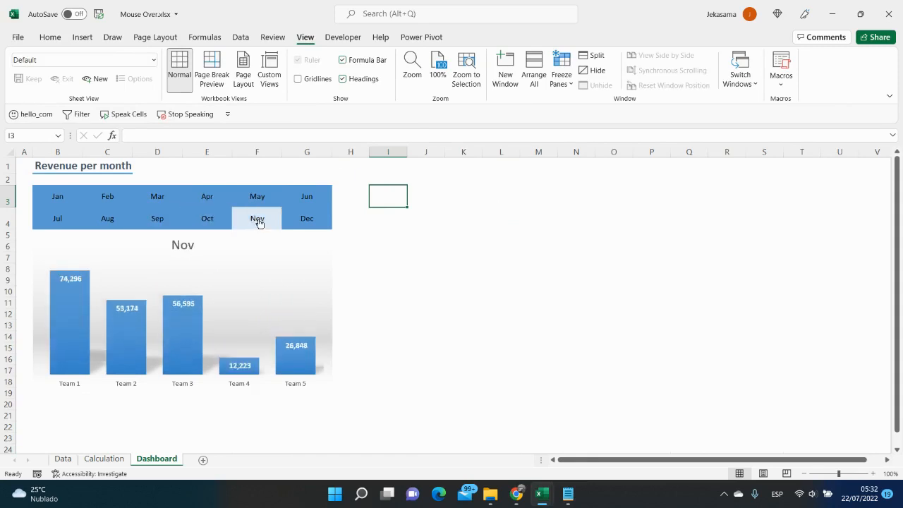
click(256, 196)
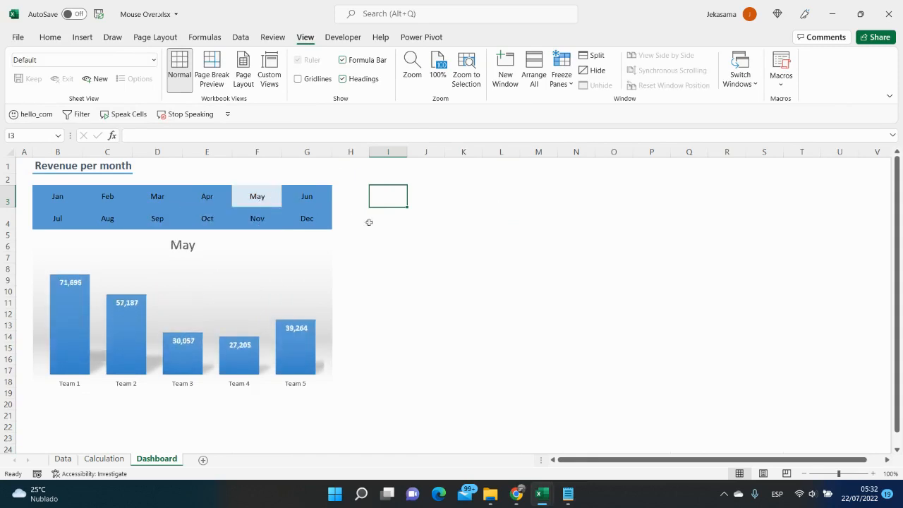
click(425, 235)
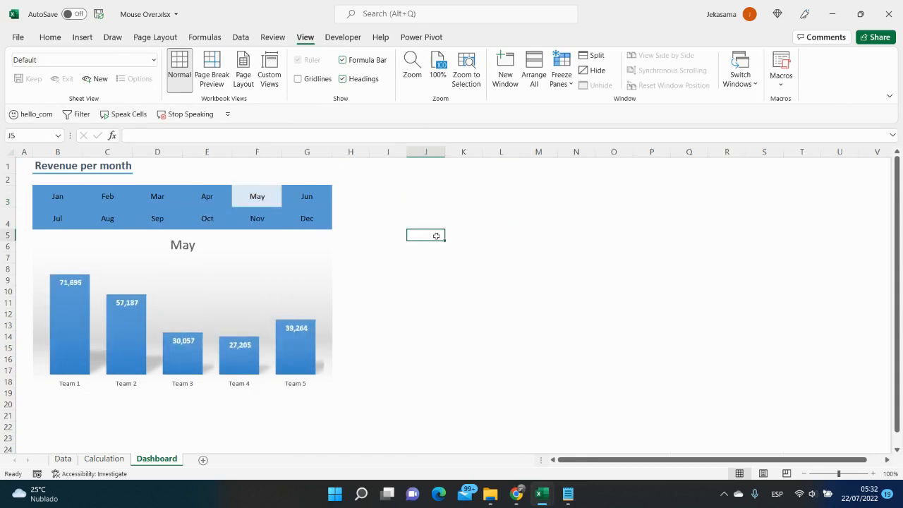